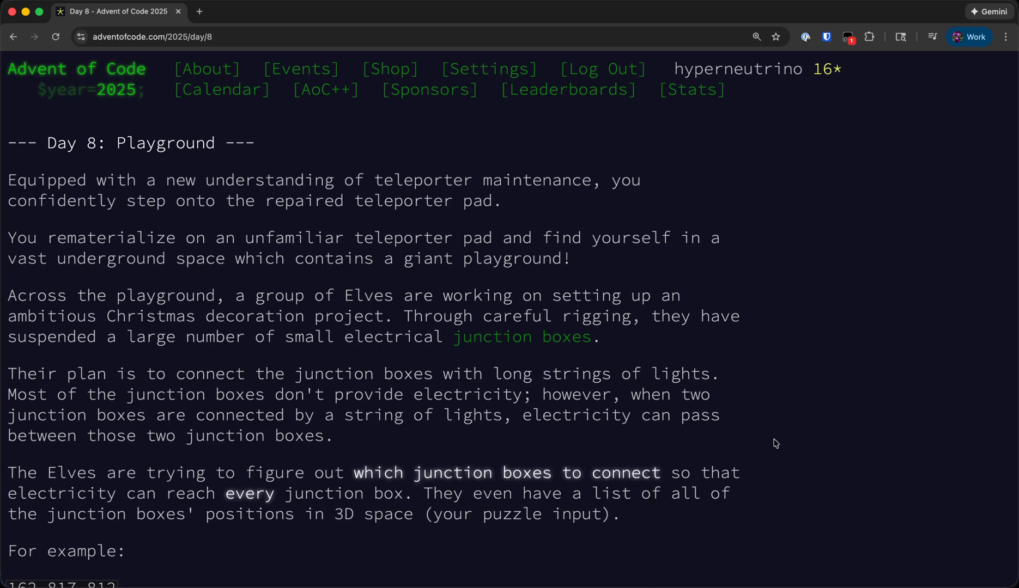
Read through the Day 8 puzzle description on the Advent of Code page.
left_click(807, 36)
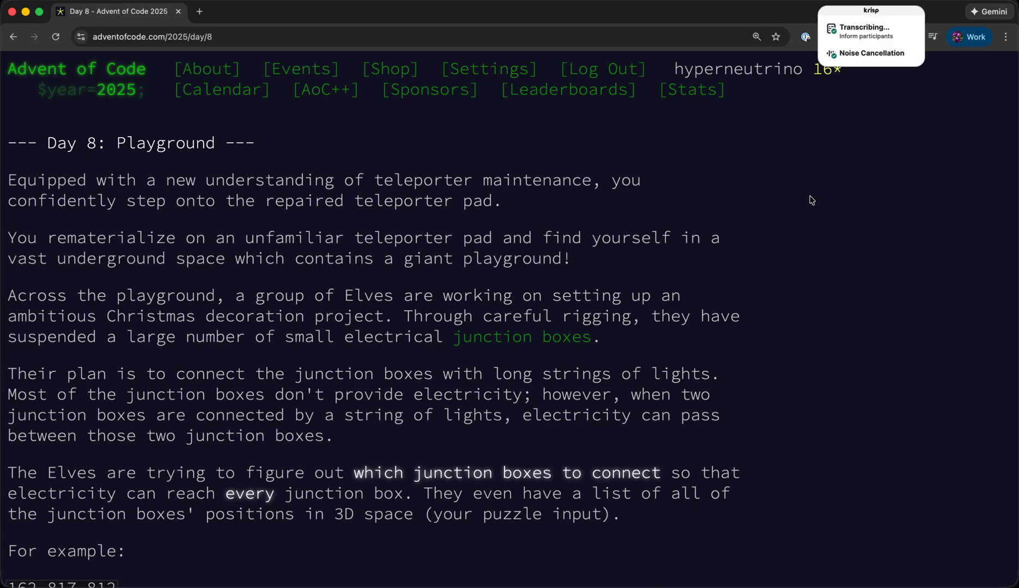
scroll("down", 3)
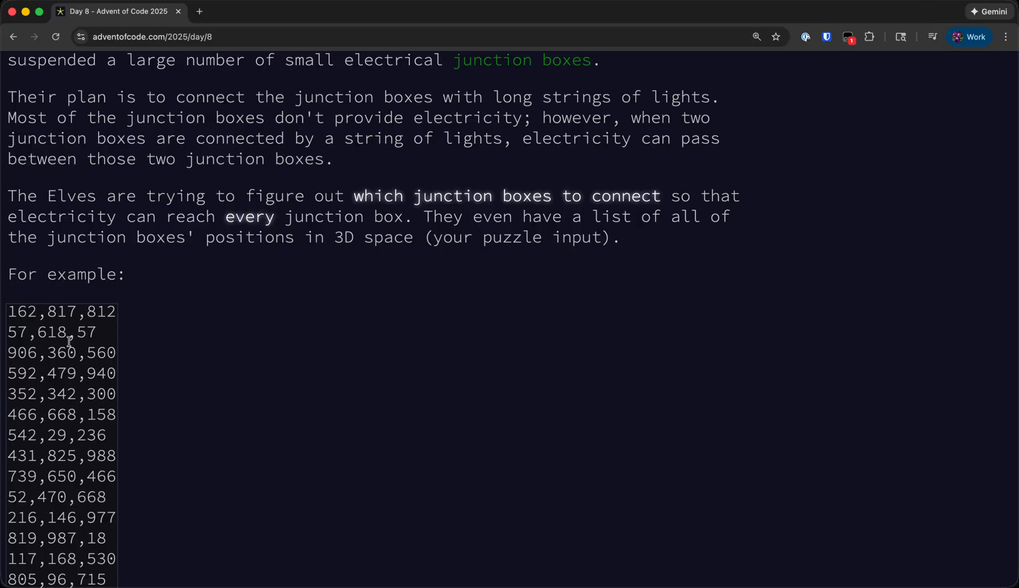
scroll("down", 3)
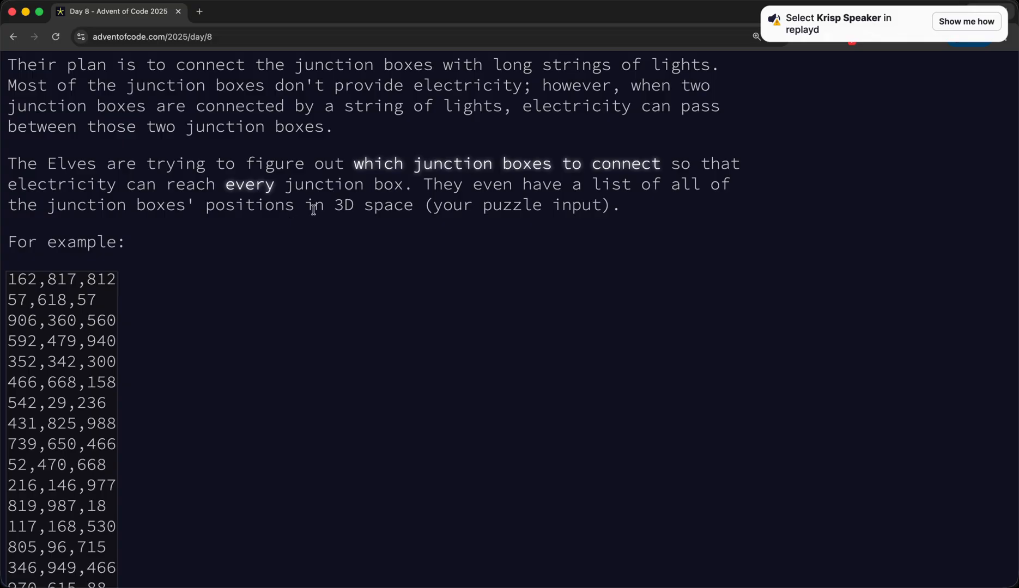
scroll("down", 3)
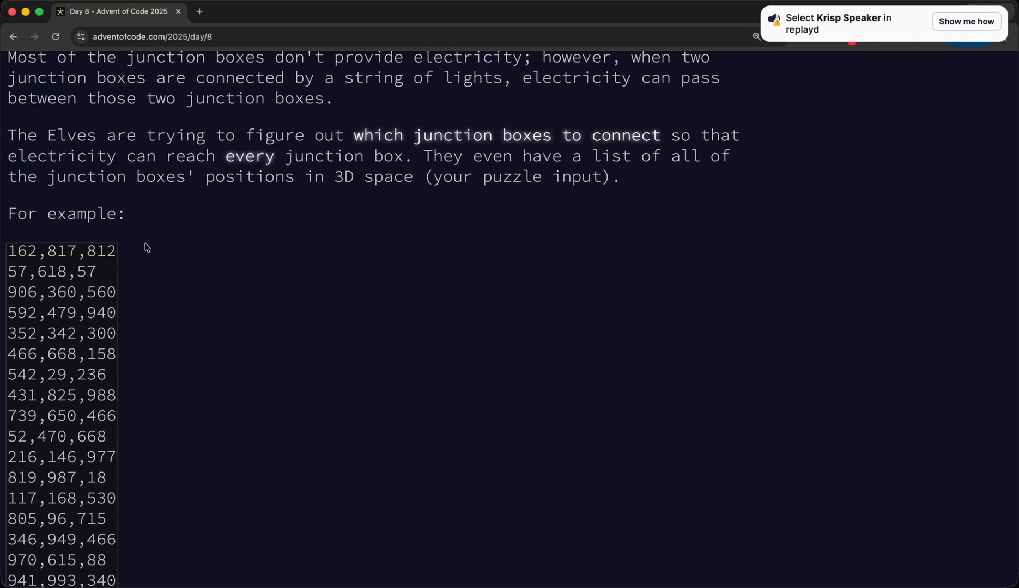
mouse_move(333, 225)
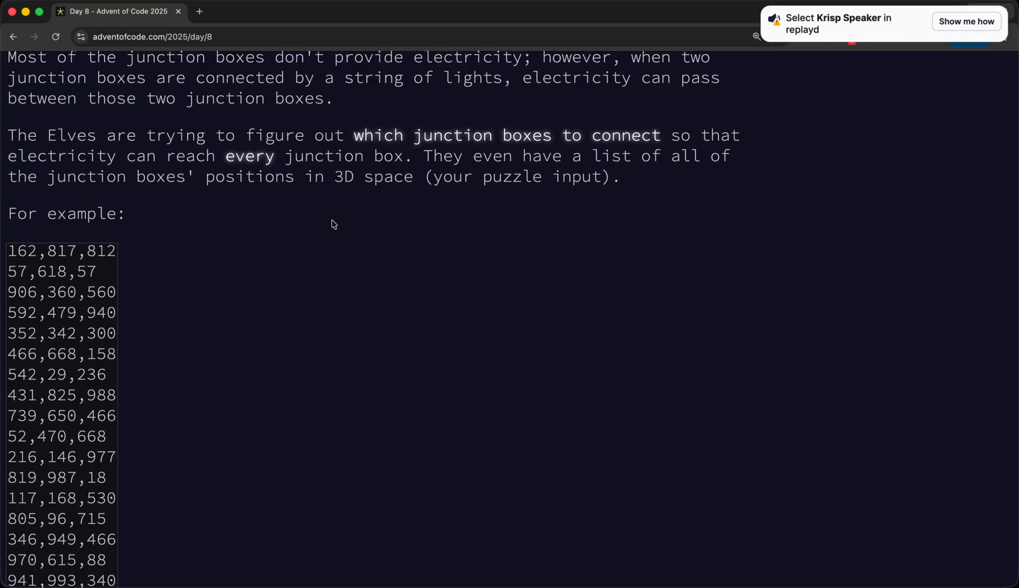
scroll("up", 3)
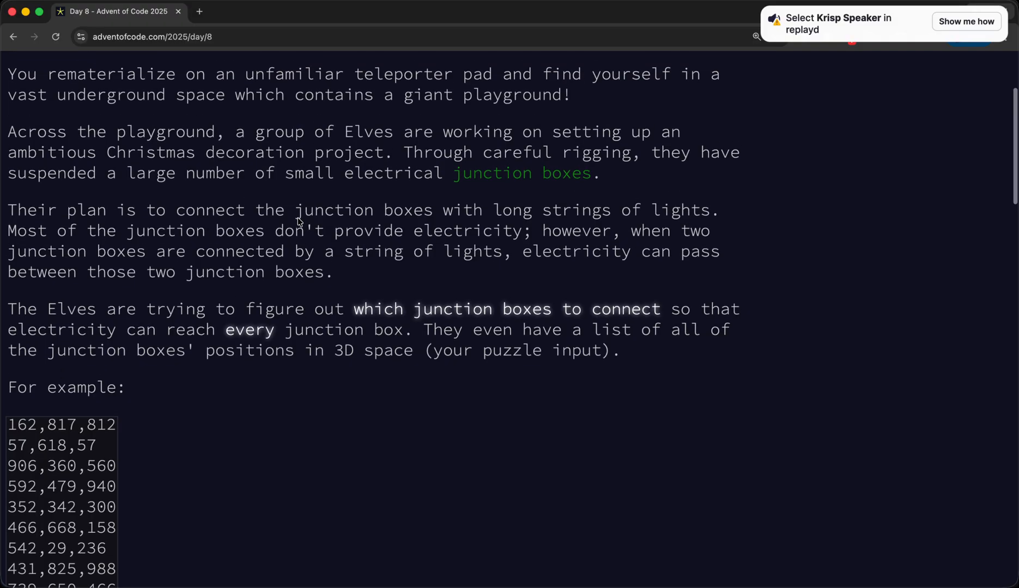
scroll("down", 3)
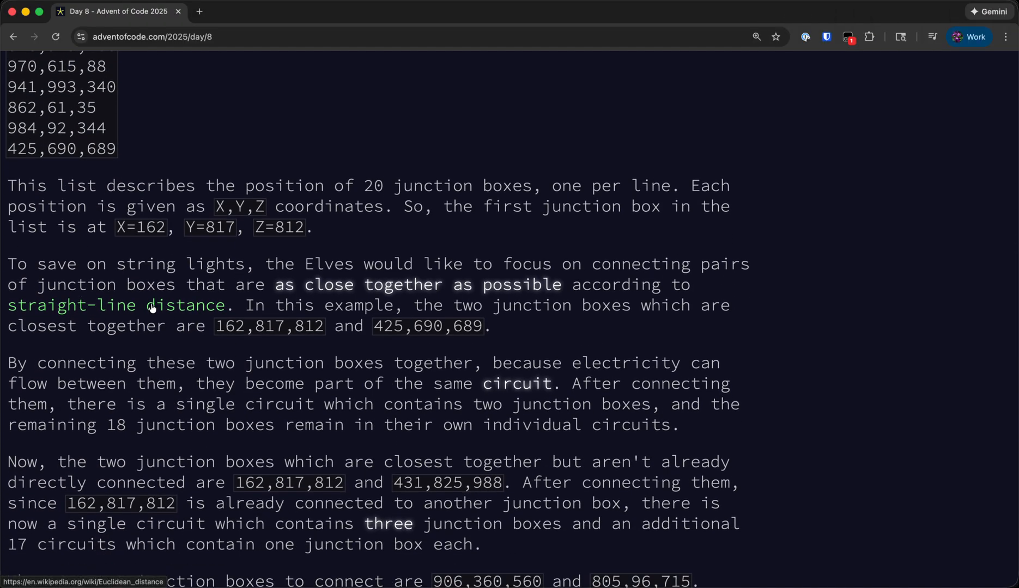
scroll("up", 3)
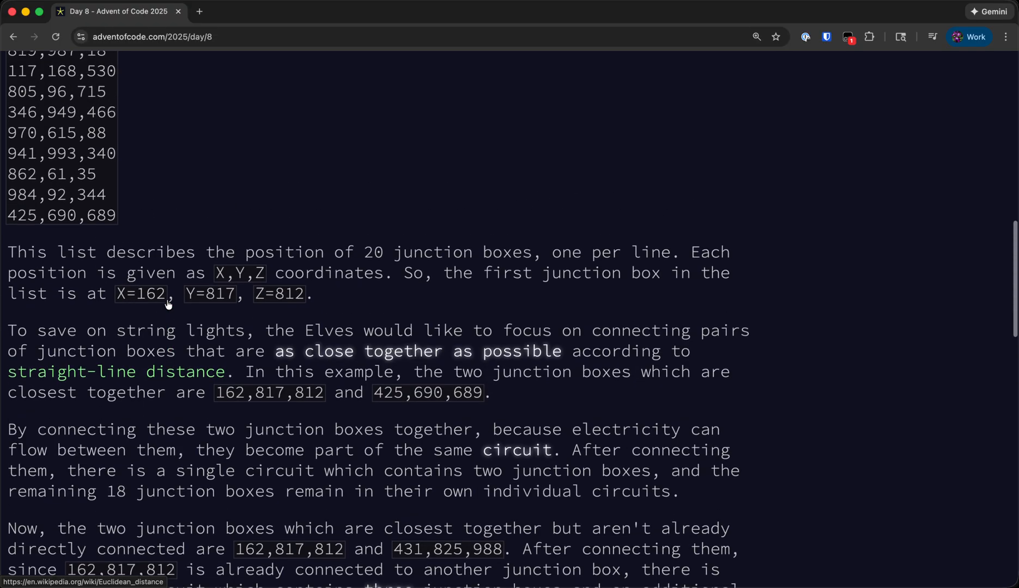
mouse_move(218, 211)
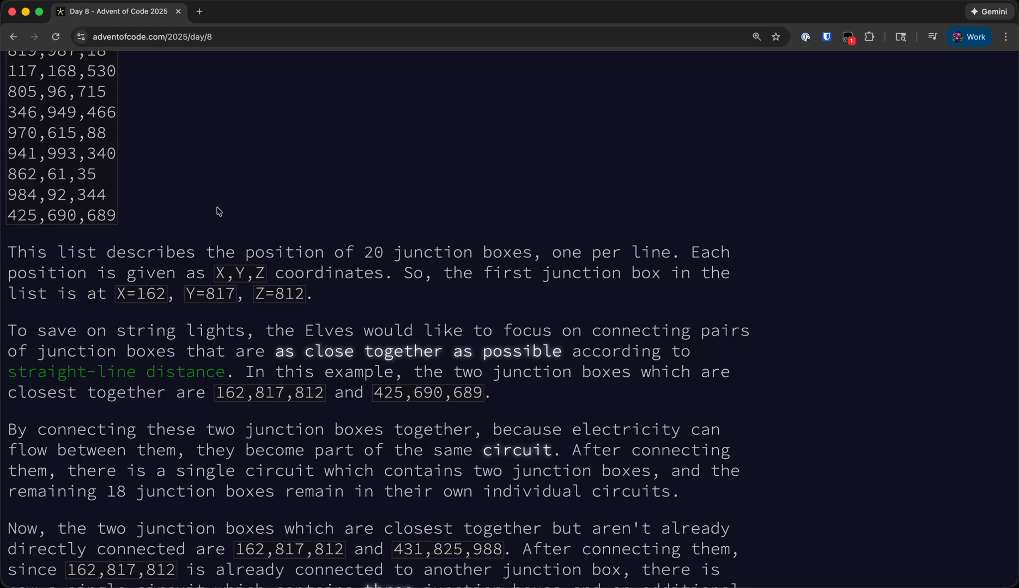
mouse_move(261, 166)
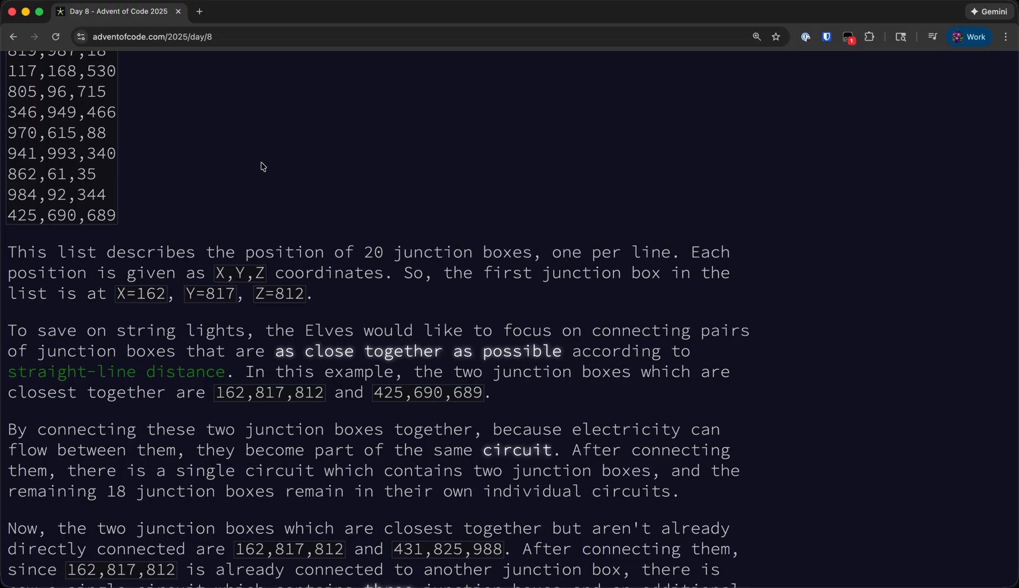
mouse_move(347, 170)
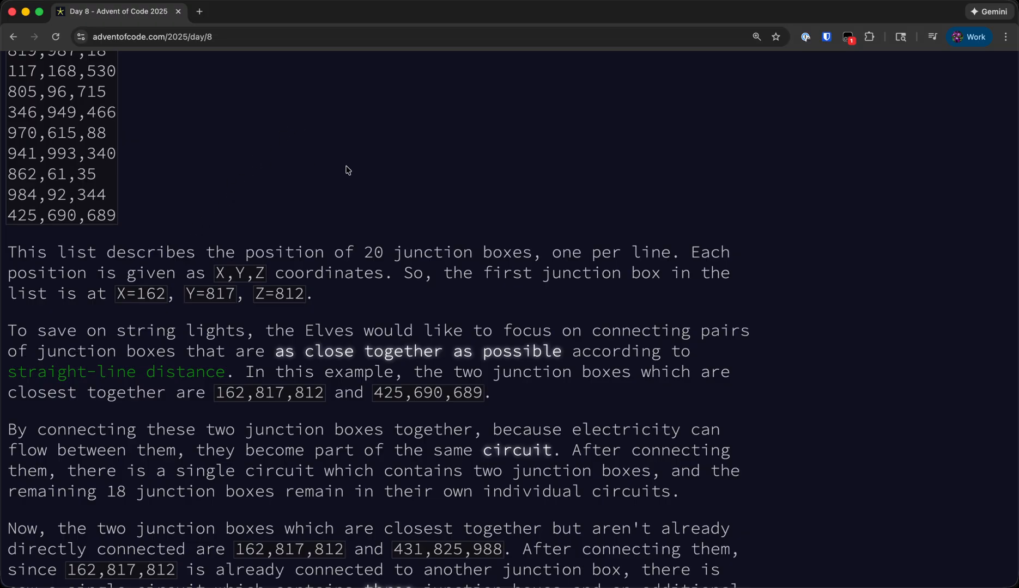
scroll("down", 3)
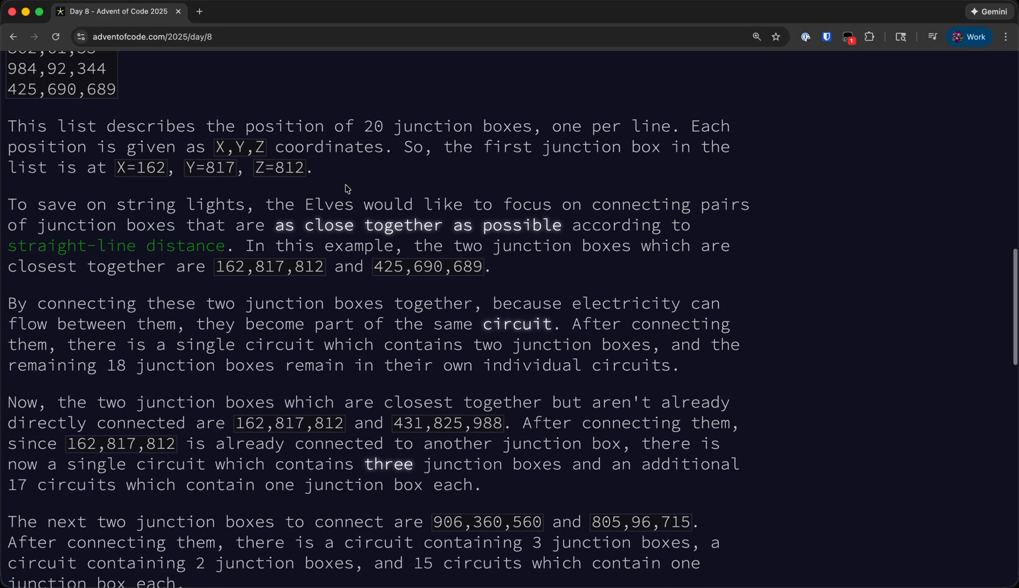
scroll("down", 3)
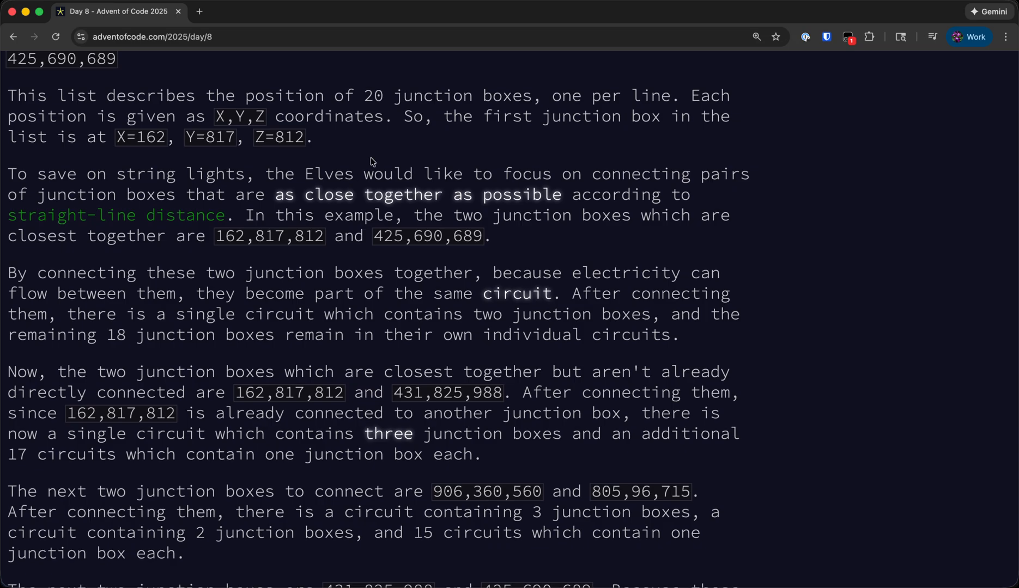
scroll("up", 3)
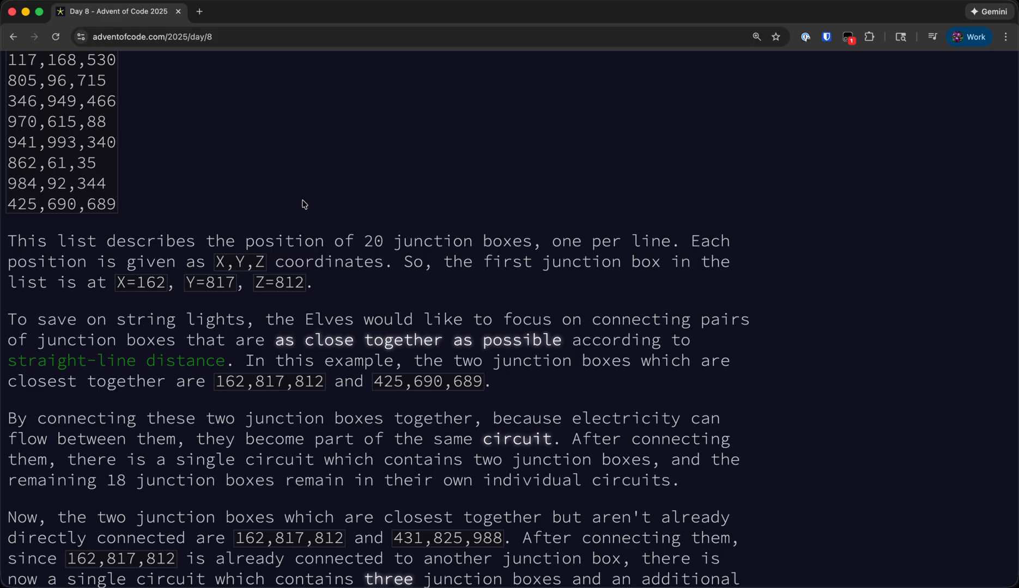
scroll("down", 3)
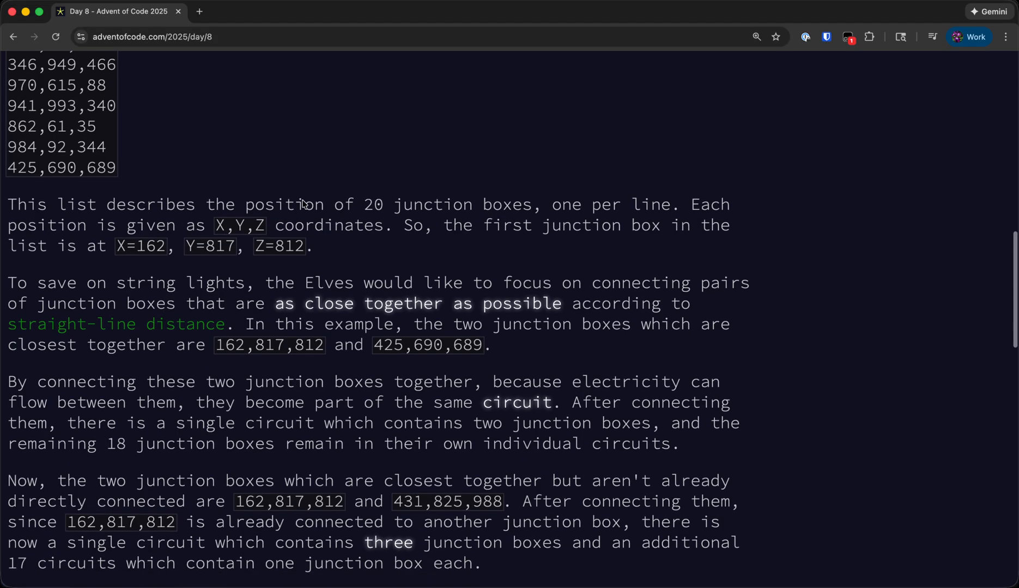
scroll("down", 3)
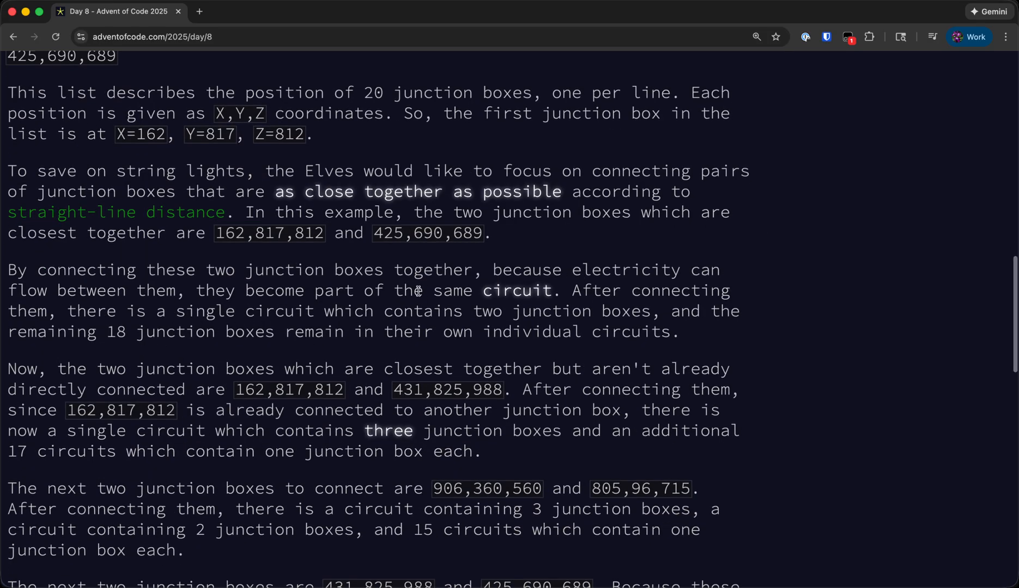
mouse_move(596, 269)
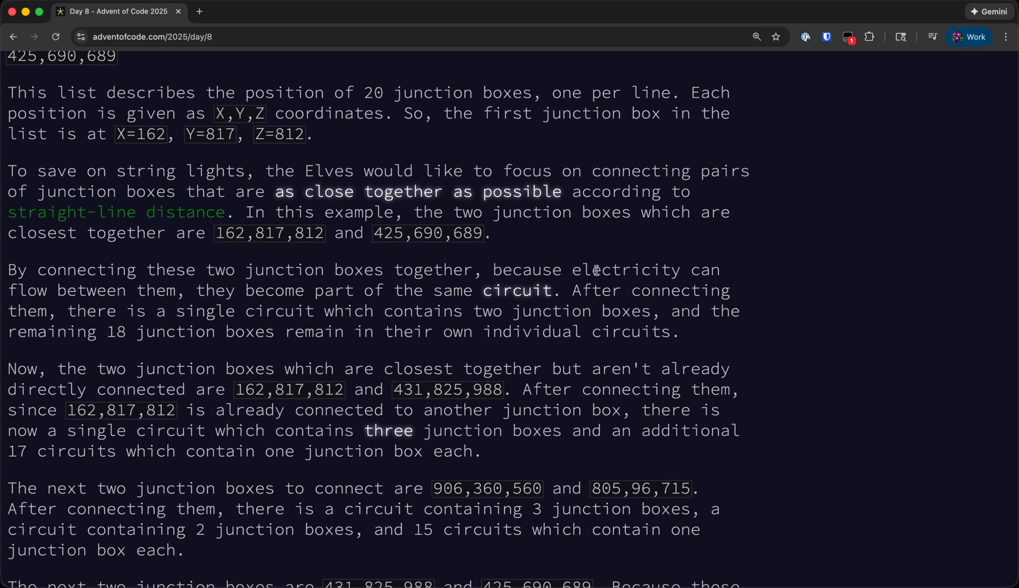
mouse_move(515, 289)
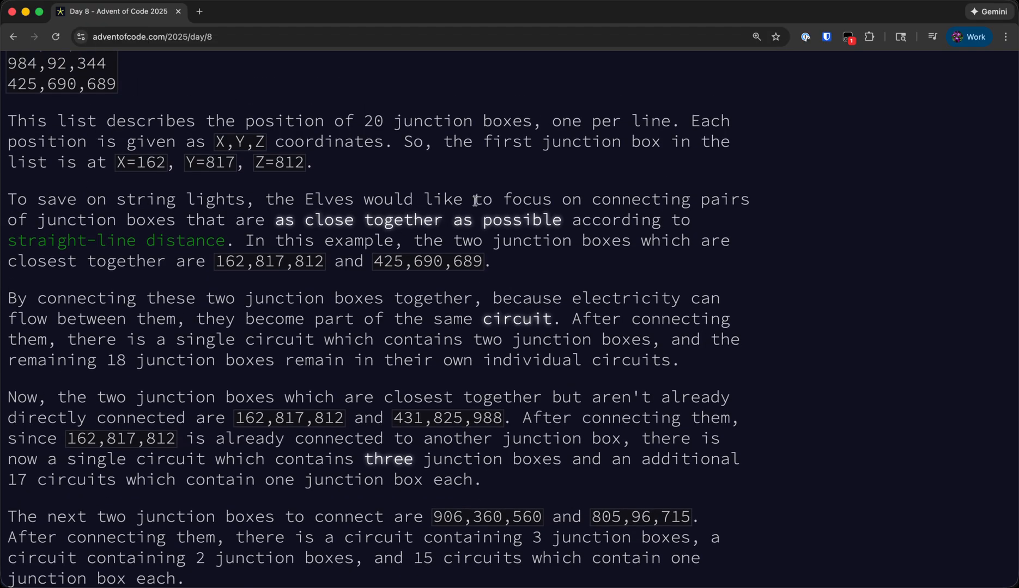
mouse_move(497, 222)
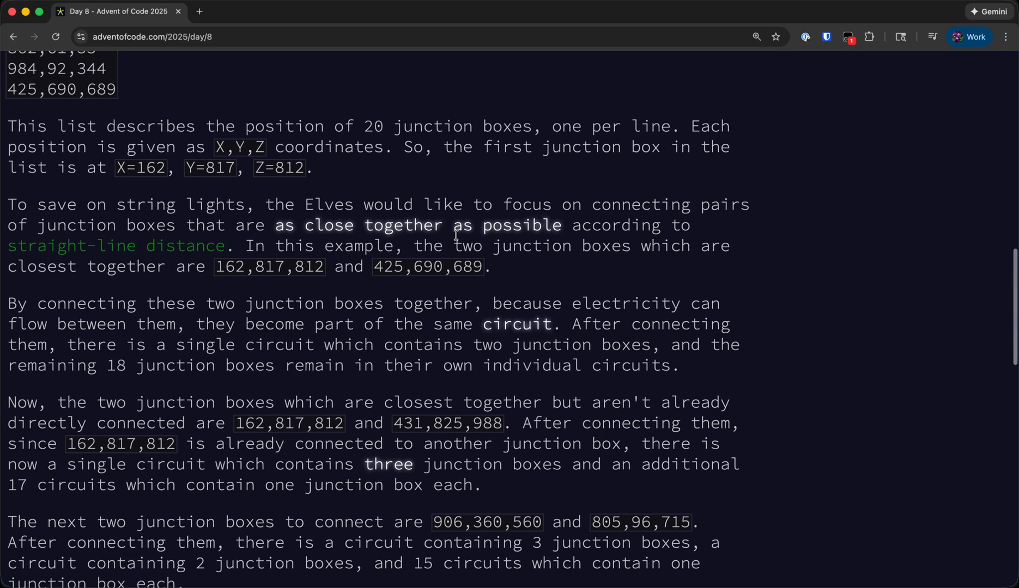
scroll("down", 3)
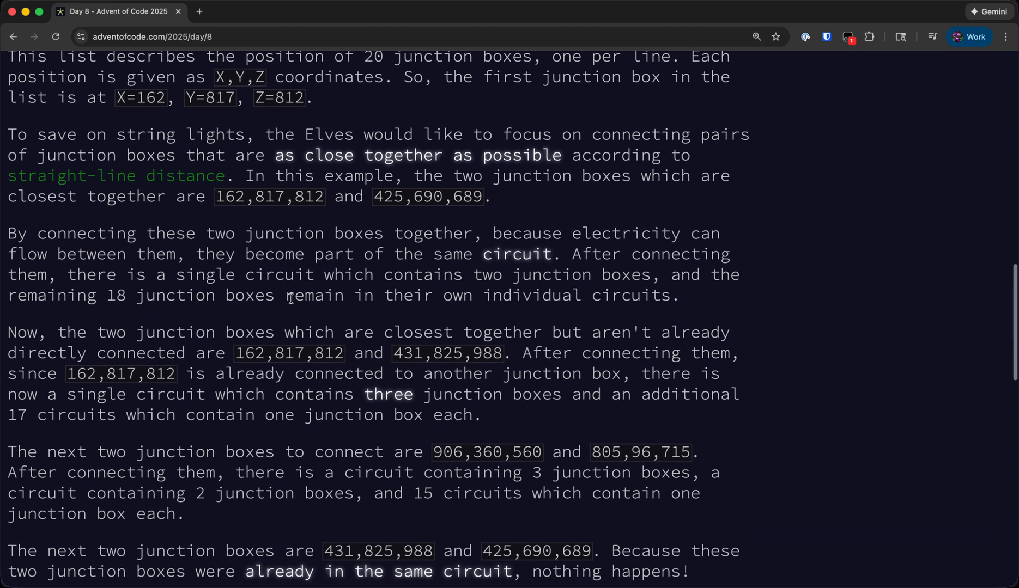
scroll("down", 3)
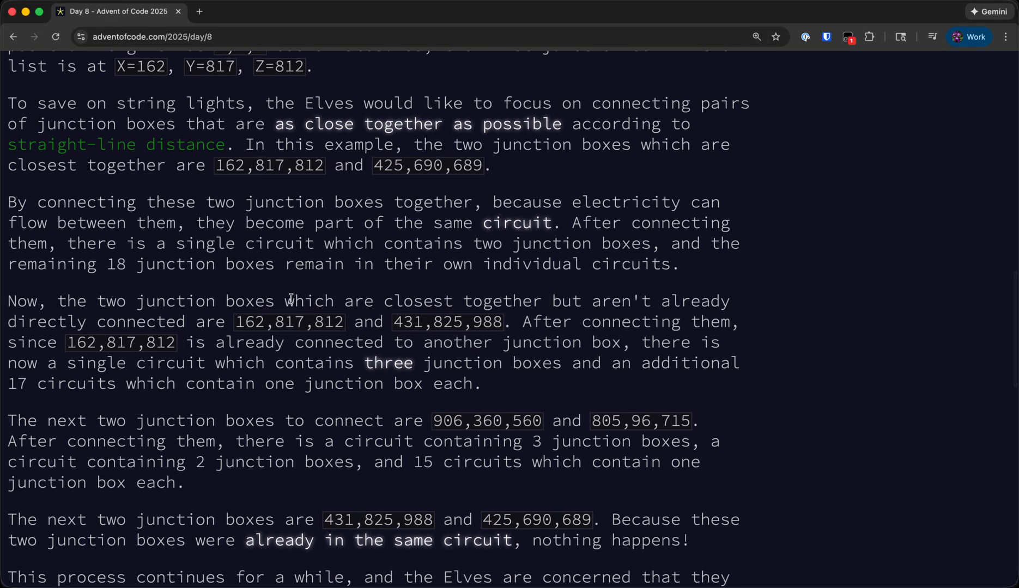
scroll("down", 3)
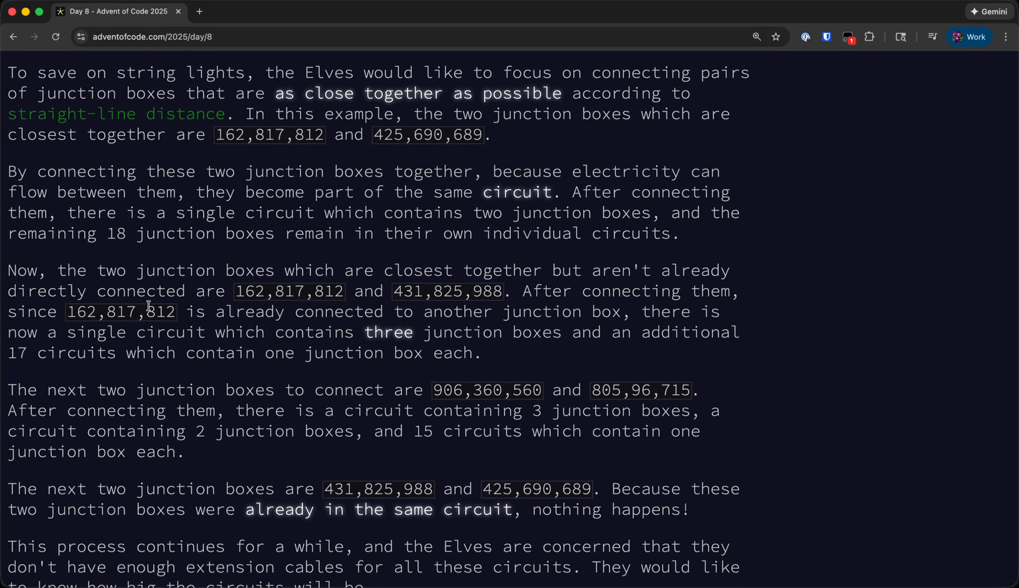
mouse_move(213, 312)
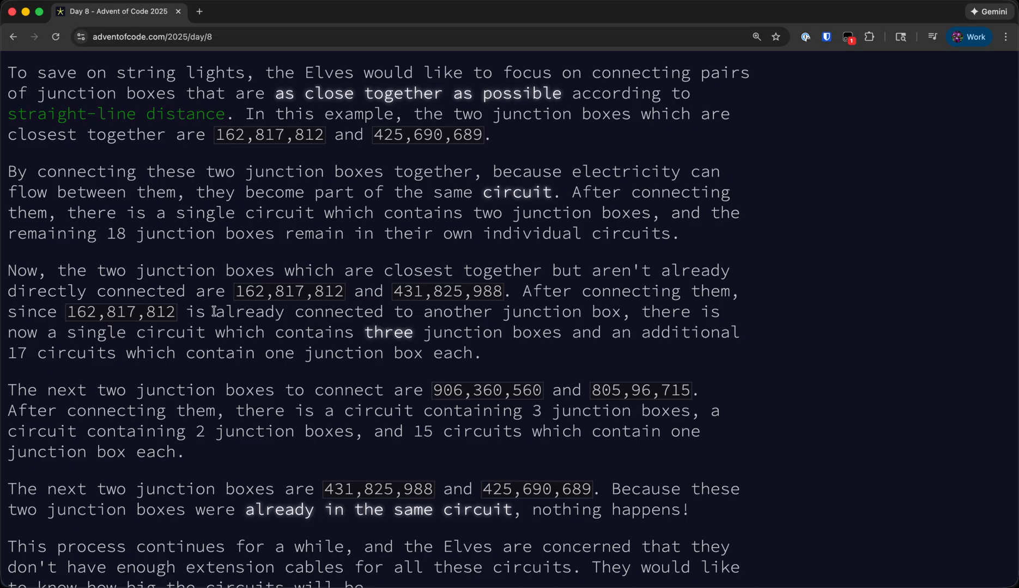
scroll("down", 3)
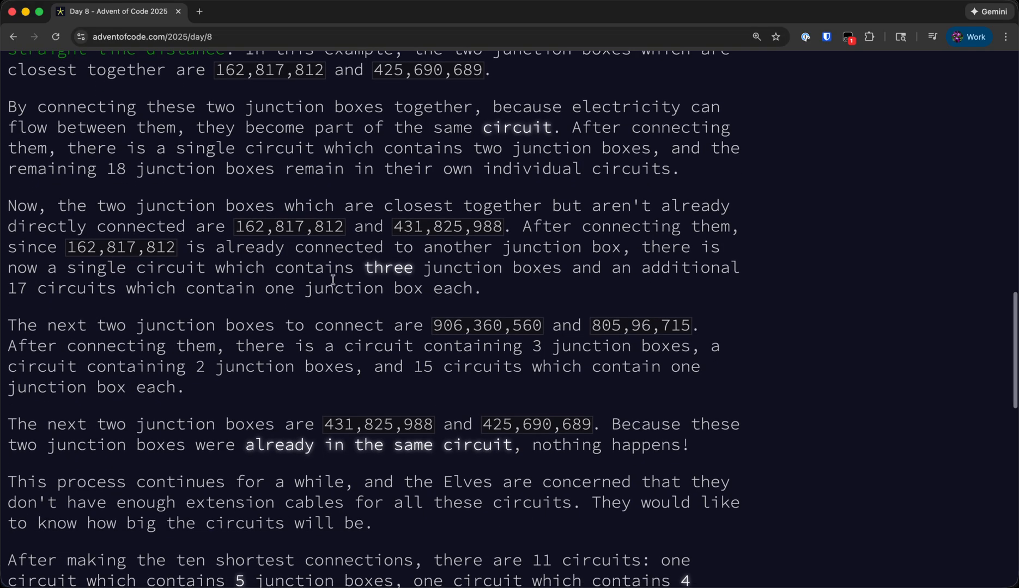
scroll("down", 3)
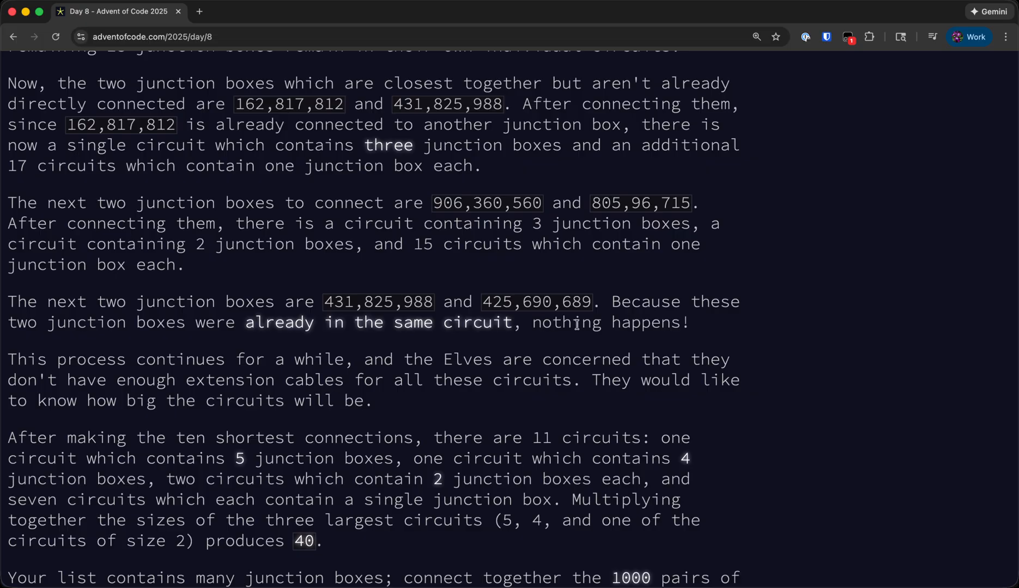
scroll("down", 3)
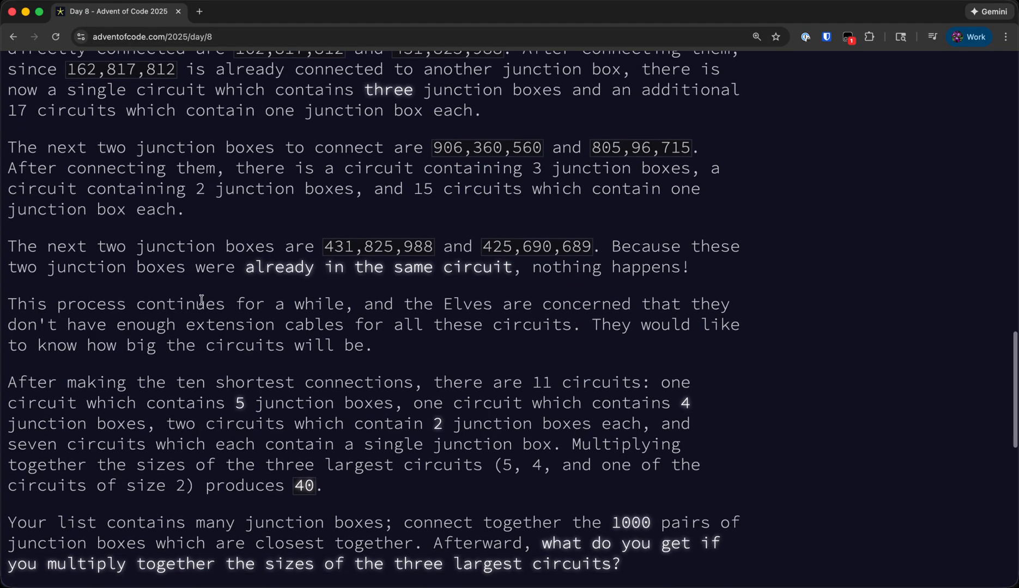
mouse_move(485, 303)
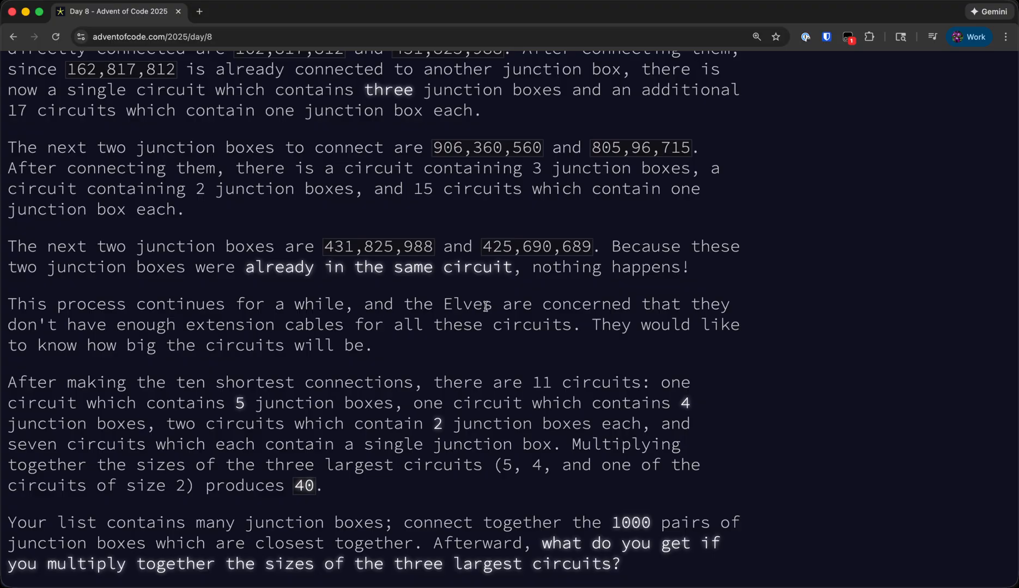
scroll("down", 3)
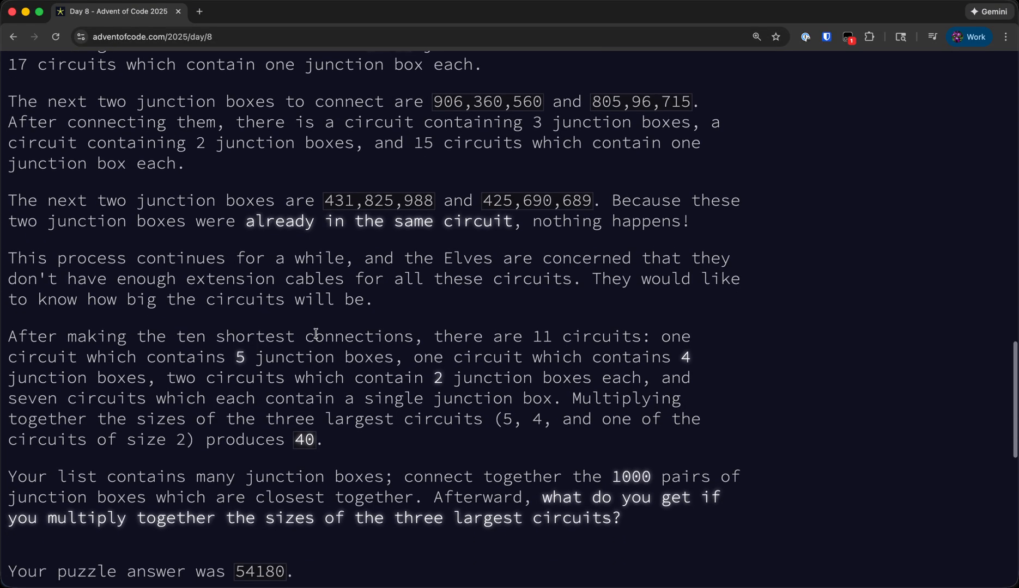
scroll("down", 3)
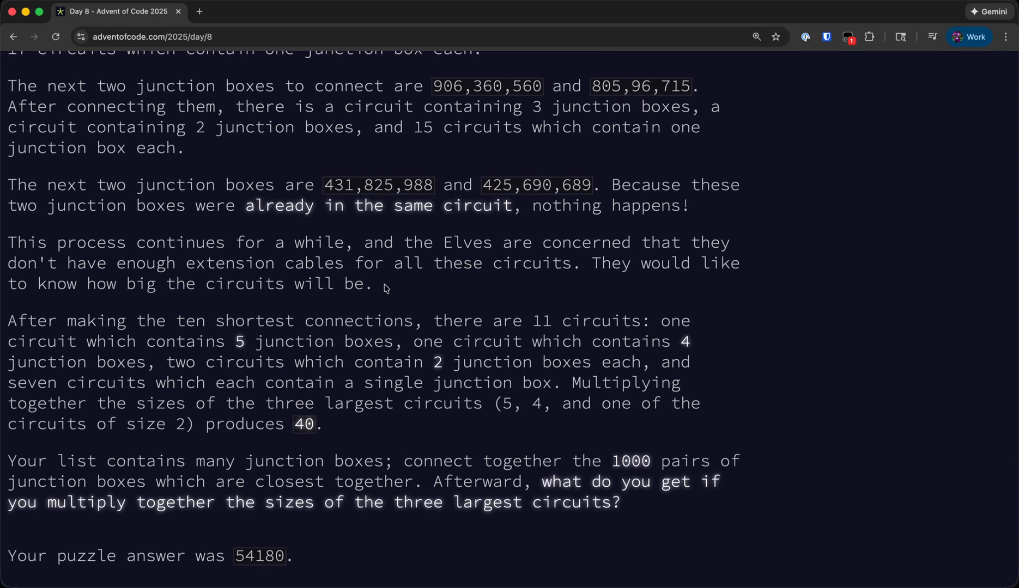
scroll("up", 3)
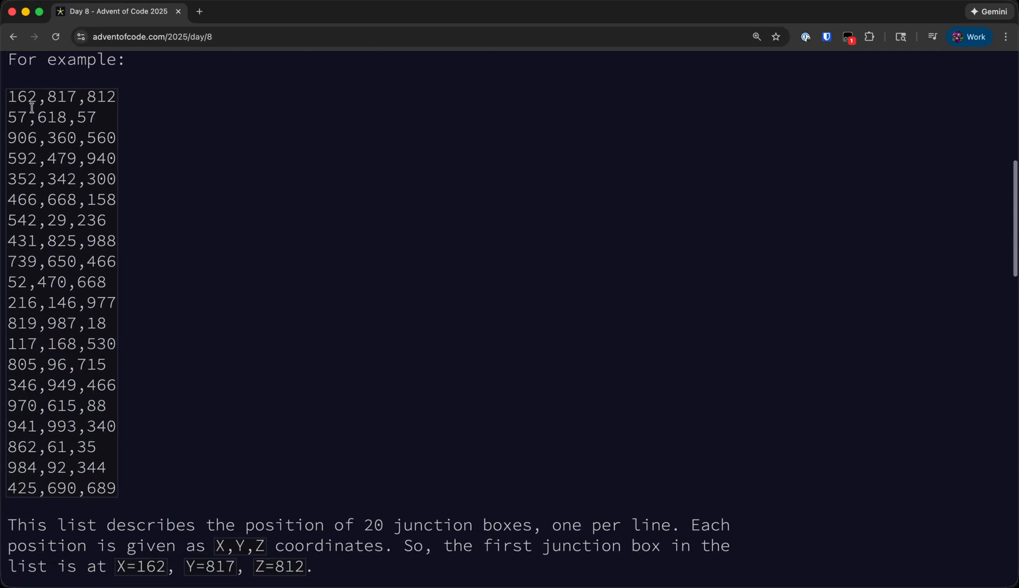
Study the example junction box coordinates and the ten-shortest-connections rule.
left_click_drag(31, 96, 133, 493)
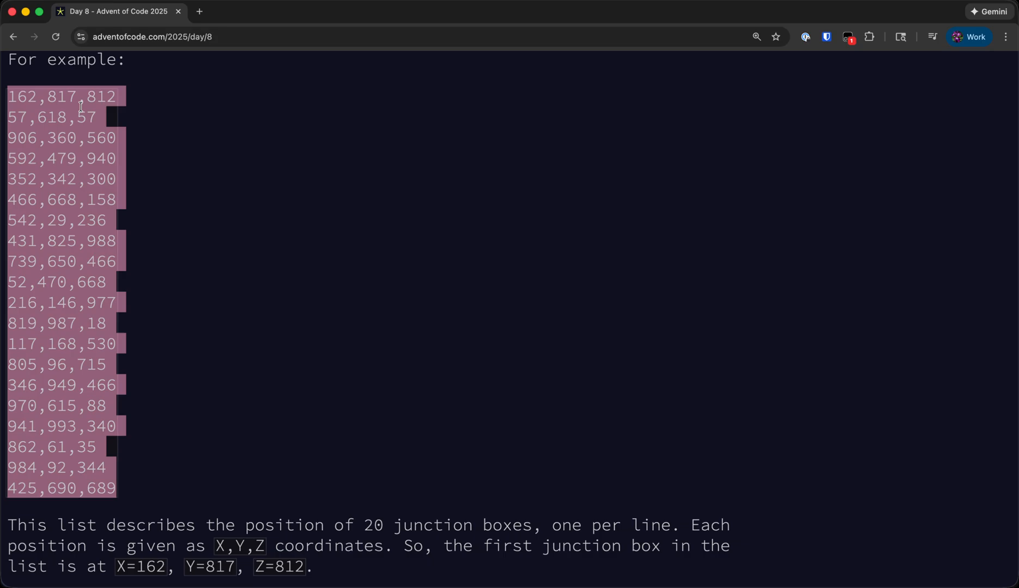
left_click(93, 103)
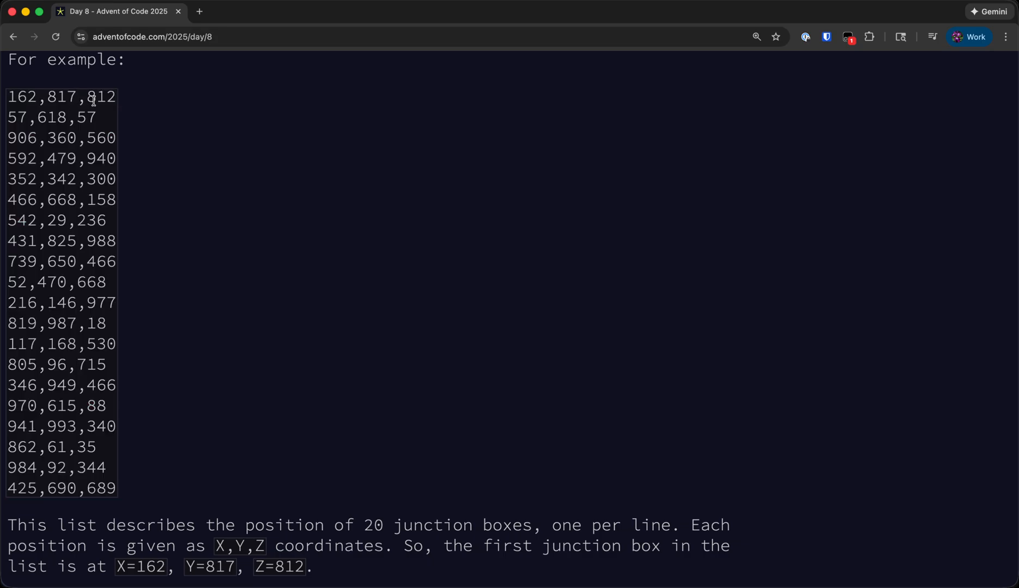
scroll("down", 3)
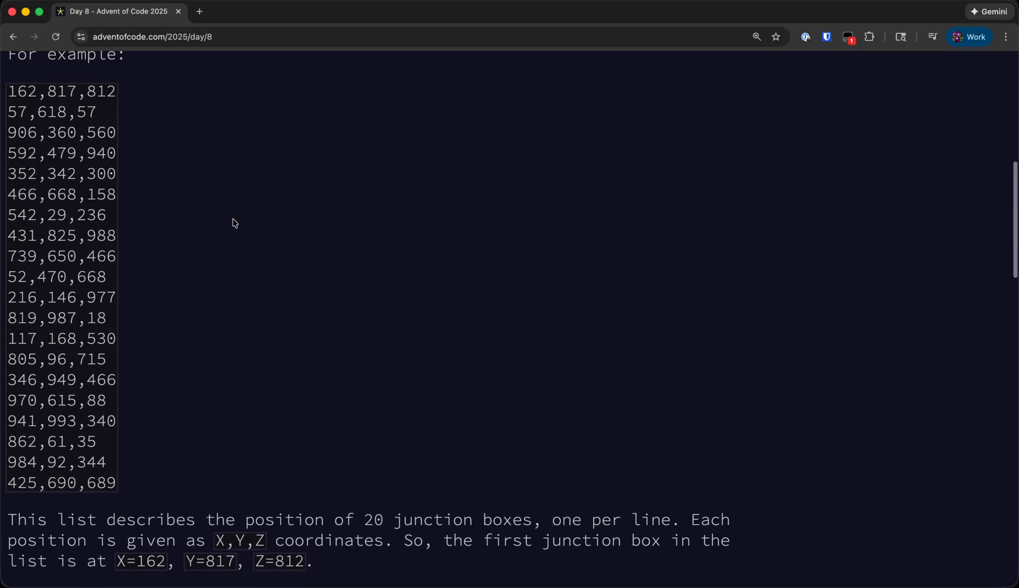
mouse_move(274, 292)
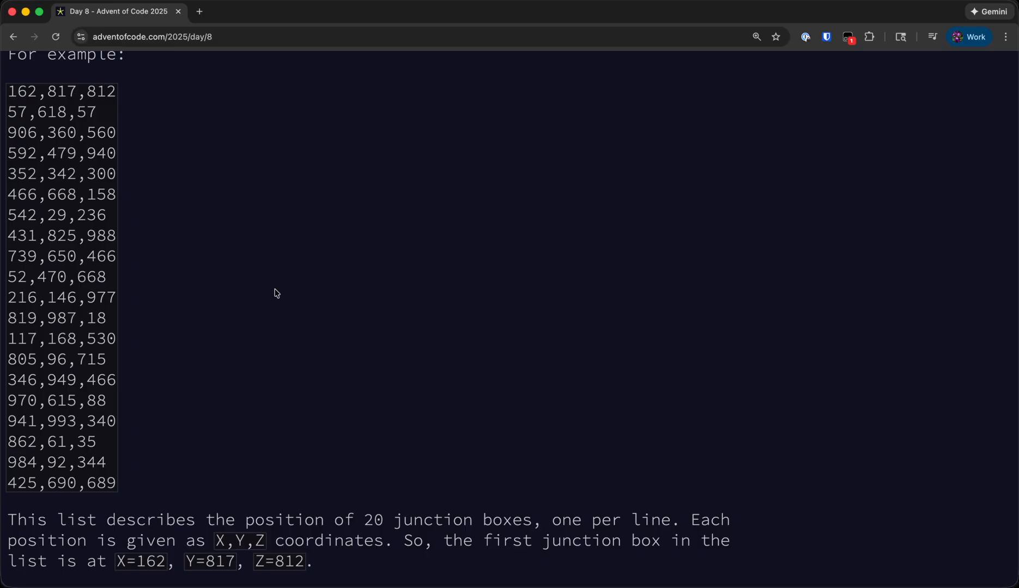
scroll("down", 3)
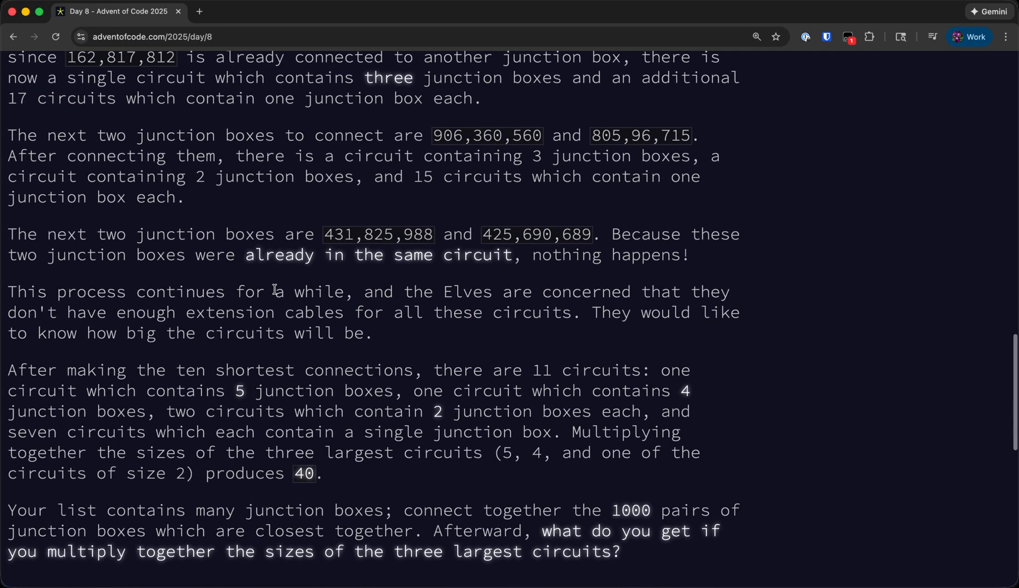
scroll("down", 3)
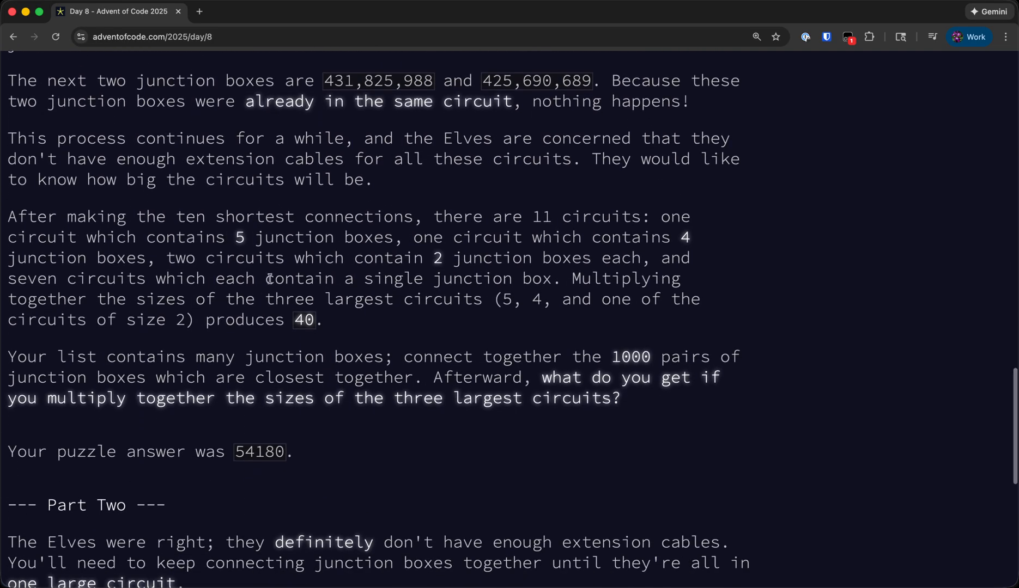
left_click_drag(175, 216, 413, 216)
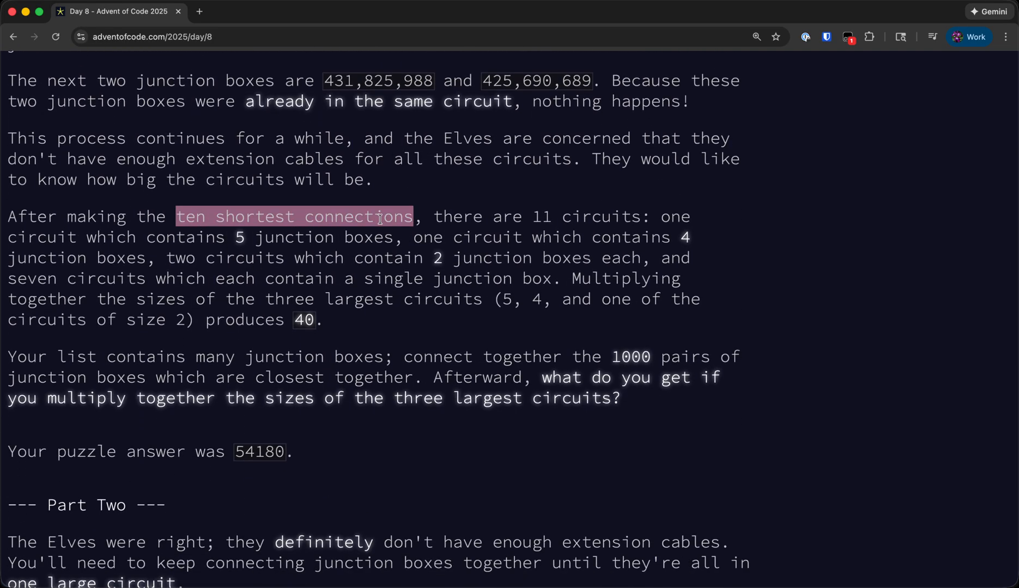
scroll("down", 3)
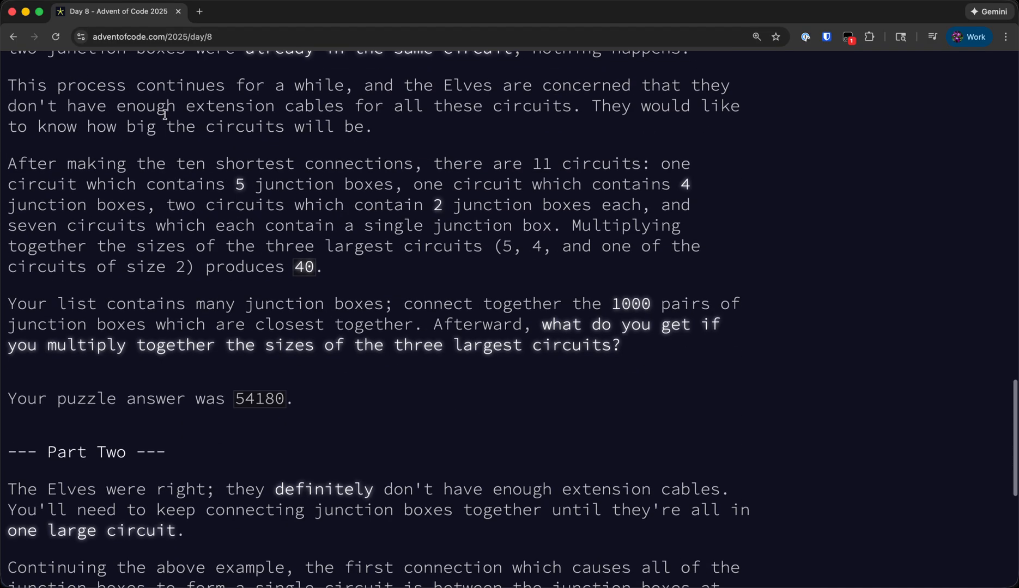
scroll("down", 3)
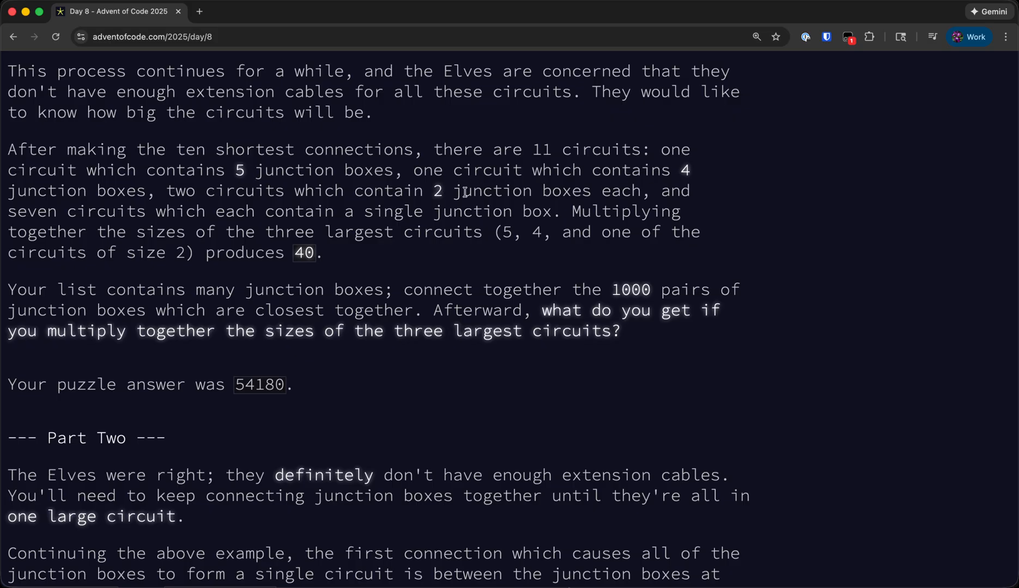
mouse_move(848, 221)
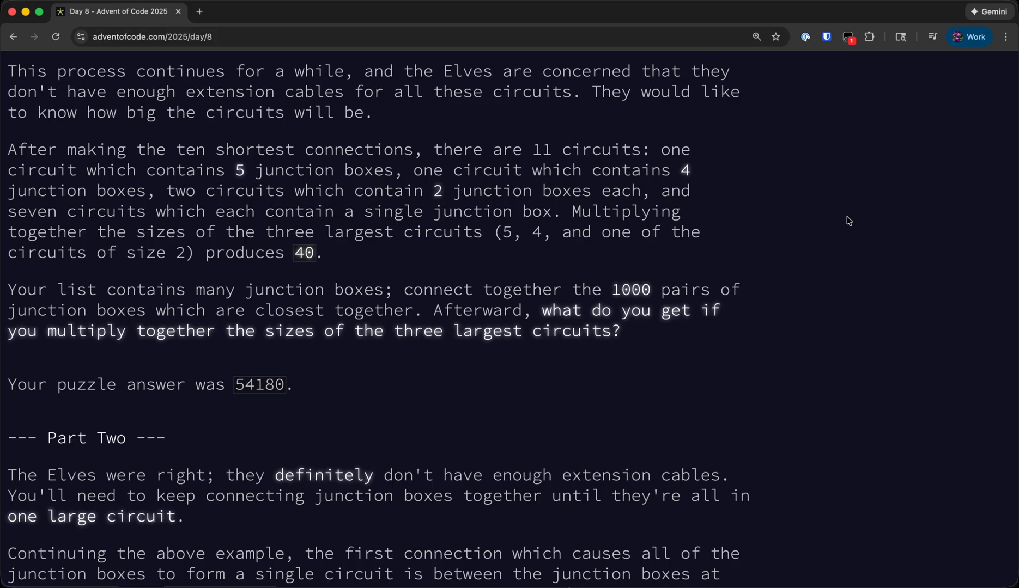
mouse_move(373, 255)
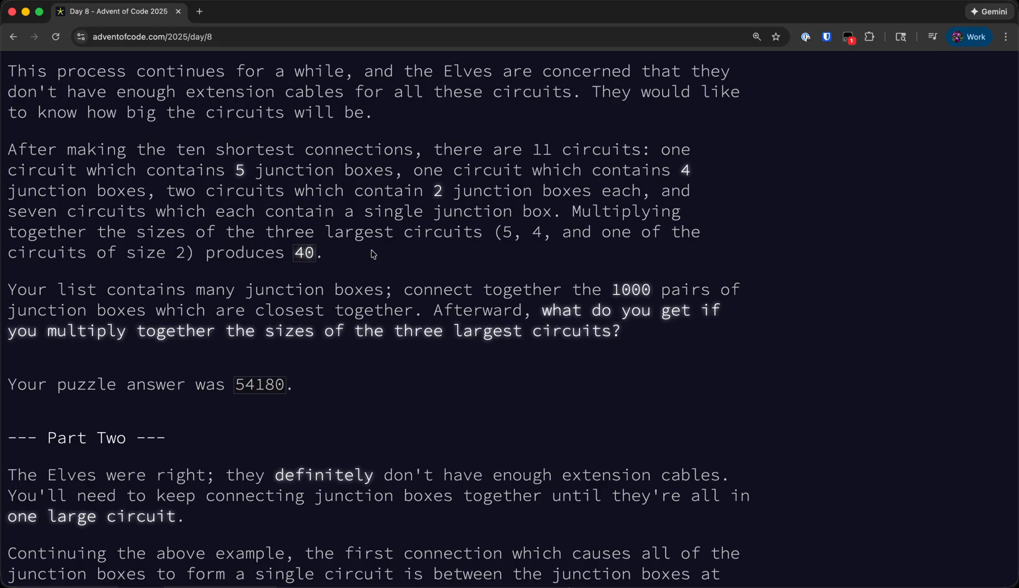
mouse_move(431, 232)
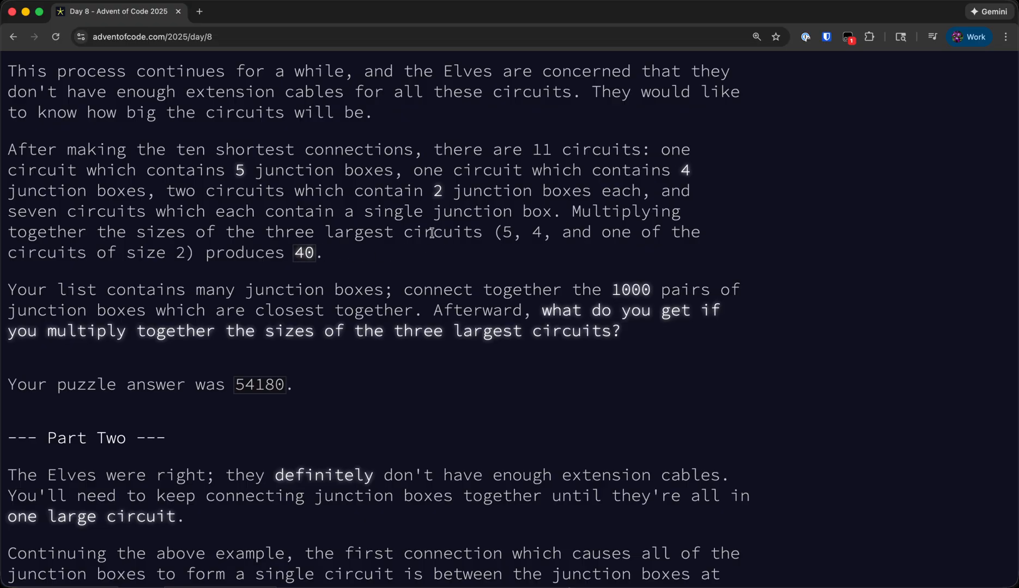
mouse_move(510, 262)
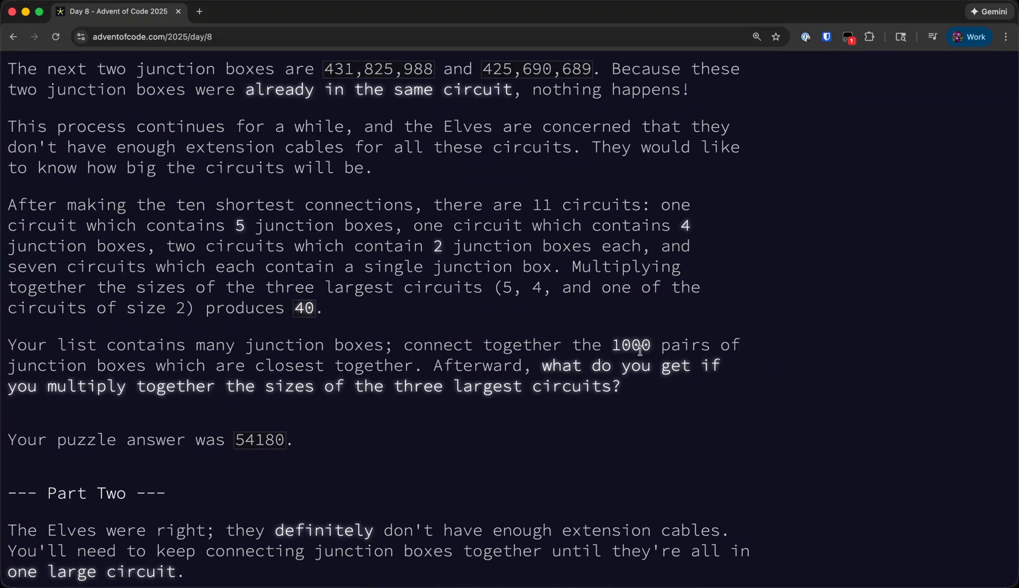
scroll("down", 3)
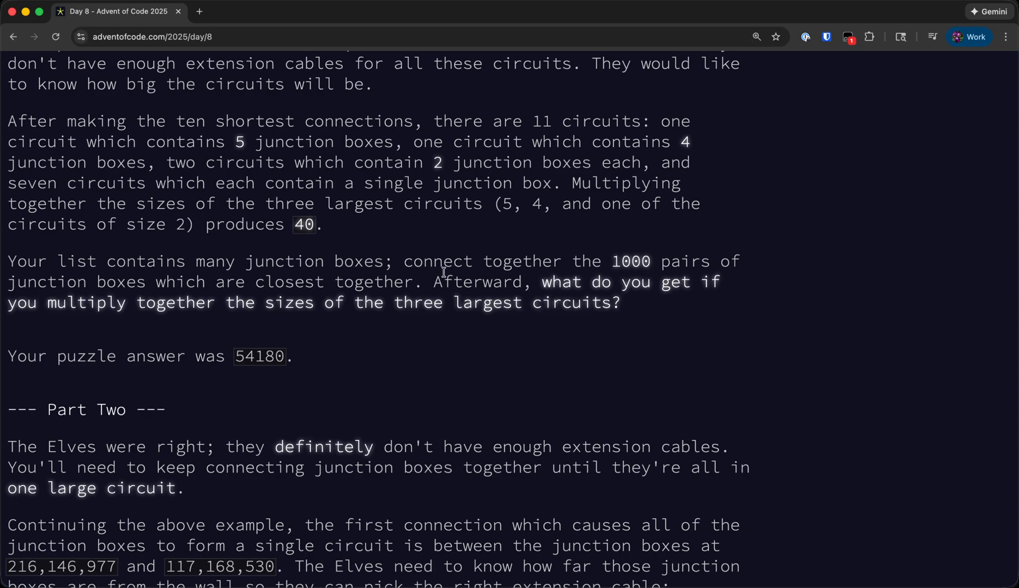
mouse_move(359, 303)
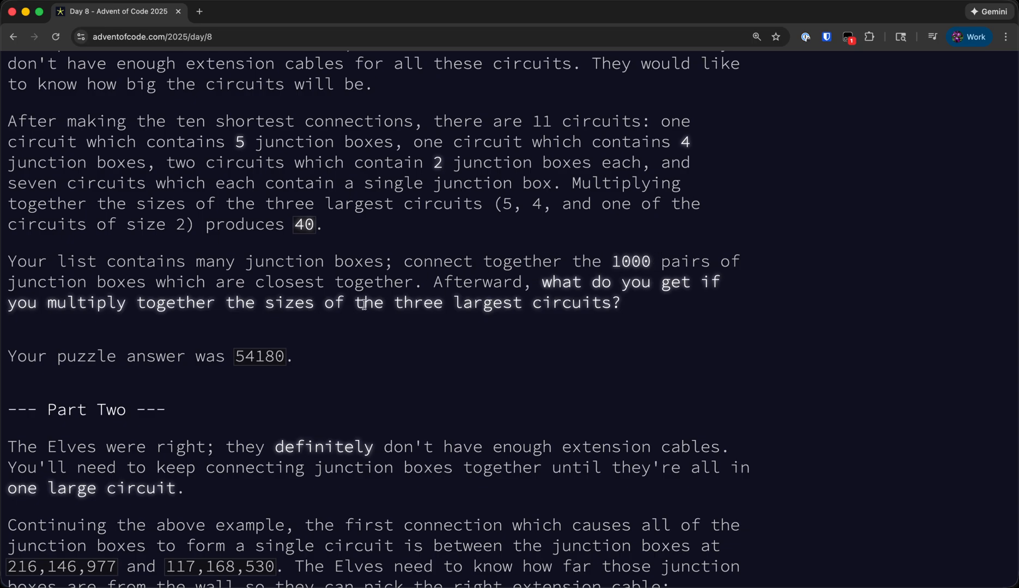
mouse_move(294, 318)
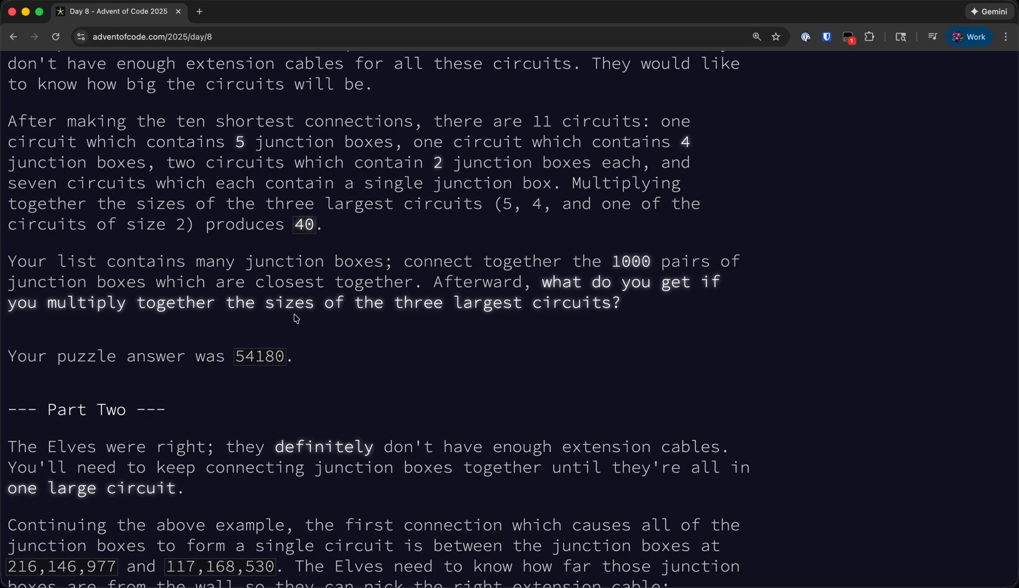
mouse_move(583, 305)
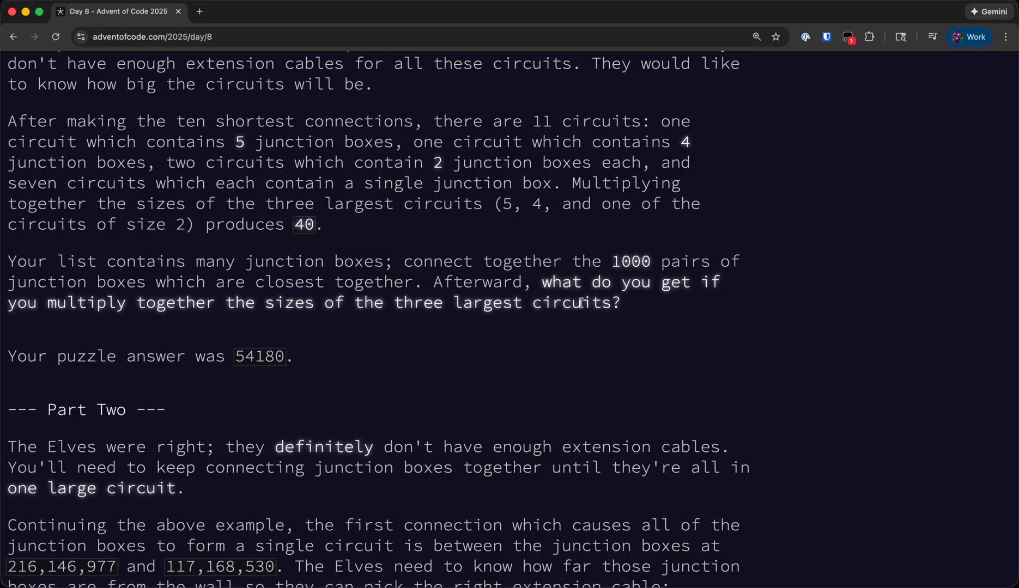
scroll("up", 3)
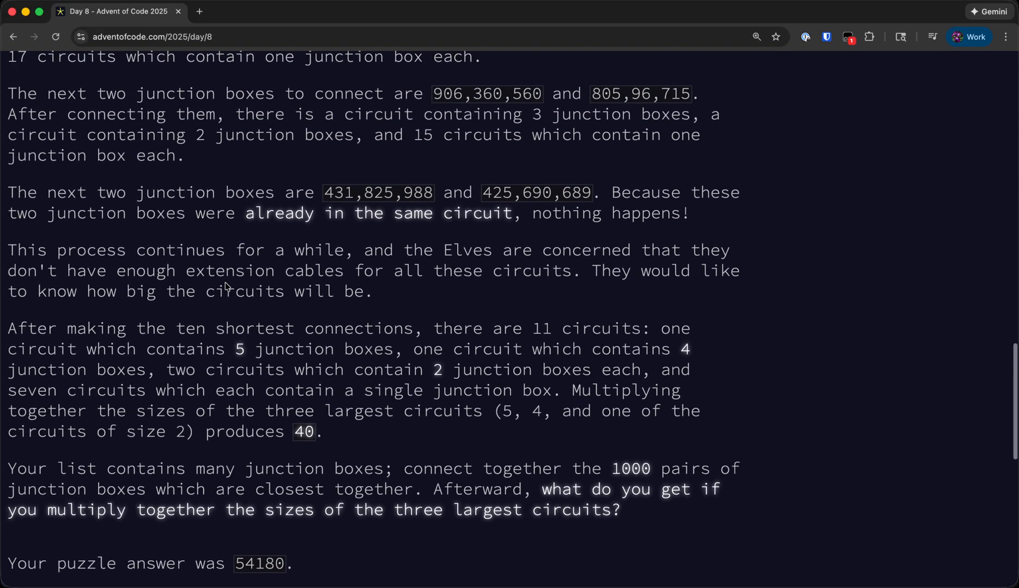
scroll("up", 3)
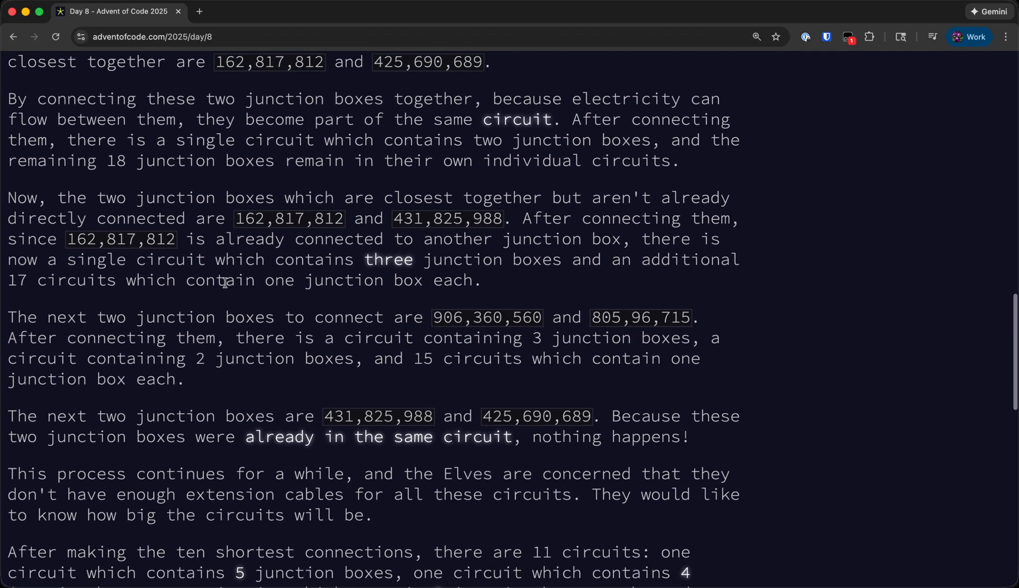
scroll("down", 3)
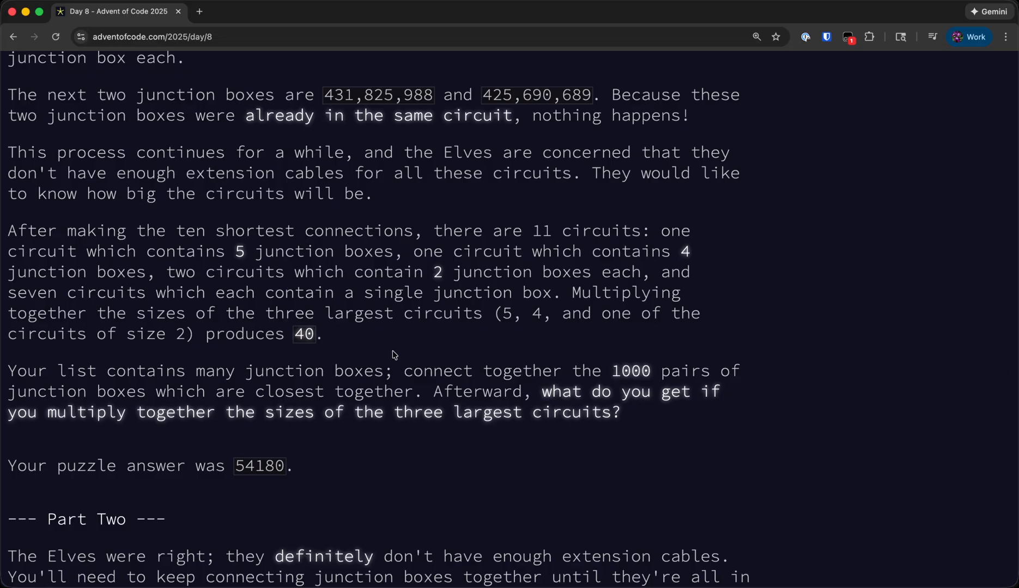
mouse_move(479, 361)
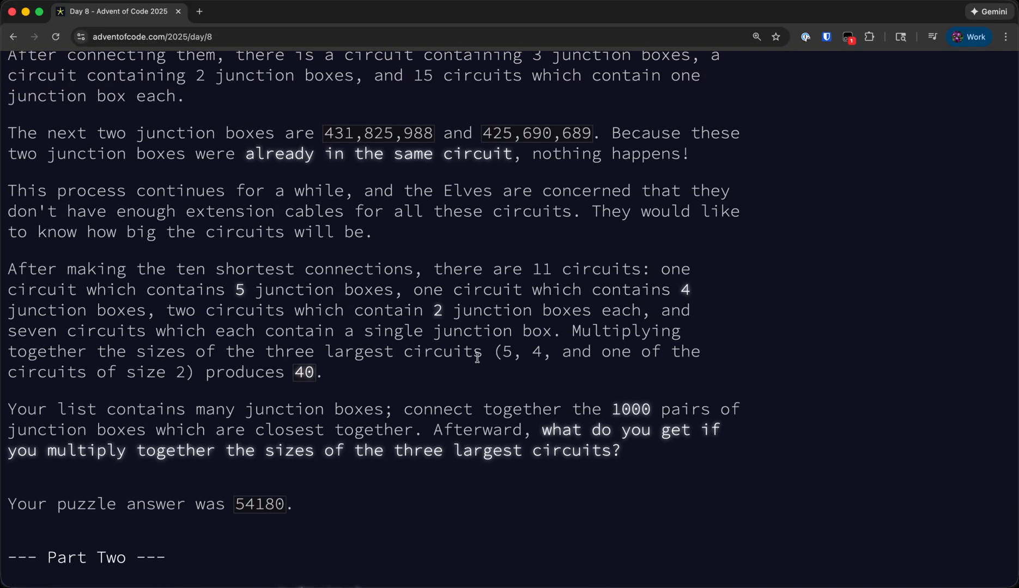
scroll("down", 3)
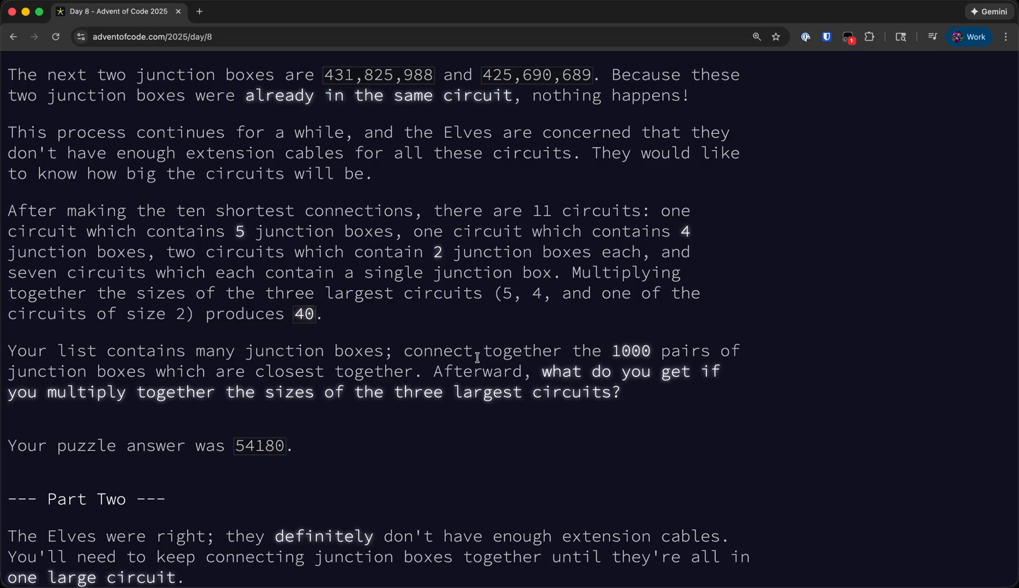
scroll("down", 3)
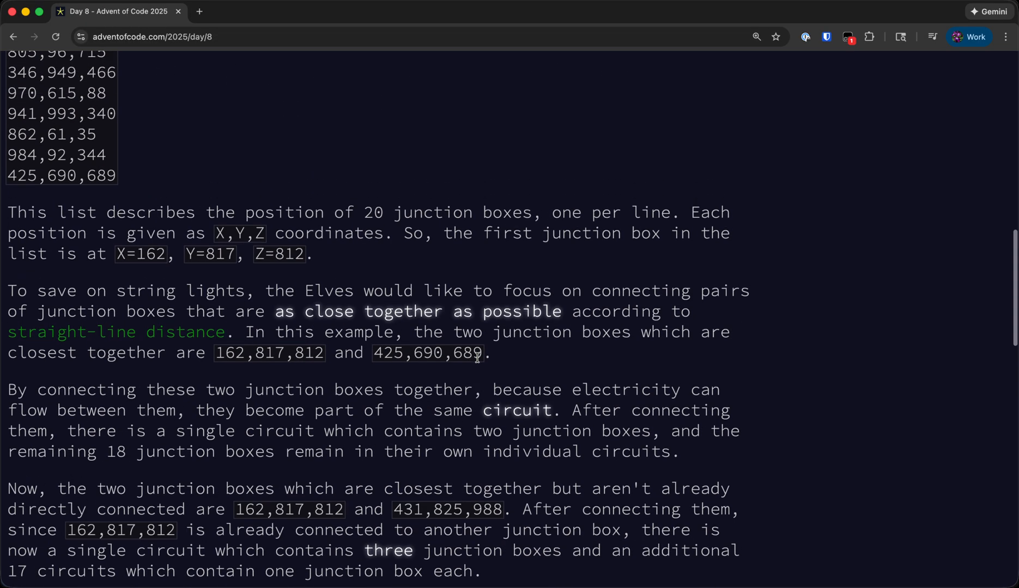
scroll("up", 3)
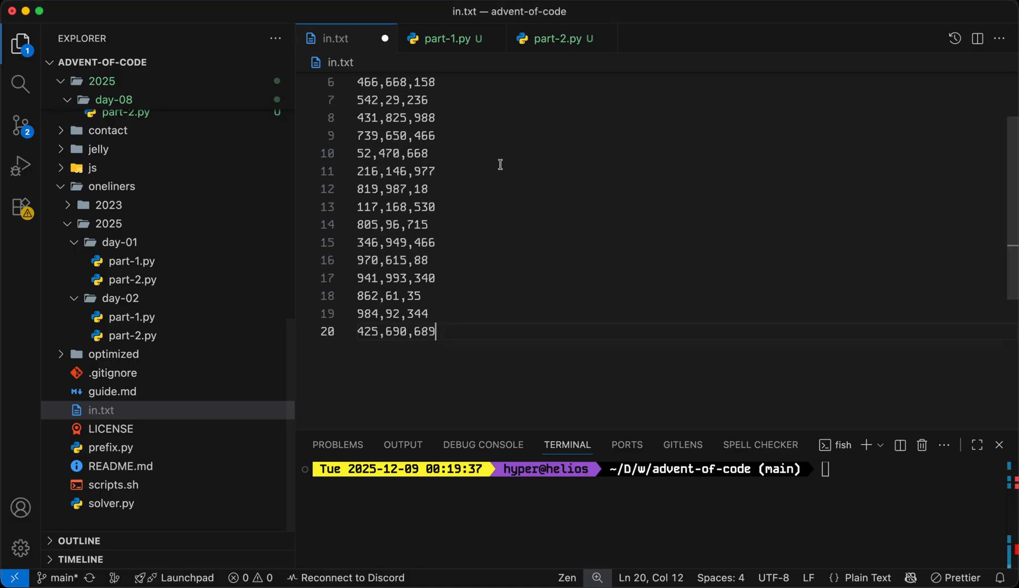
In part-1.py parse open(0) lines into integer boxes, print them, and run on in.txt.
left_click(445, 38)
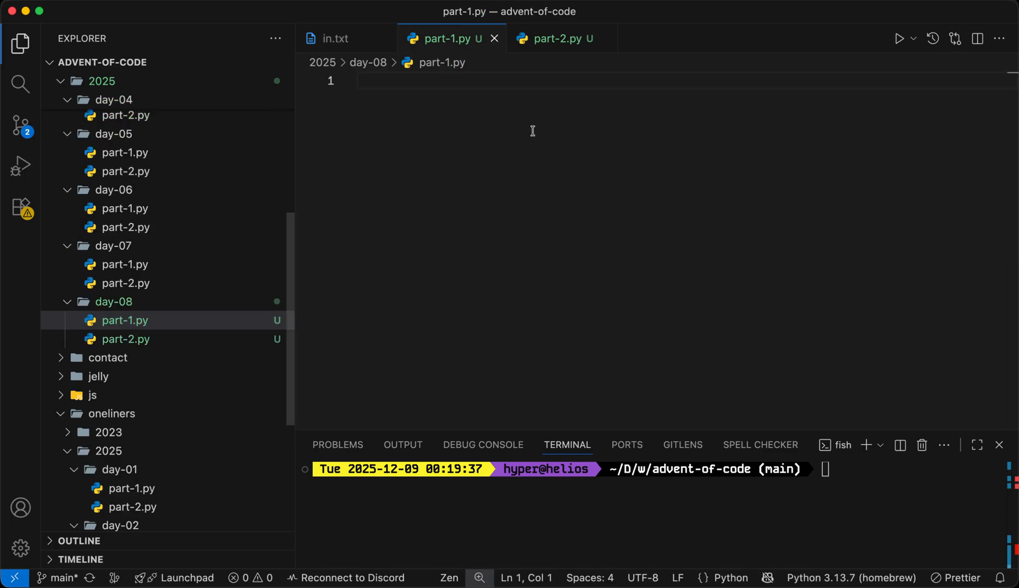
type("boxes = []")
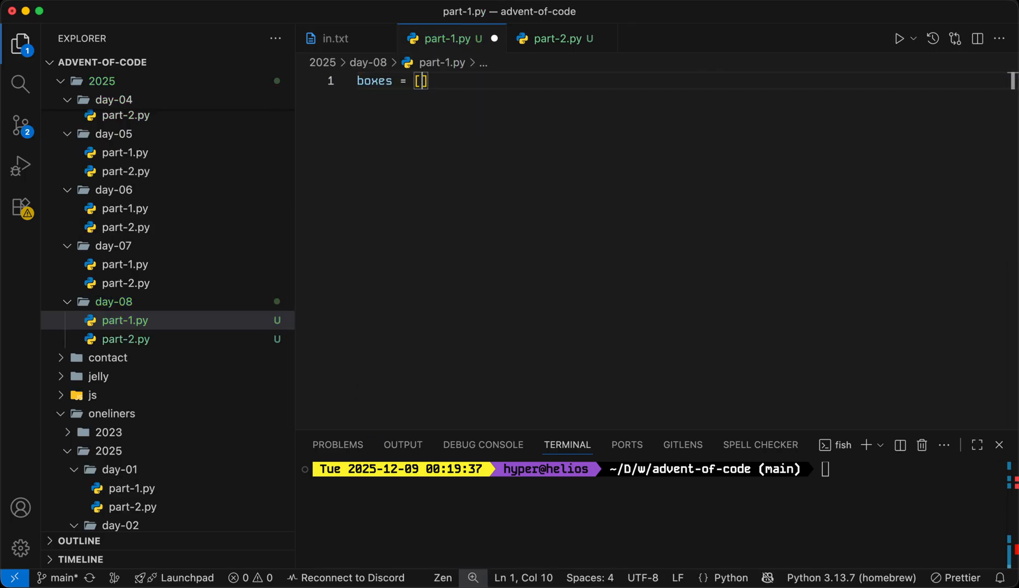
type("for line in open(0)]")
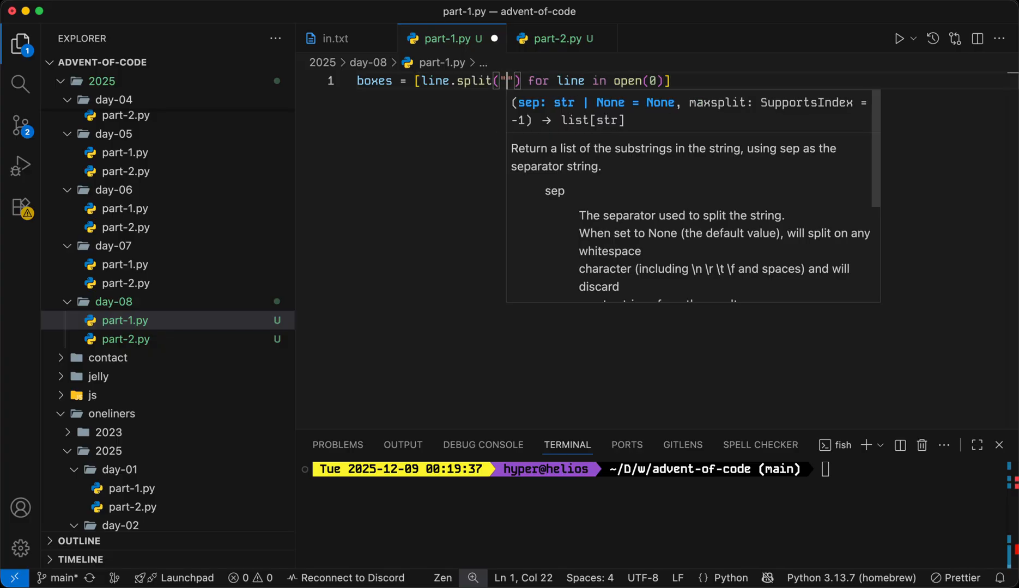
type("list(map(int,")
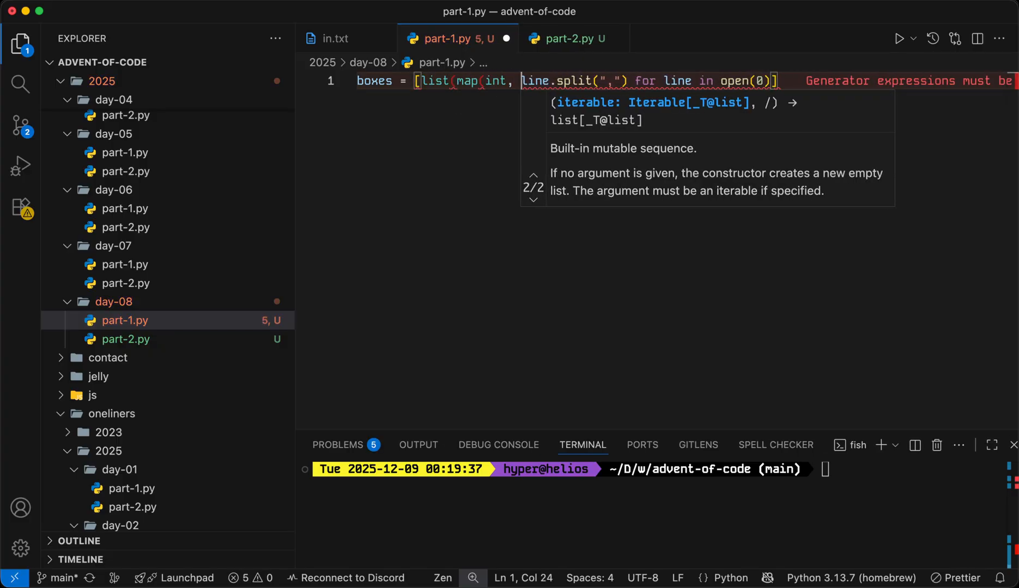
type("print(boxes")
left_click(909, 468)
type("python3 2025/day-08/part-1.py < in.txt")
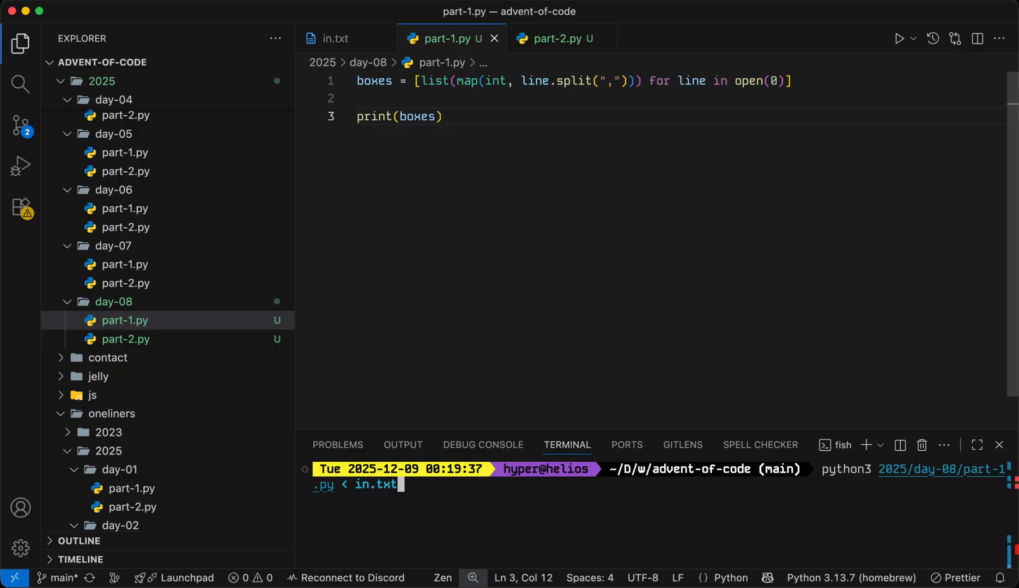
key("Enter")
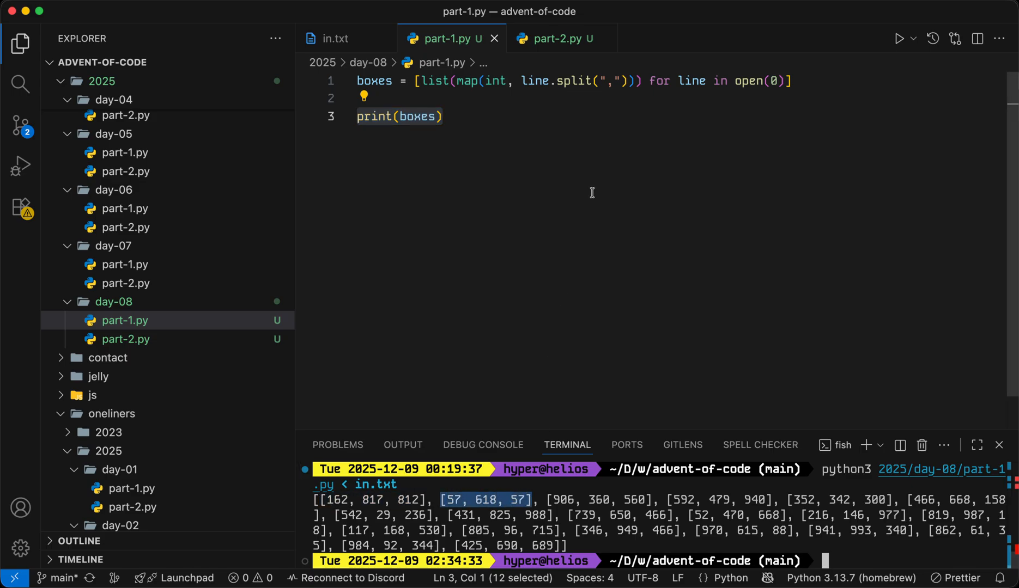
Build edges as all (i, j) index pairs over range(len(boxes)) and print them.
type("edges = [")
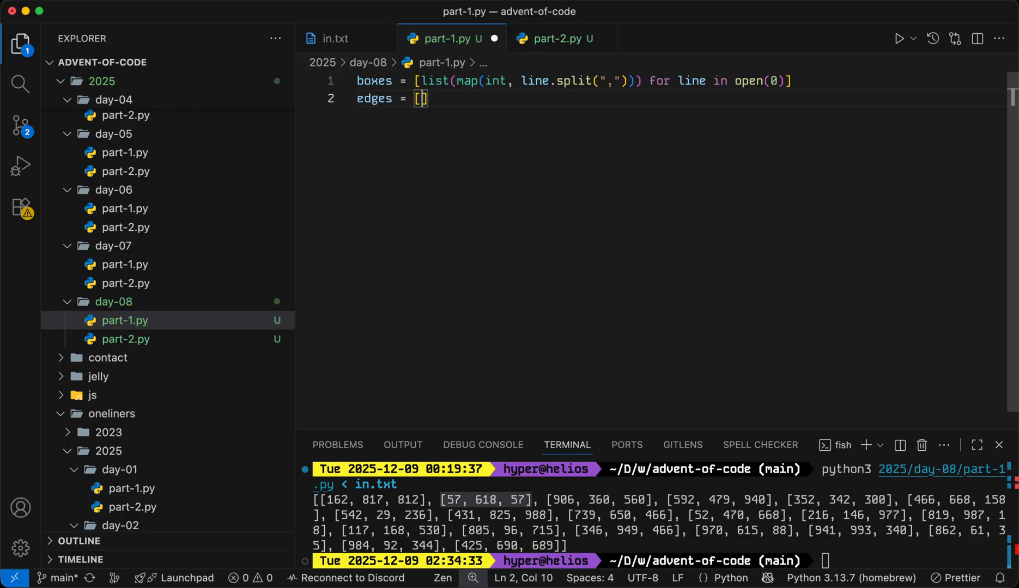
type("(i, j) for i in range(")
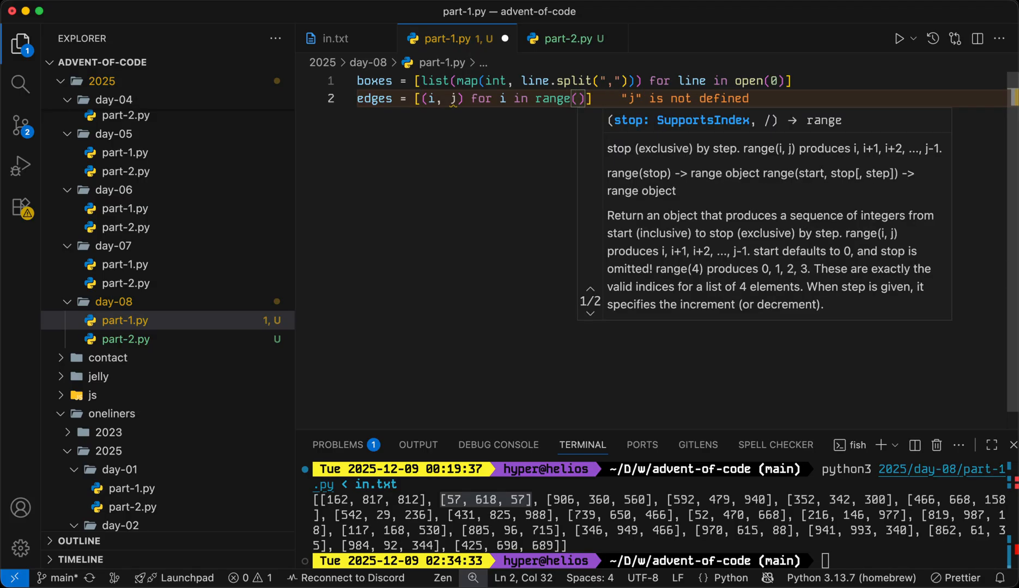
type("len(boxes)) for j in range(i + 1")
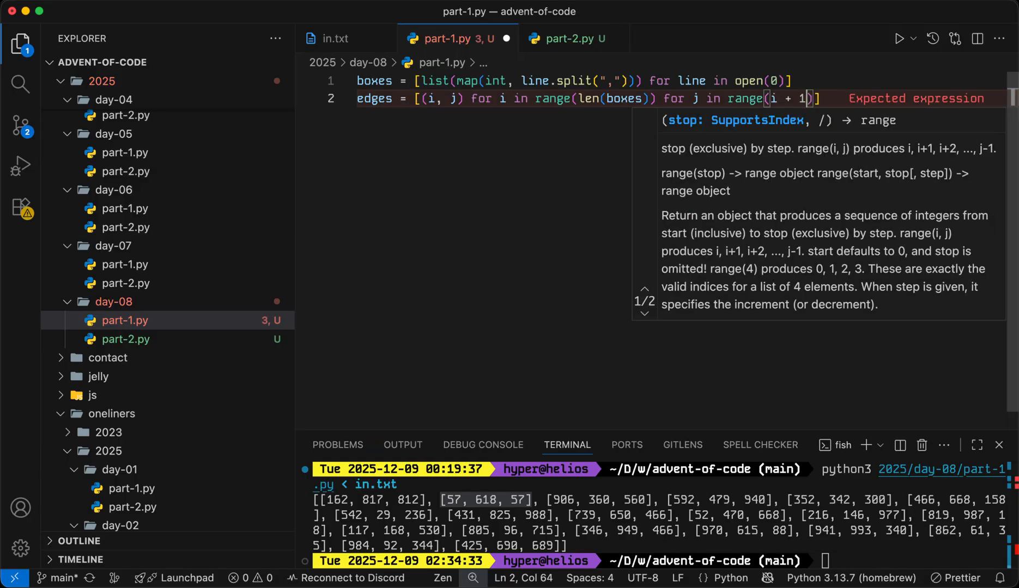
type(",")
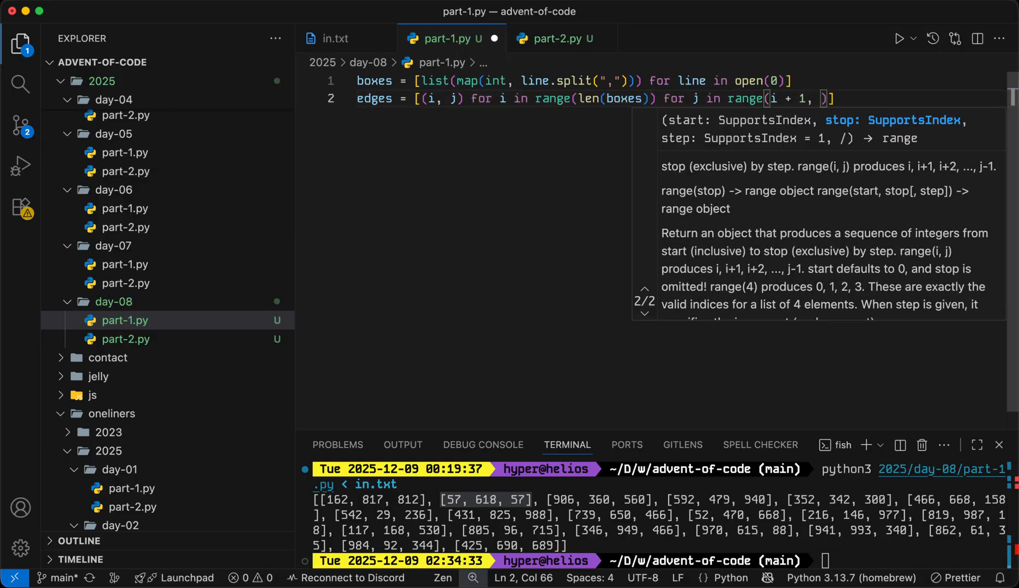
type("len(")
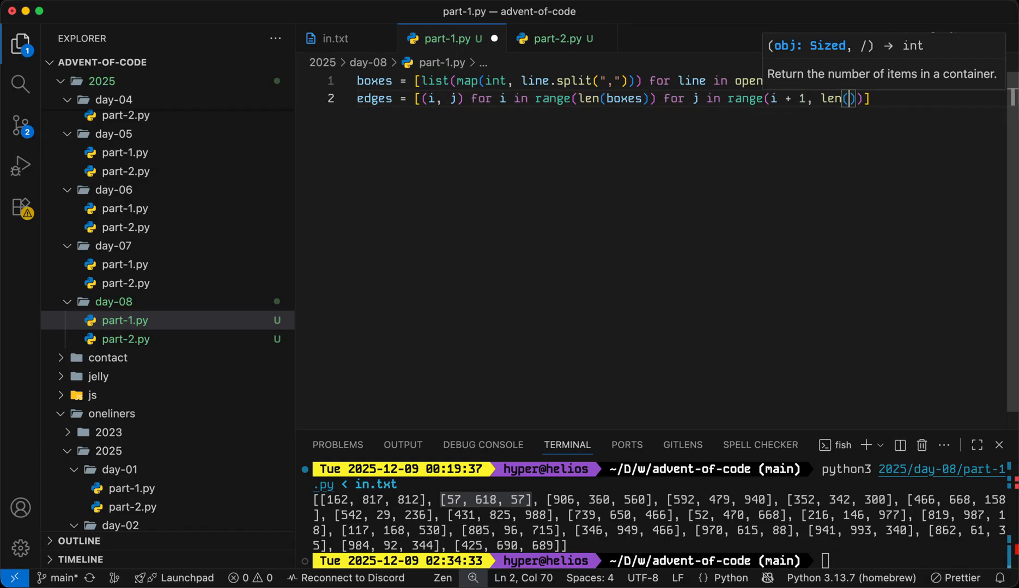
type("print(edges)")
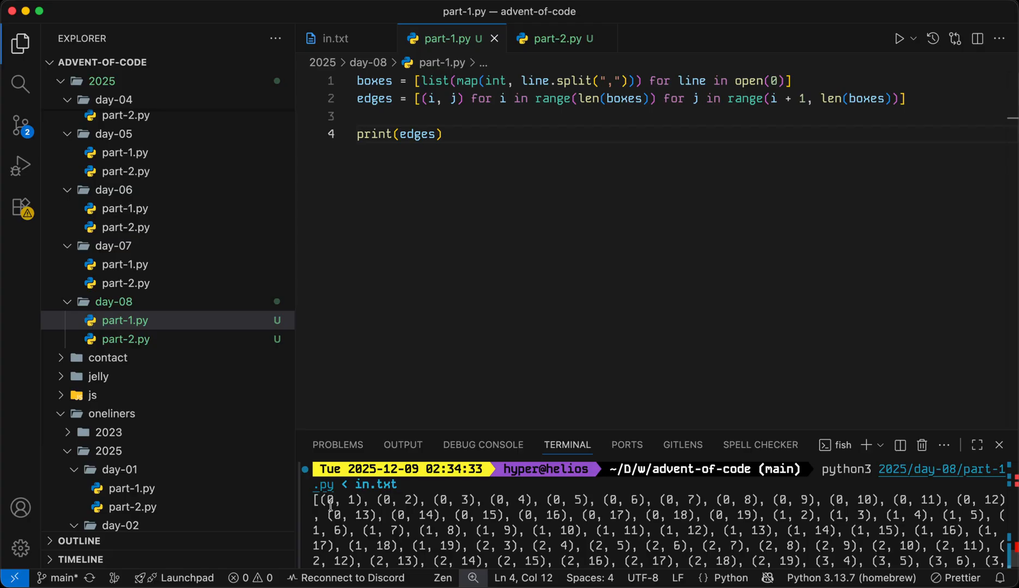
mouse_move(368, 497)
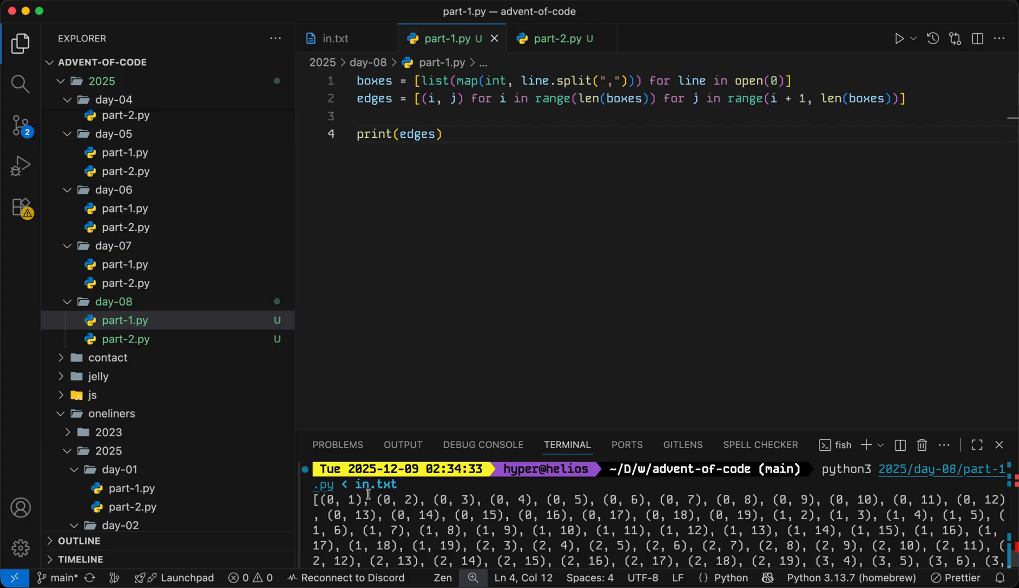
scroll("down", 3)
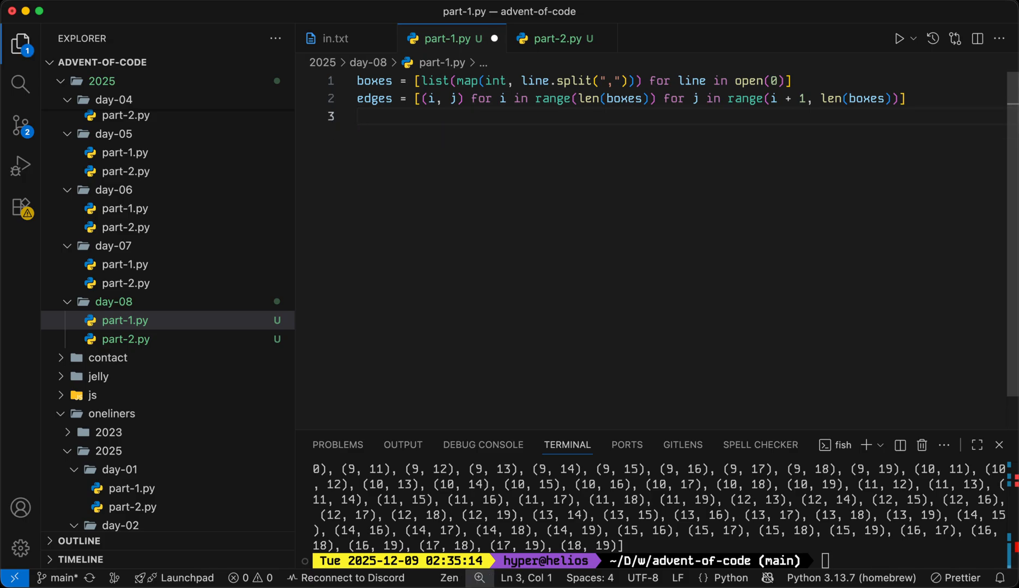
Start edges.sort(key=lambda x: ) and test a key-lambda sort in the Python REPL.
type("edges.sort(key=lambda")
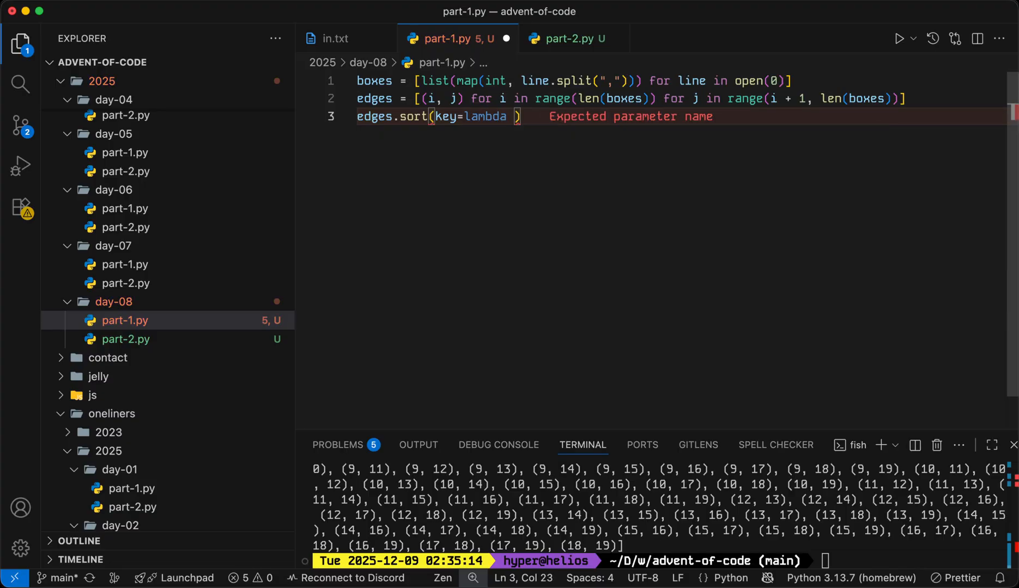
type("x:")
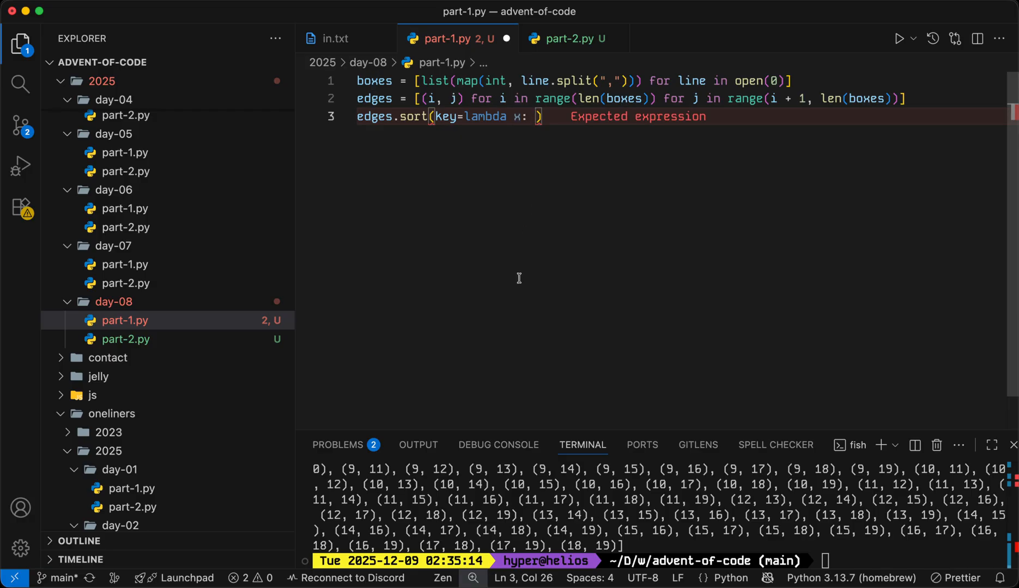
double_click(445, 117)
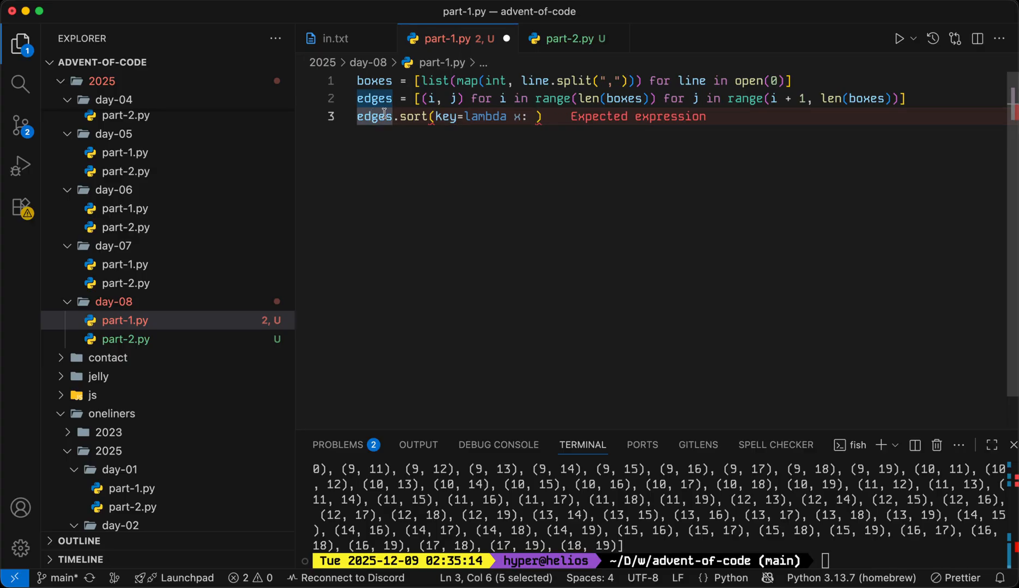
mouse_move(483, 117)
type("a.sort(")
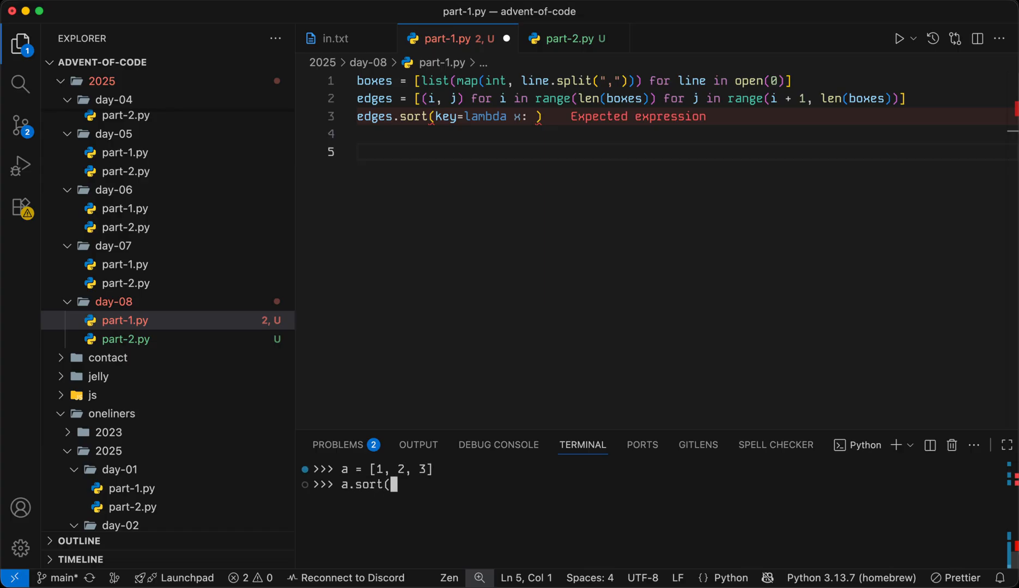
type("key=lambda x: -")
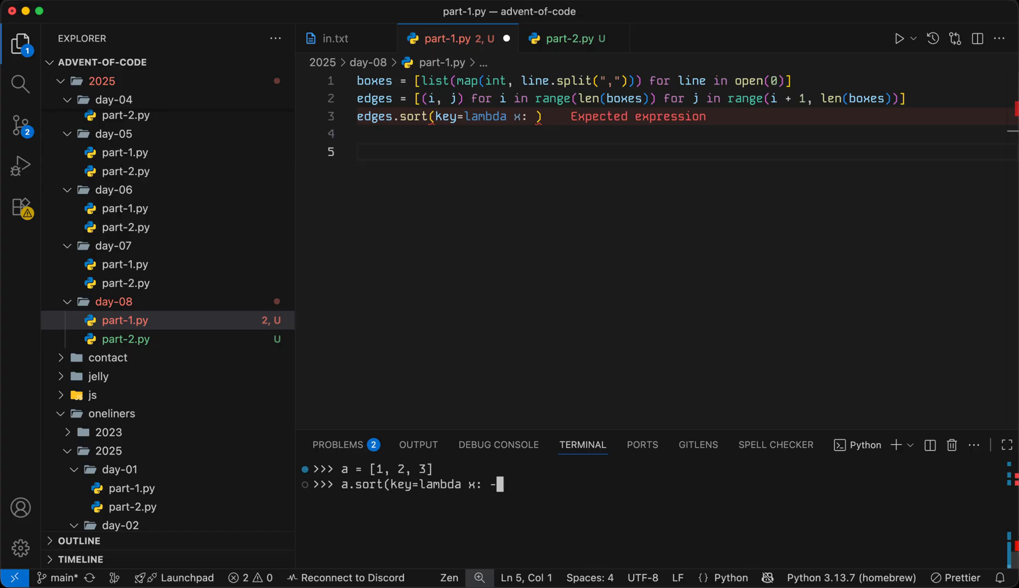
key("Enter")
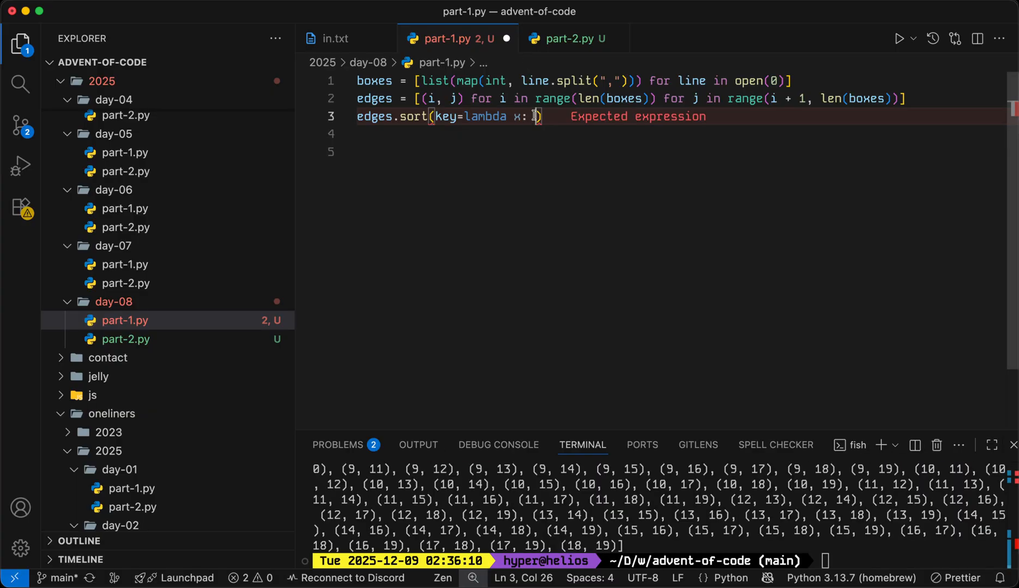
mouse_move(532, 122)
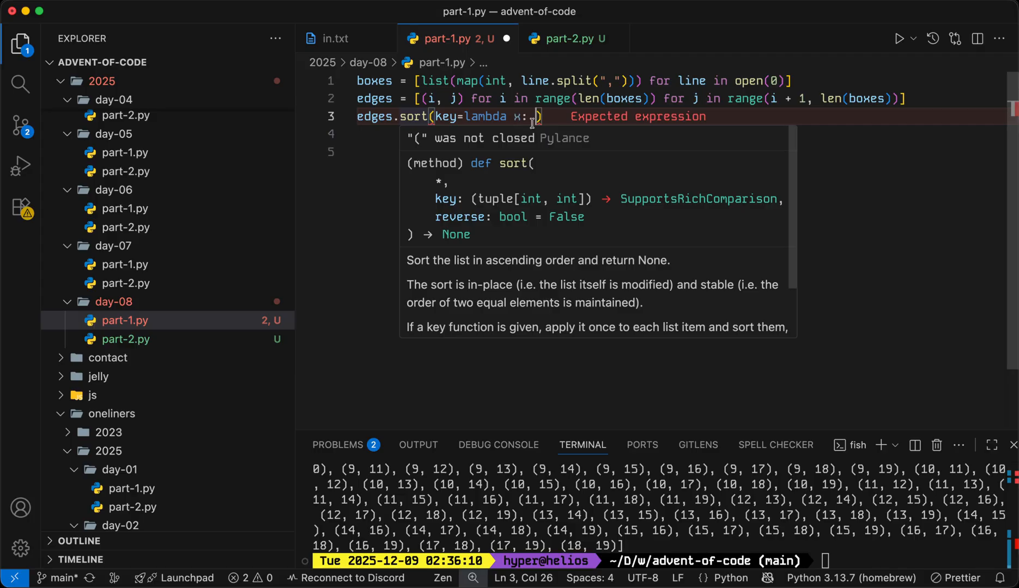
mouse_move(645, 151)
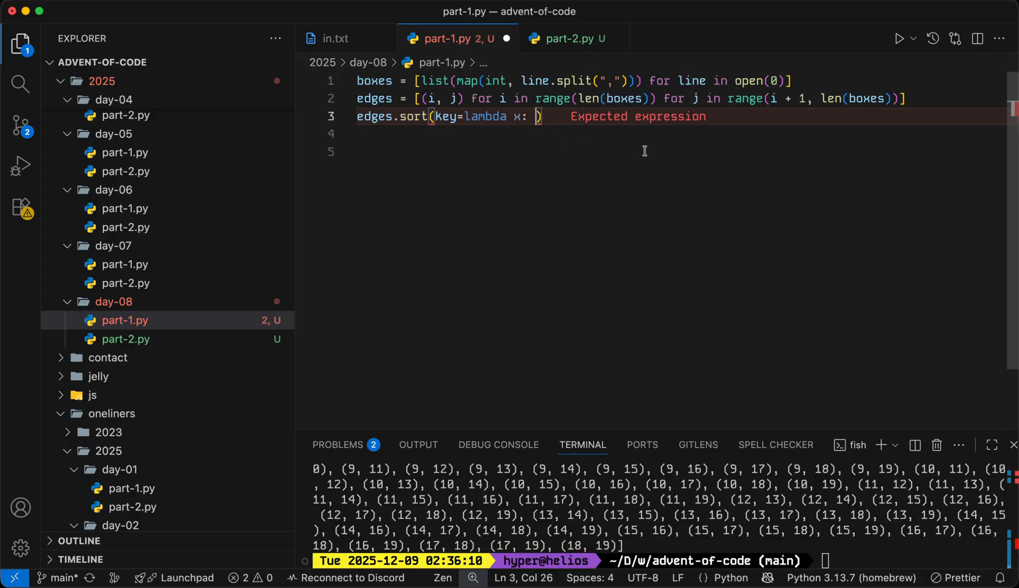
mouse_move(527, 184)
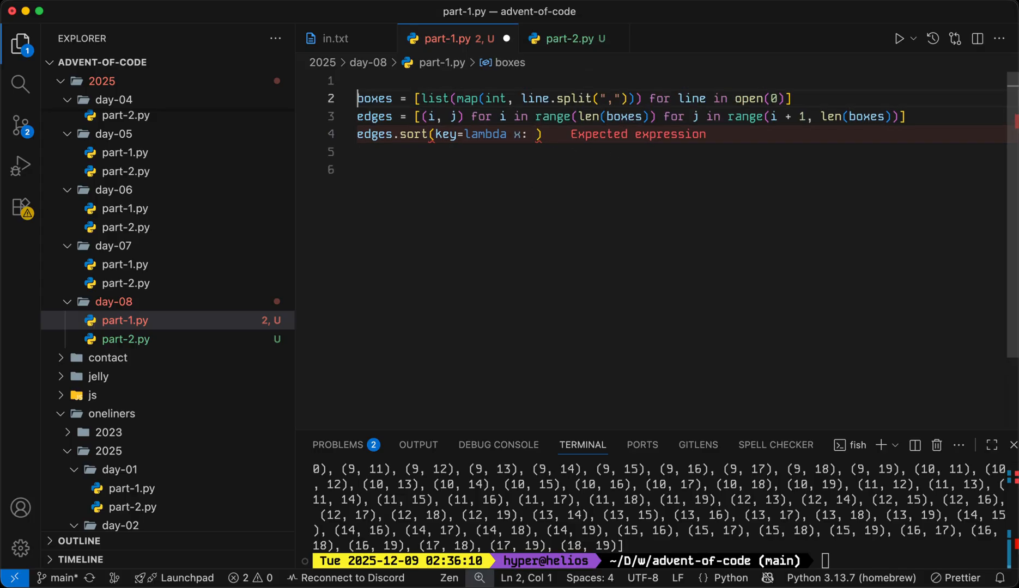
Import math and key the sort on math.hypot(*[a - b for a, b in ...]) coordinate differences.
type("import math")
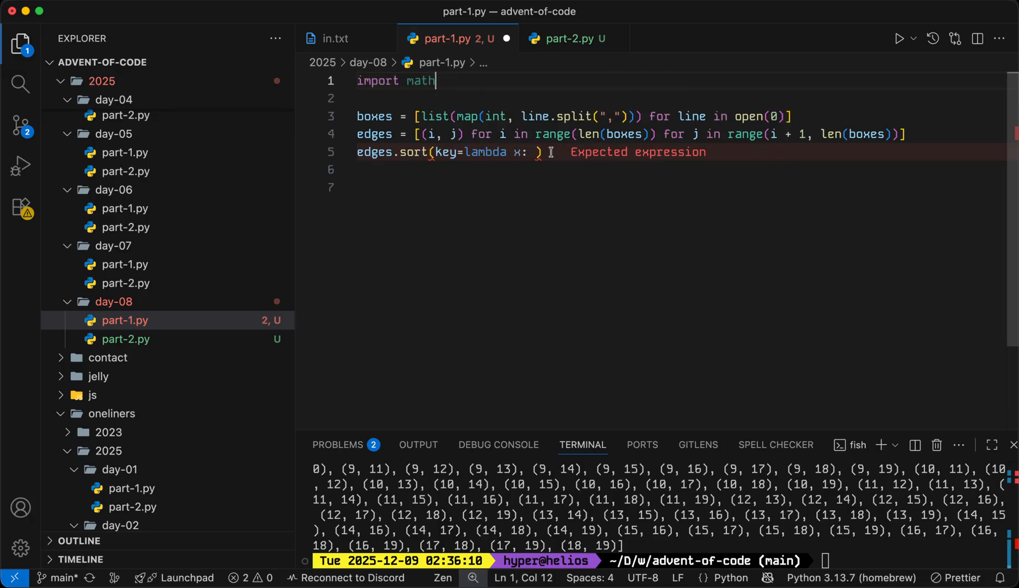
type("math.hypot(")
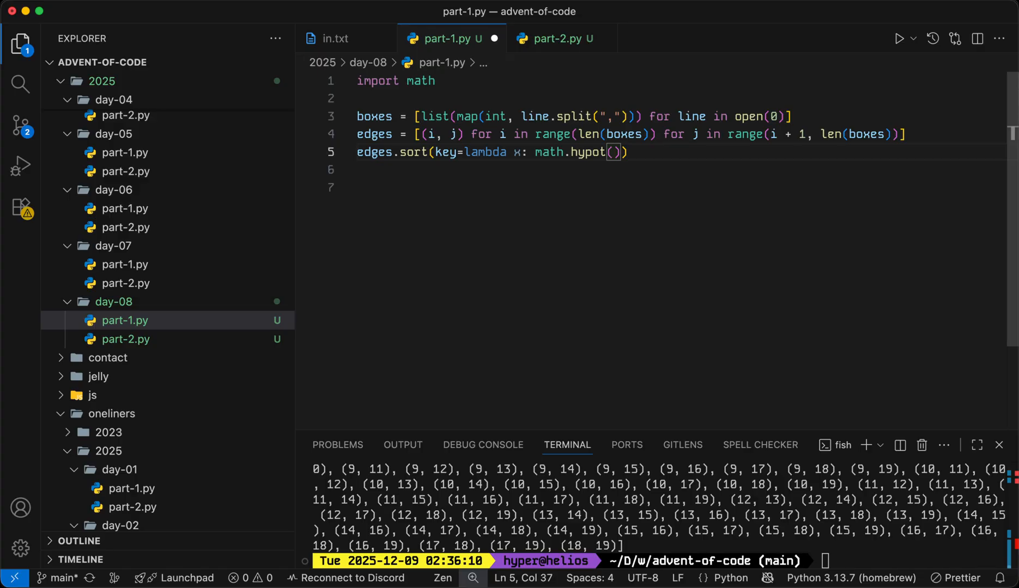
type("x, y, z")
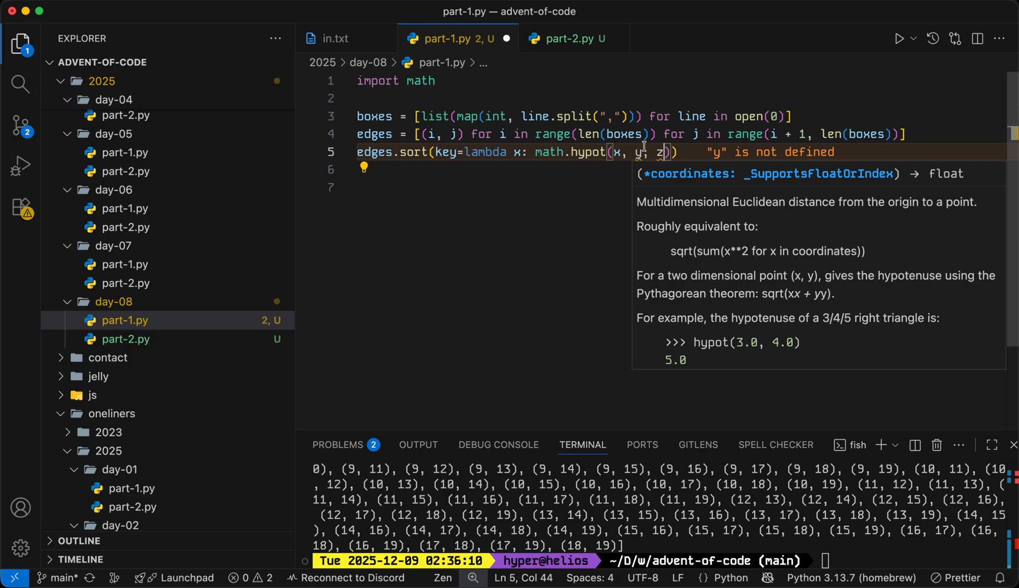
mouse_move(632, 169)
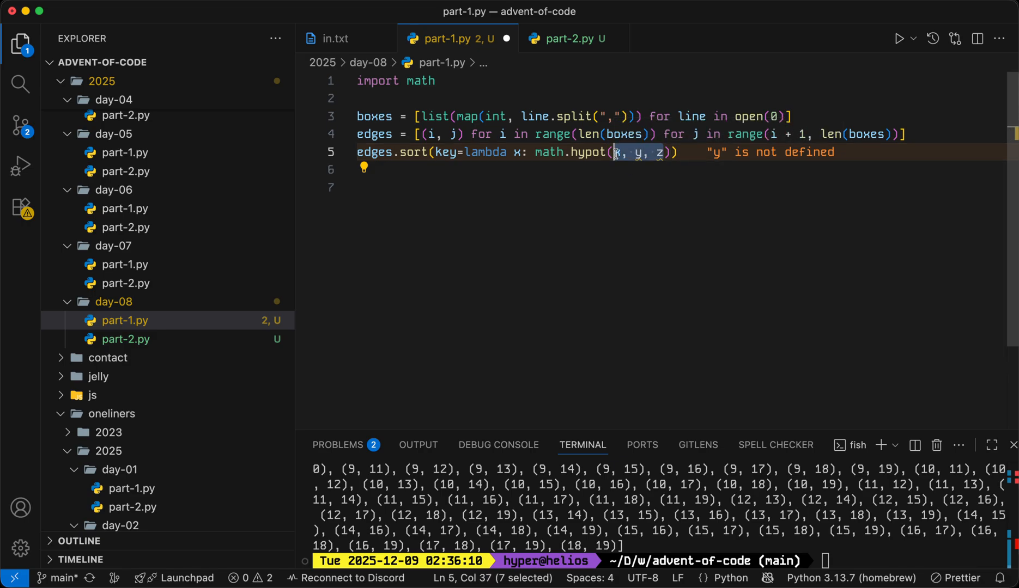
type("*[]")
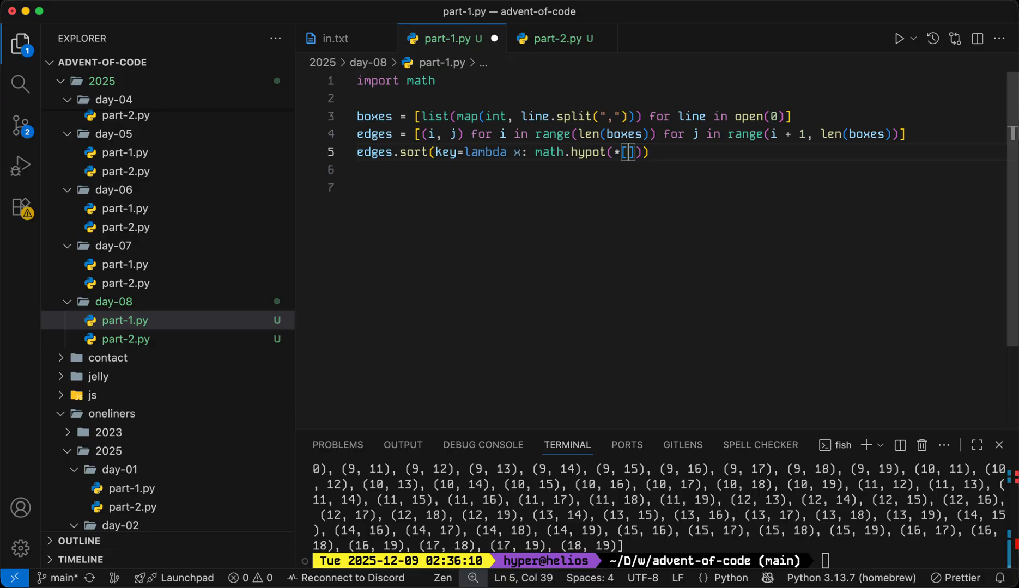
mouse_move(619, 154)
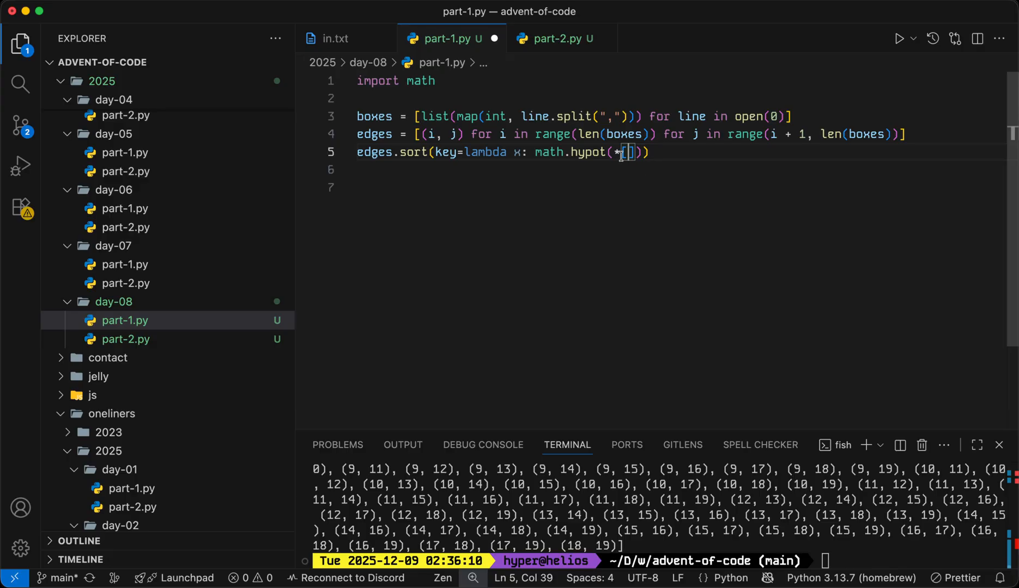
mouse_move(627, 249)
type("x - y for x, y in zip(boxes[x[0]], boxes[x[1]]")
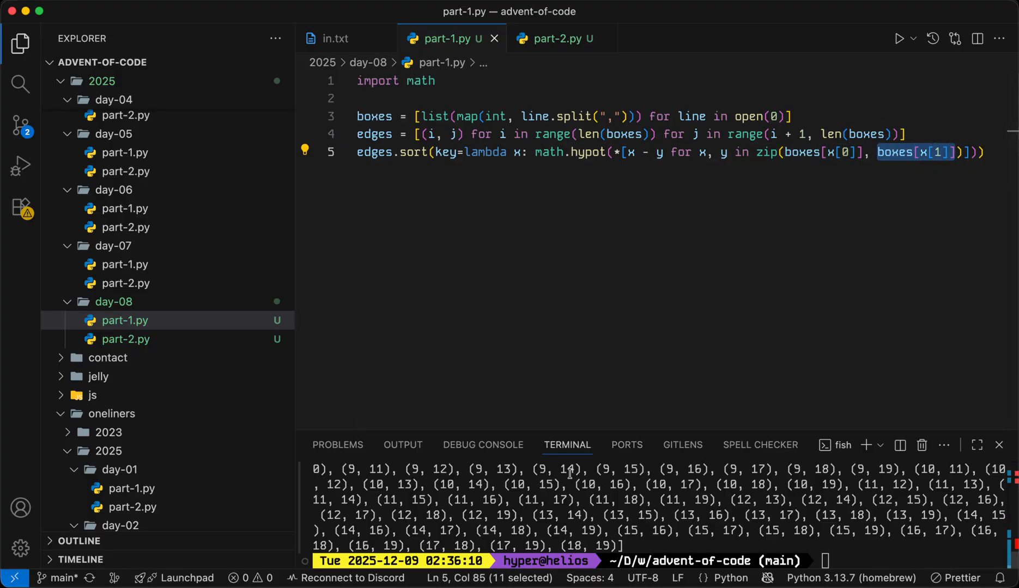
mouse_move(774, 151)
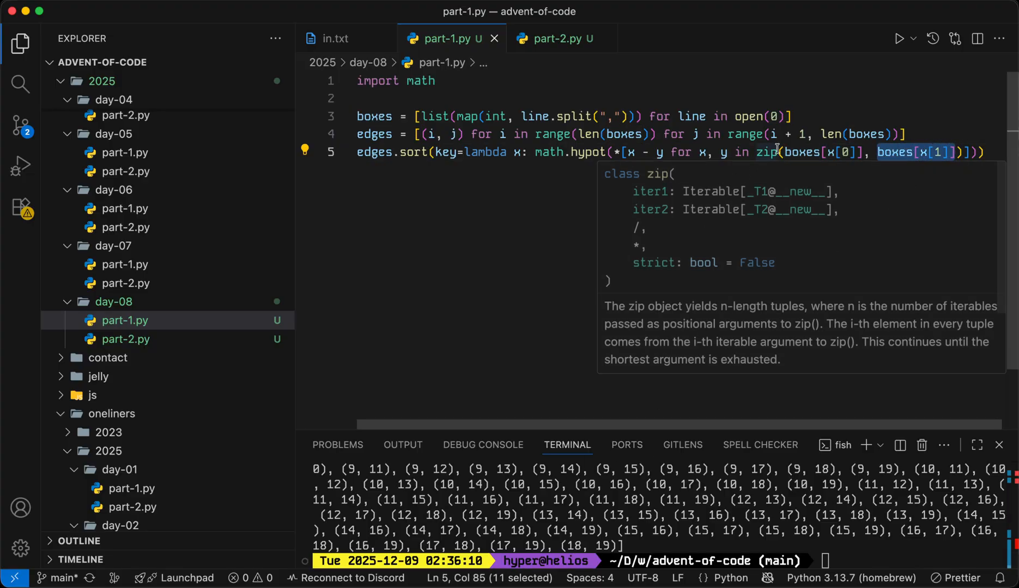
mouse_move(869, 165)
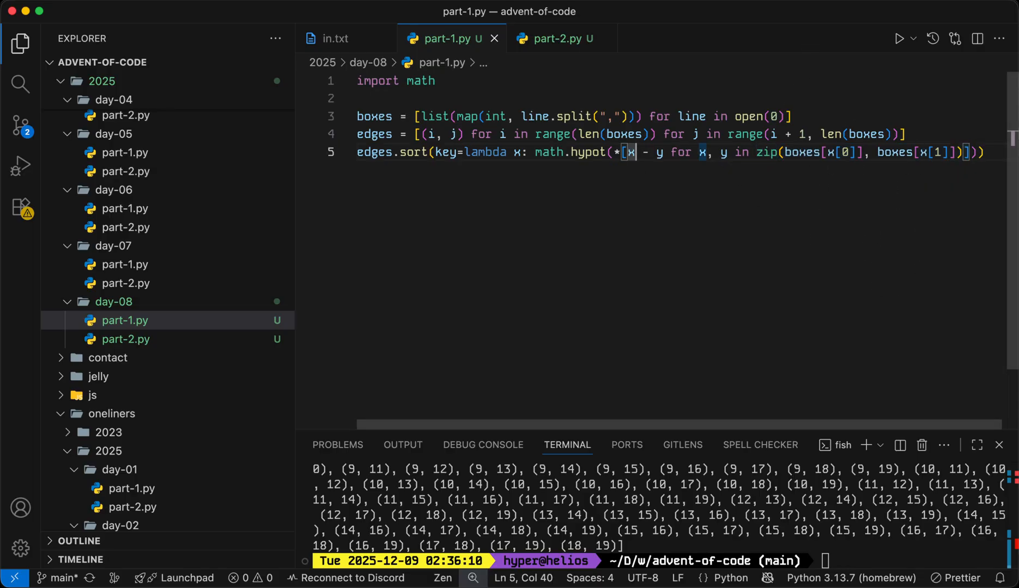
type("a - b")
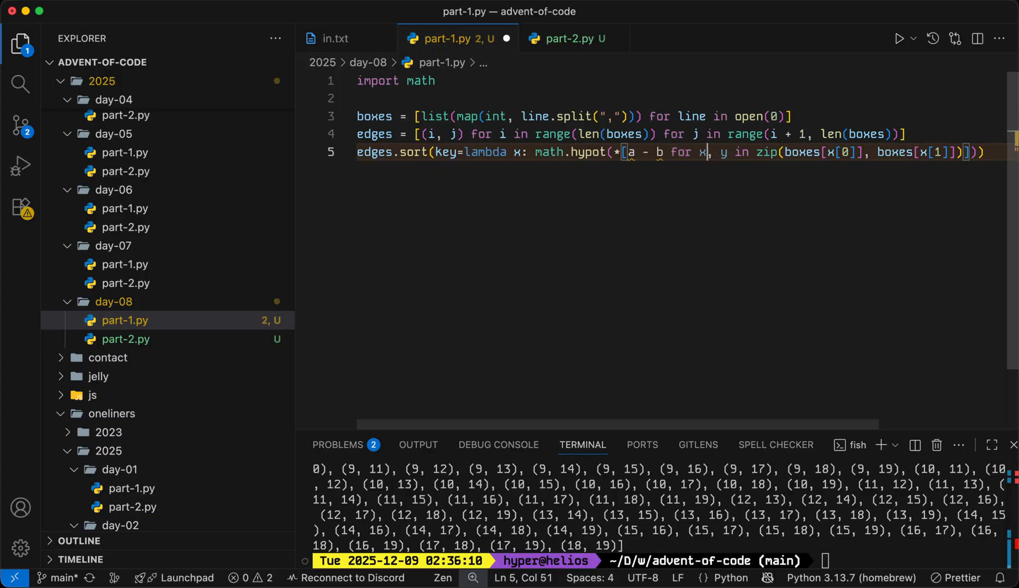
type("a, b")
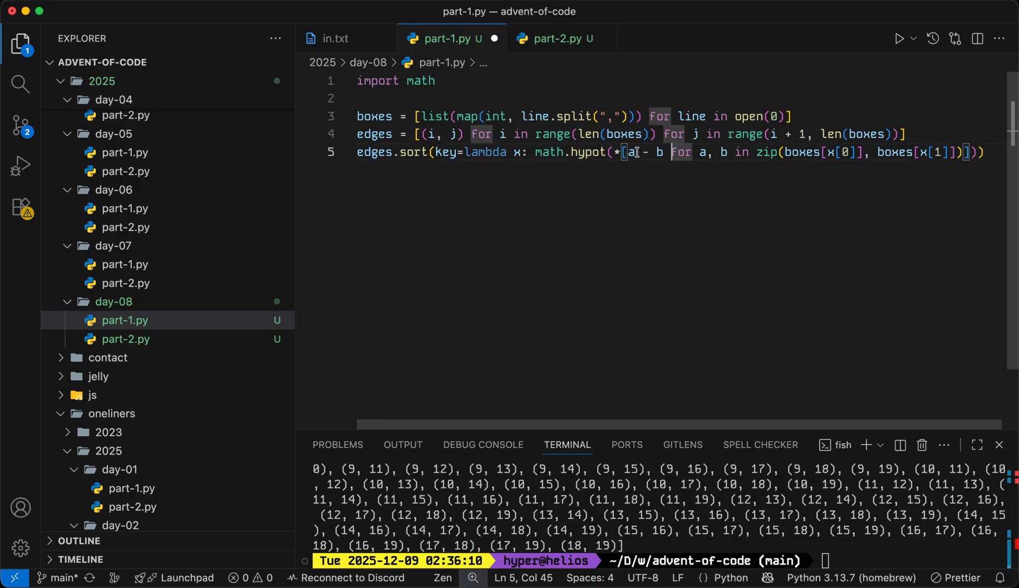
Review the hypot distance expression and its docs, then print the sorted edges.
left_click_drag(624, 151, 968, 151)
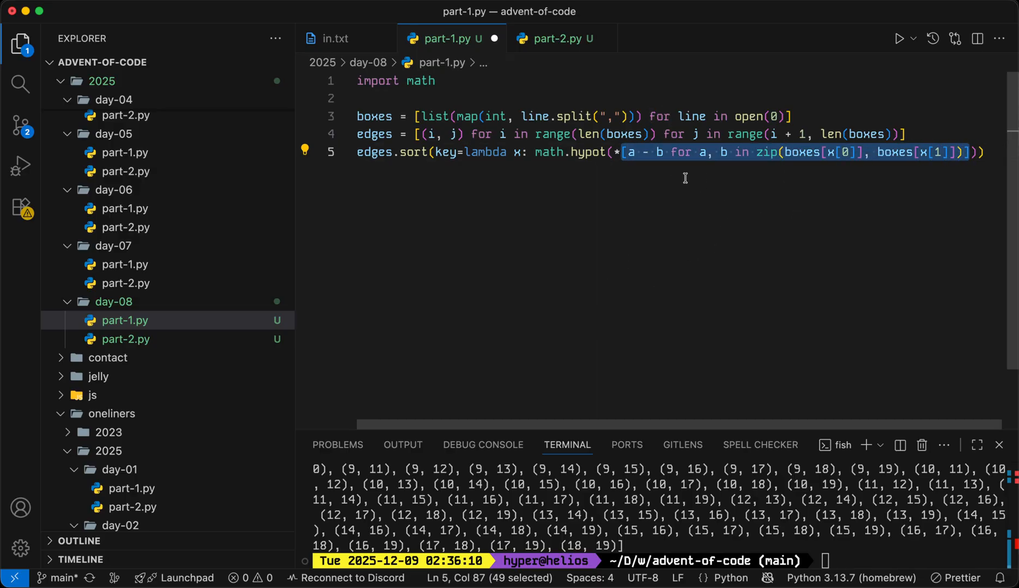
left_click(619, 152)
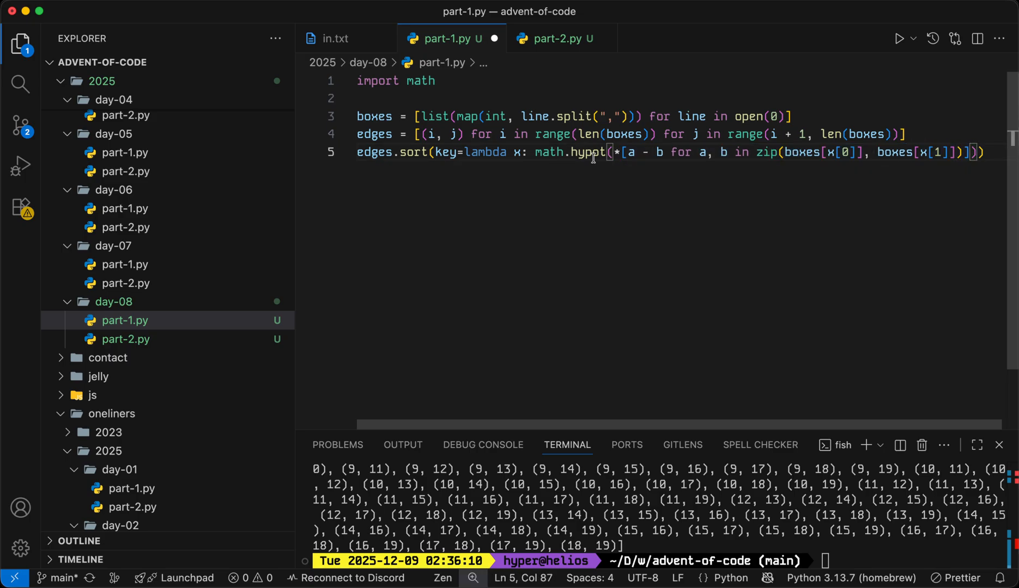
double_click(586, 152)
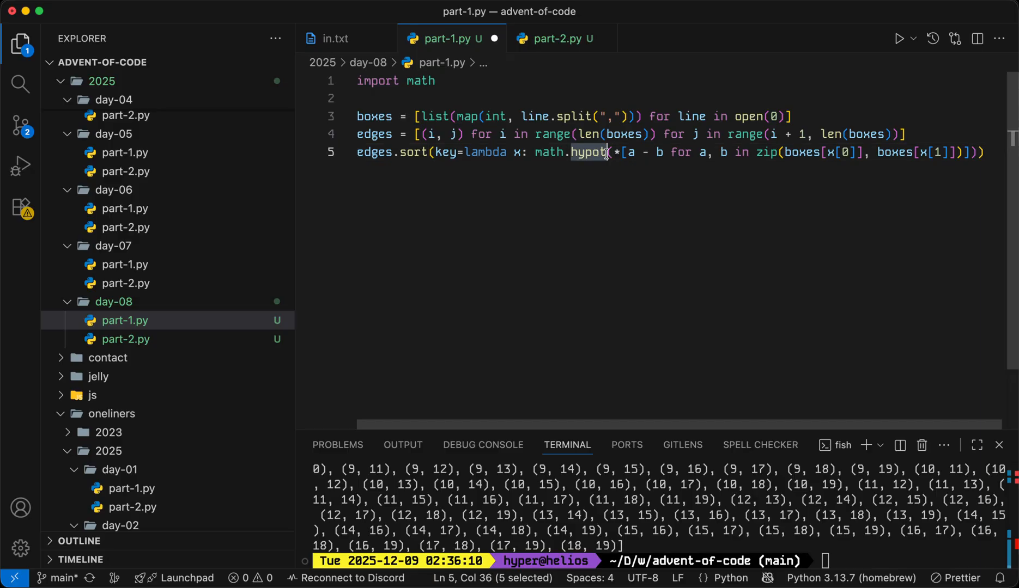
mouse_move(592, 152)
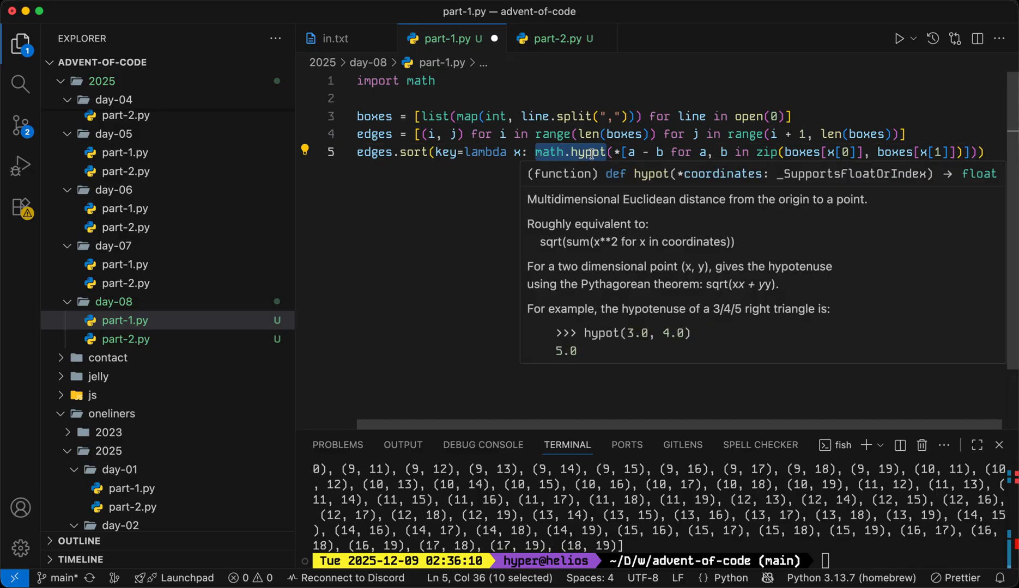
mouse_move(556, 165)
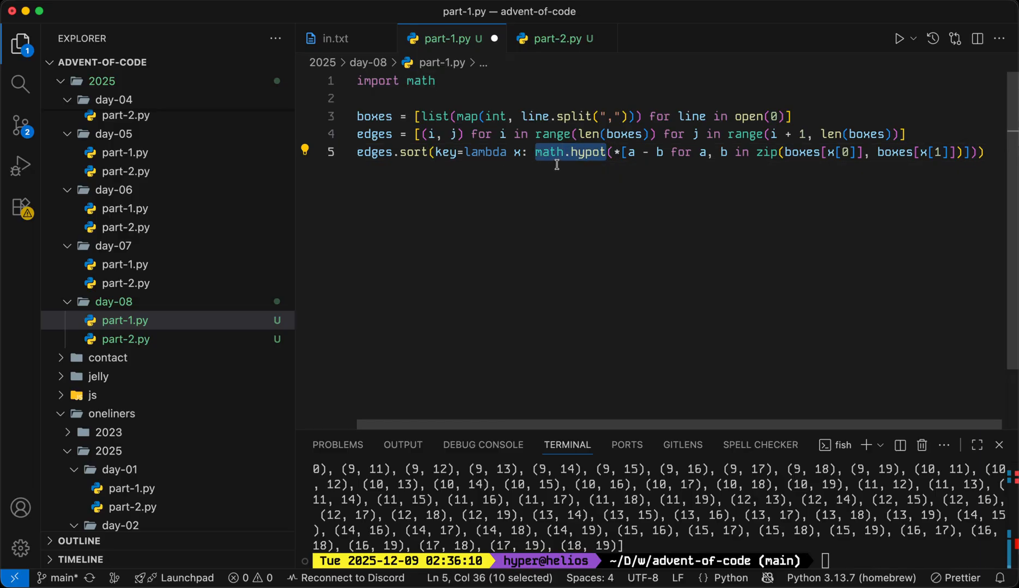
mouse_move(382, 151)
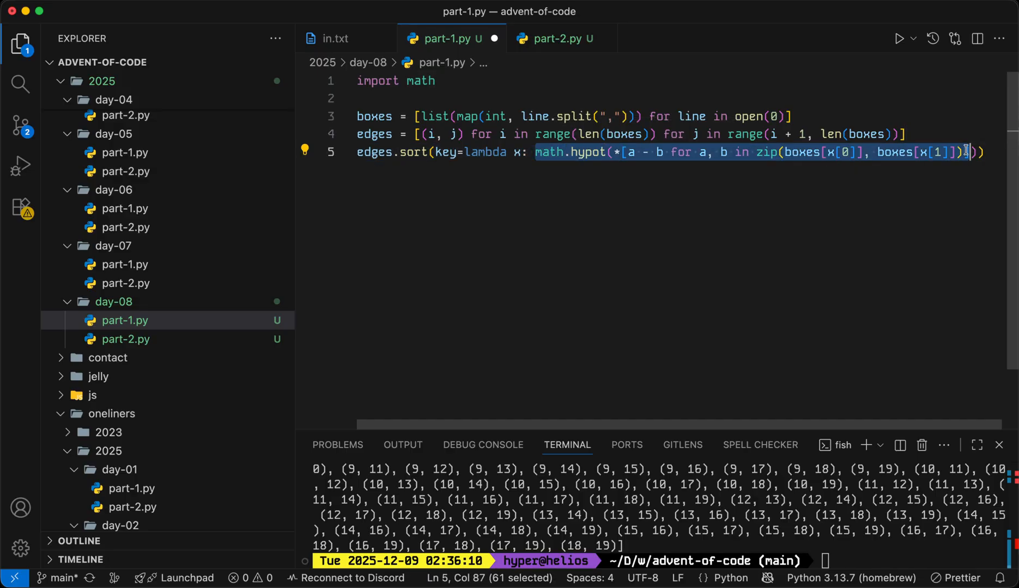
type("print(edges)")
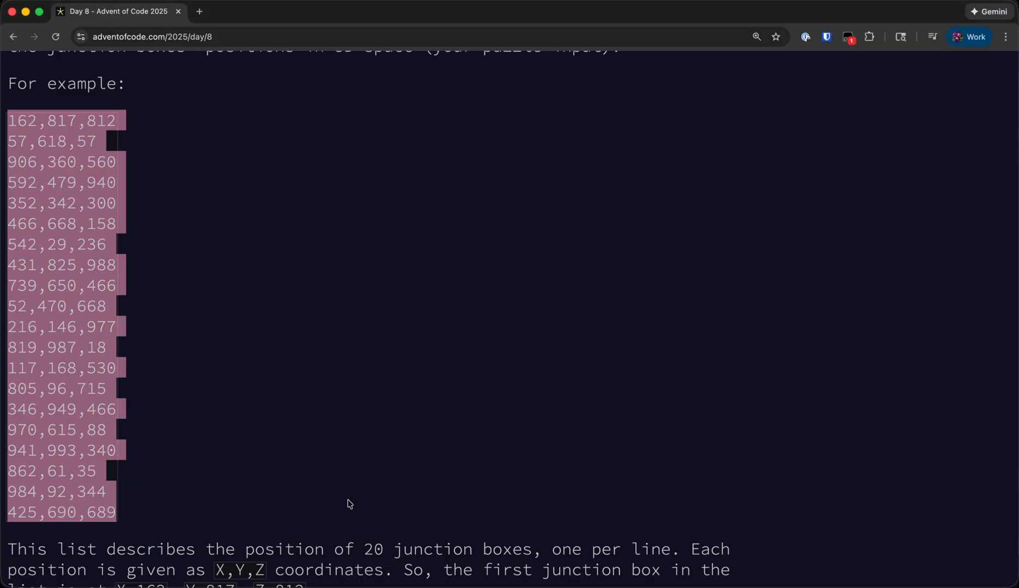
Scroll through the Day 8 example's closest-pair circuit explanation.
scroll("down", 3)
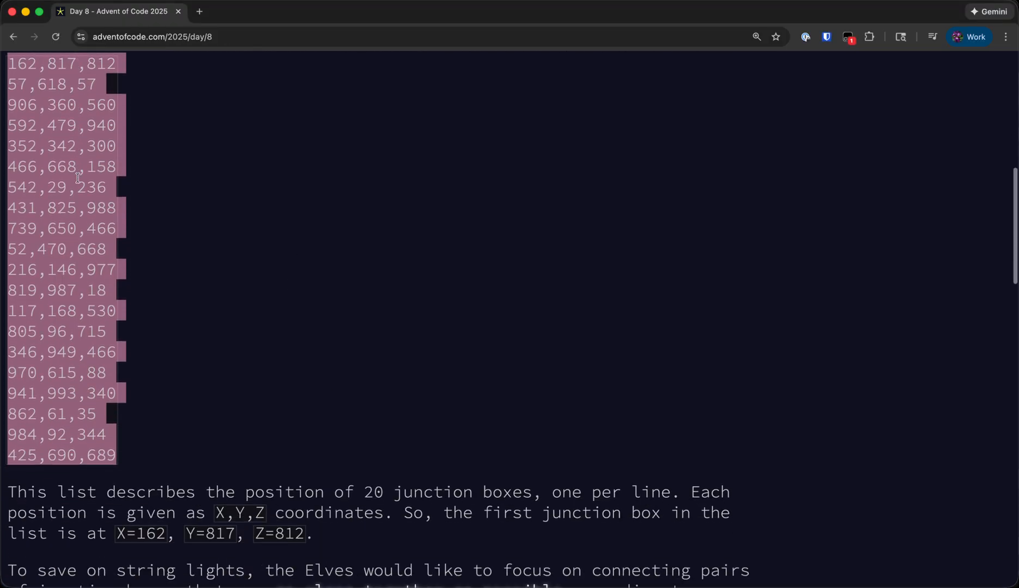
scroll("down", 3)
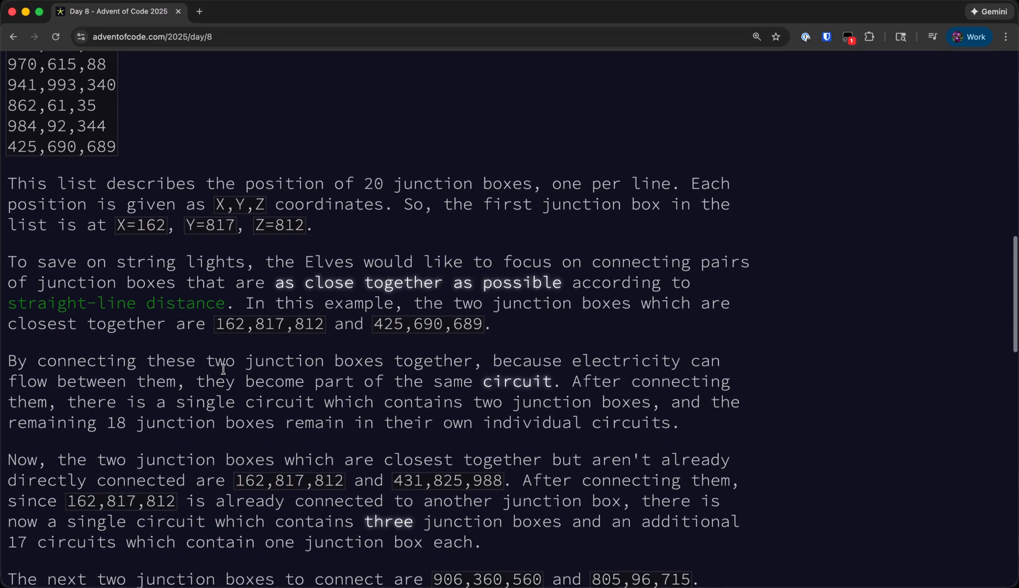
scroll("down", 3)
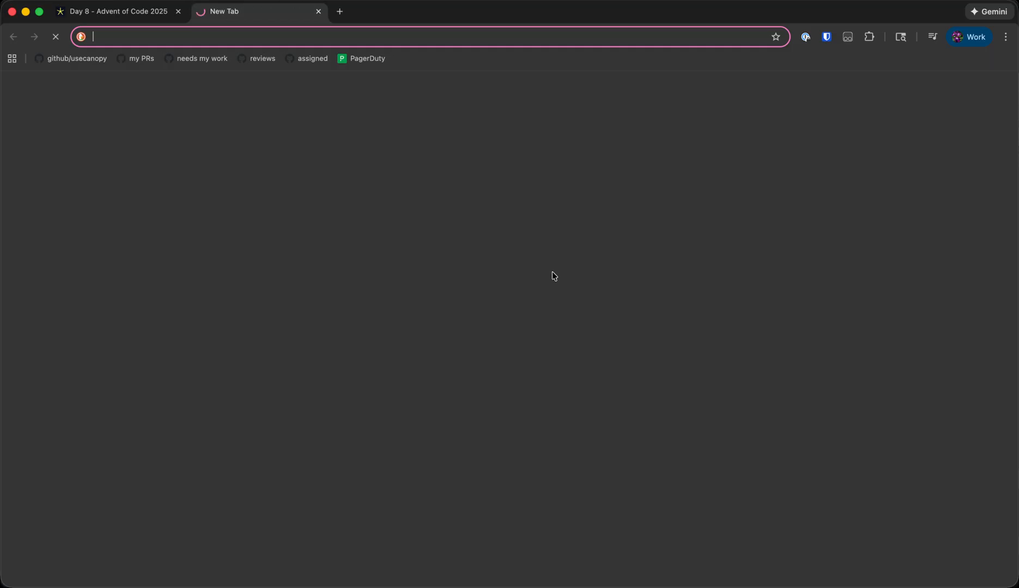
On excalidraw.com freedraw numbered boxes 1–6, outline trial circuits, then erase the outlines.
type("excalidraw.com")
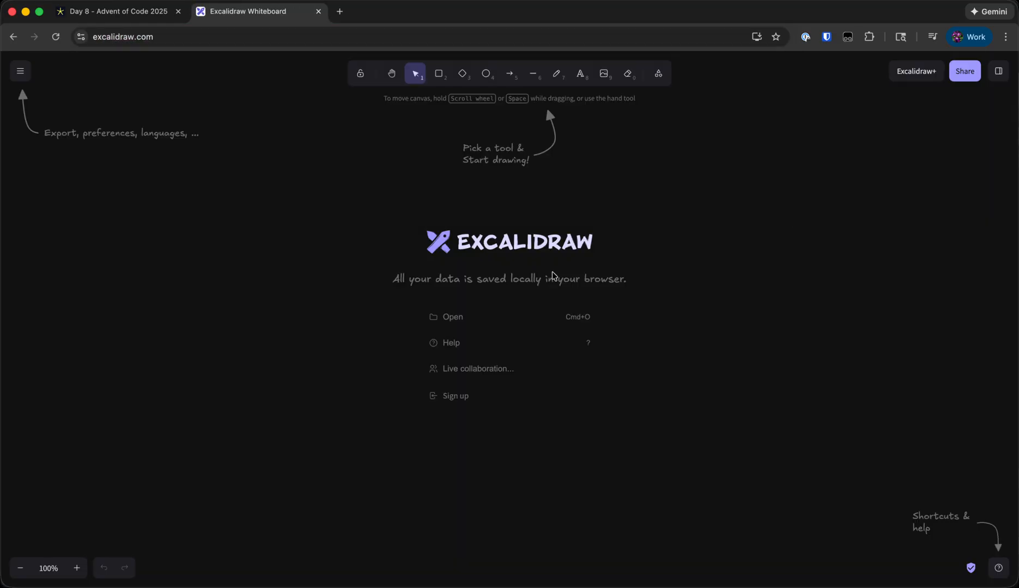
left_click(555, 73)
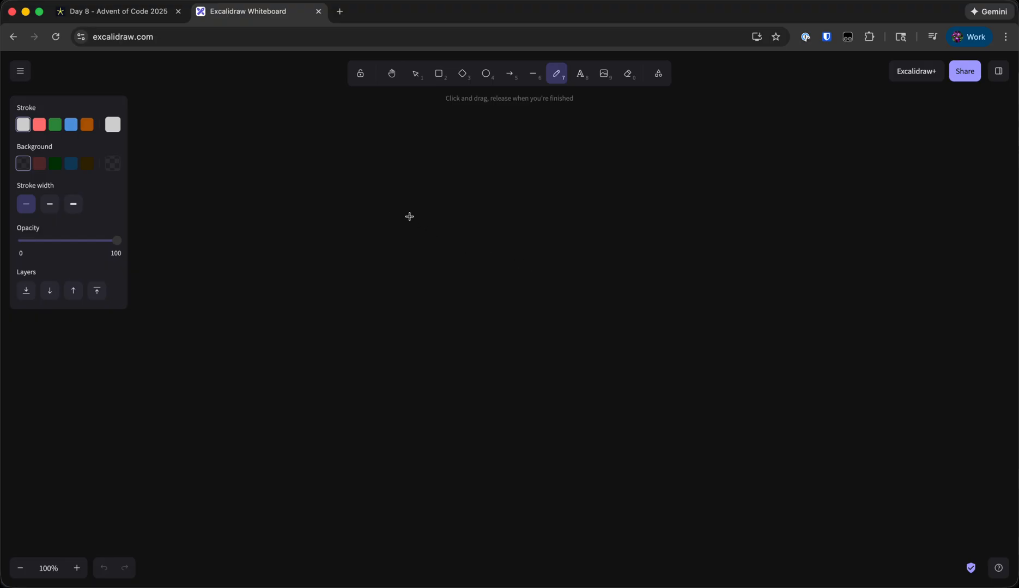
mouse_move(387, 221)
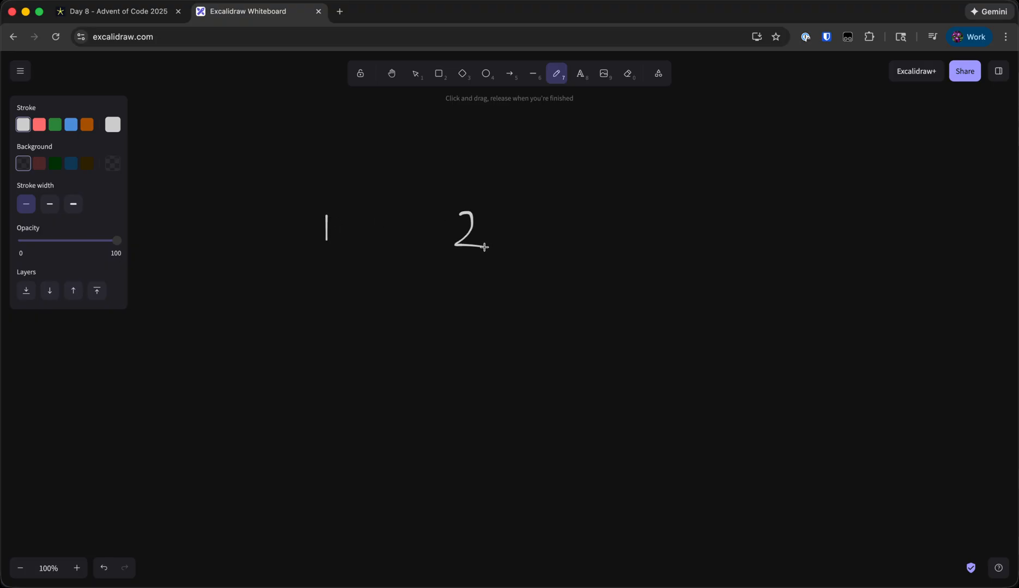
left_click_drag(656, 204, 640, 234)
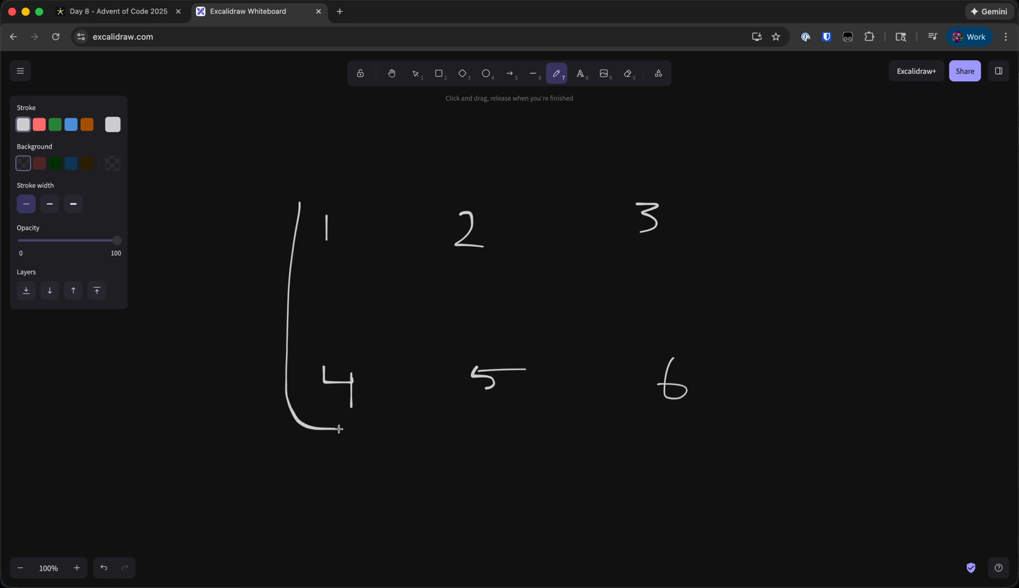
left_click_drag(337, 428, 305, 202)
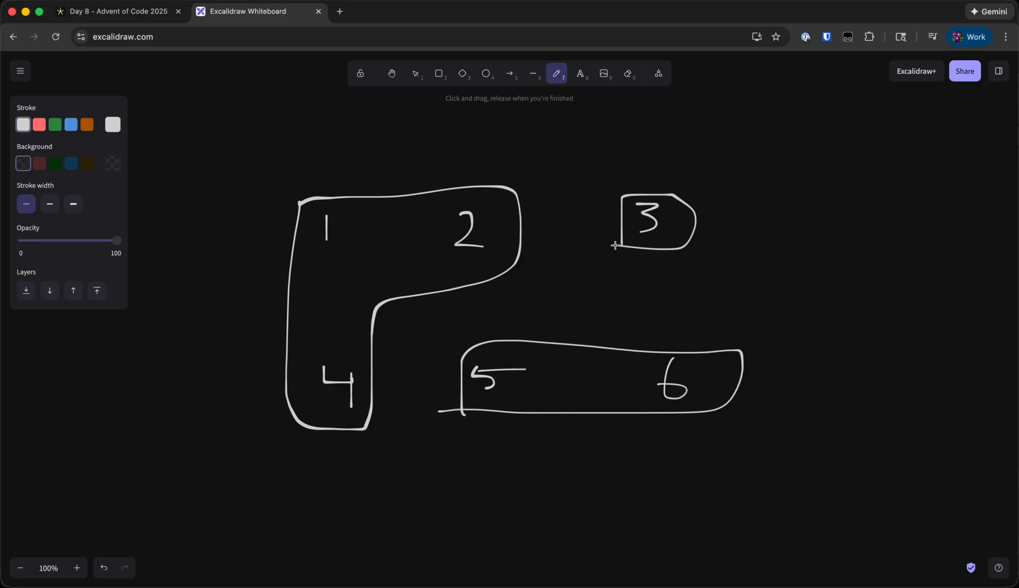
left_click(628, 73)
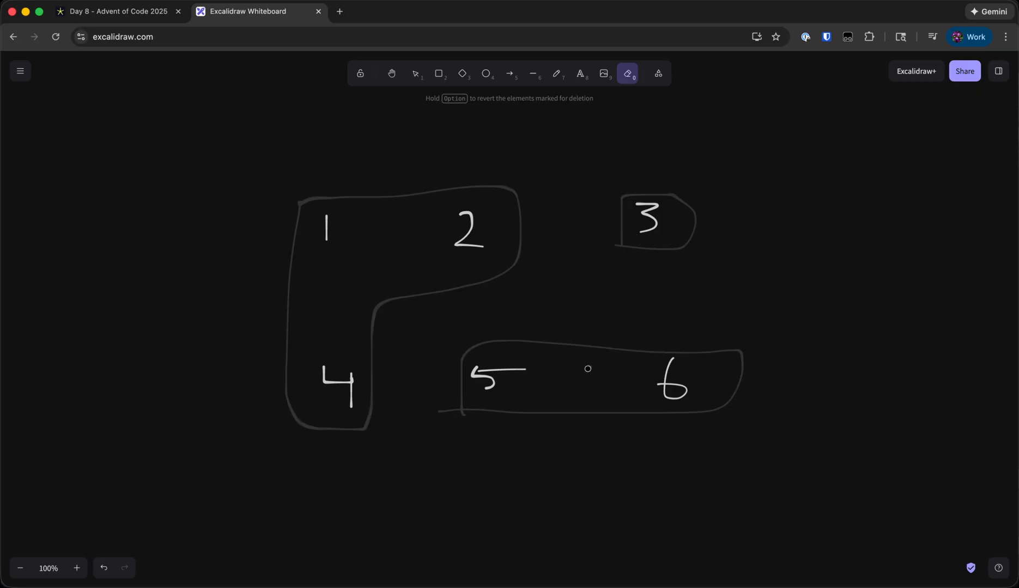
left_click(556, 73)
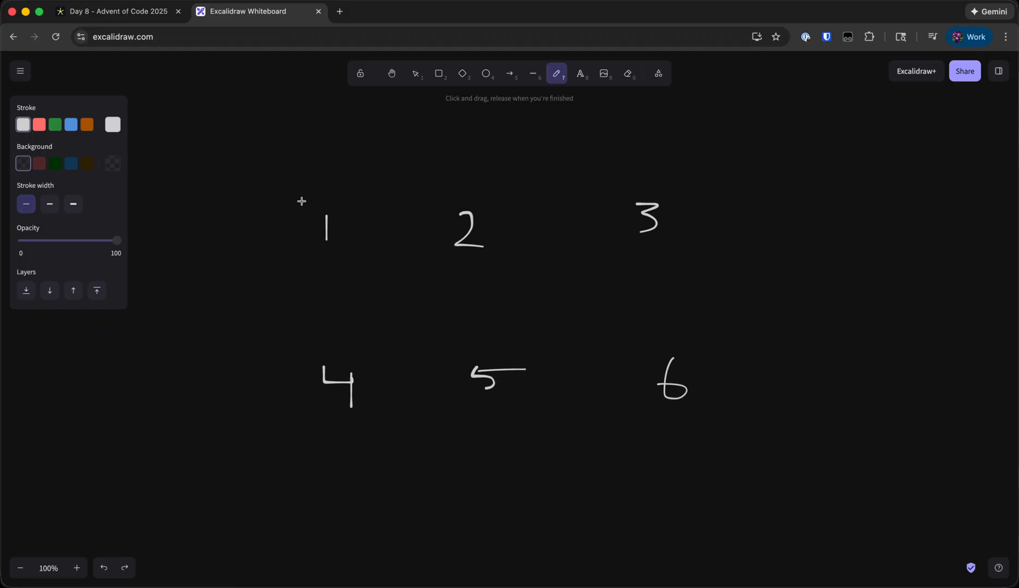
mouse_move(337, 351)
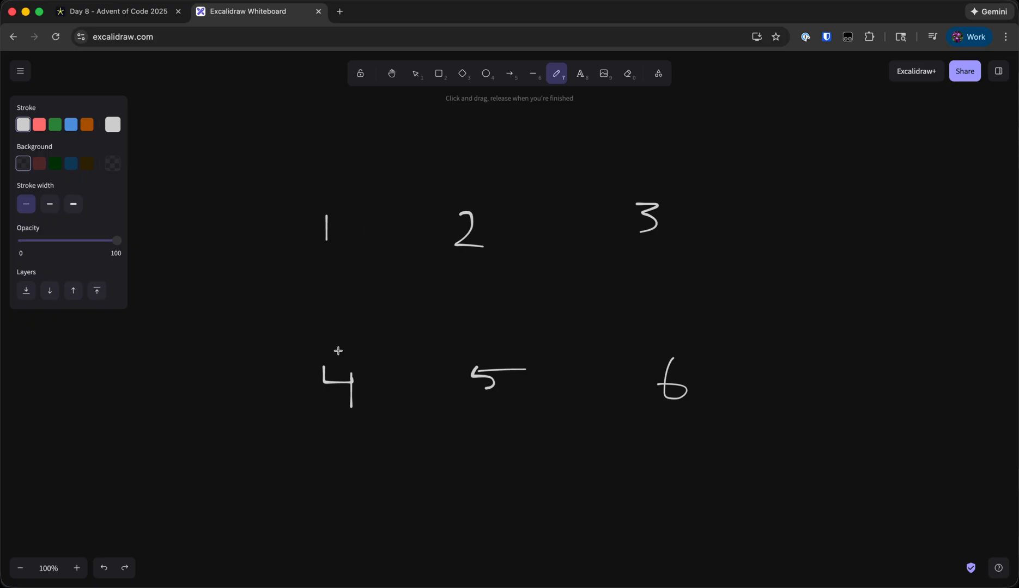
mouse_move(405, 350)
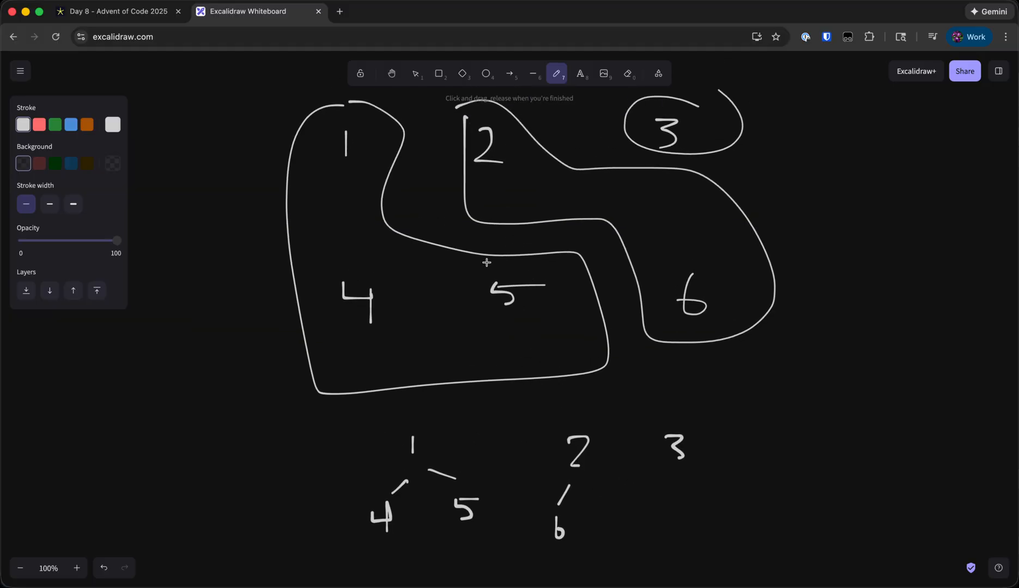
Draw an arrow linking boxes 2 and 5 and circle node 2 in the parent tree.
left_click_drag(513, 192, 484, 266)
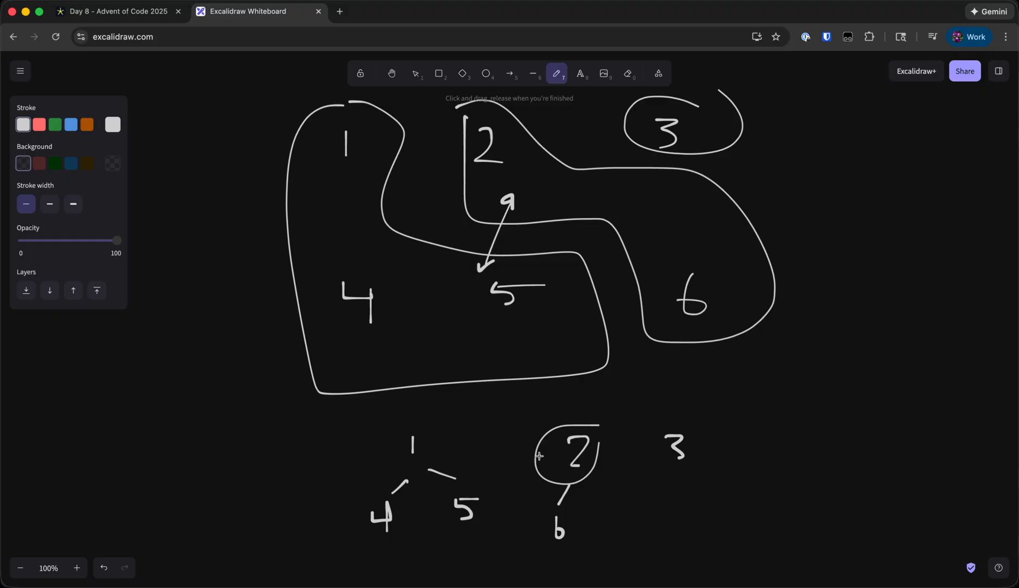
left_click_drag(432, 461, 536, 458)
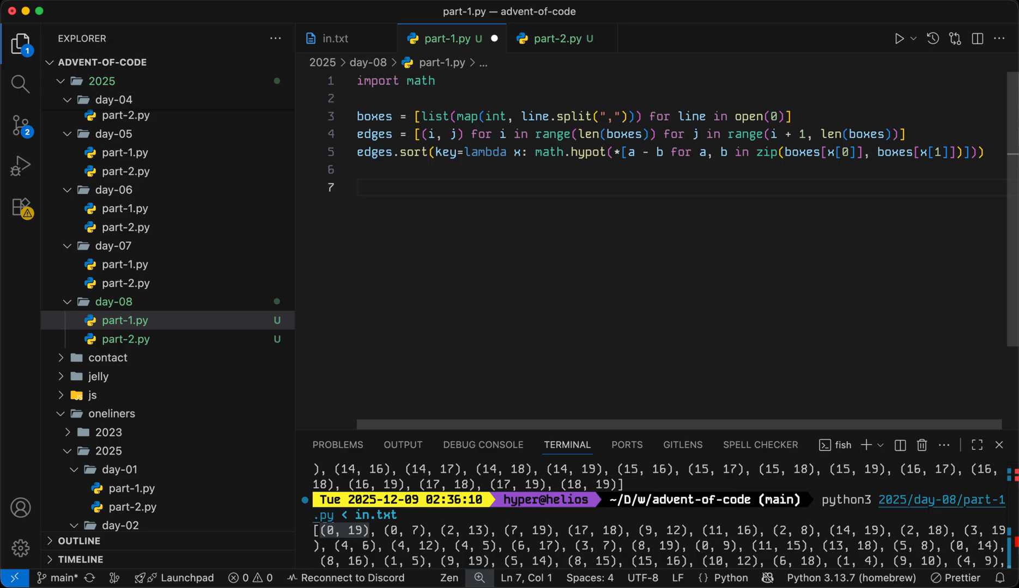
Add parent = [] on line 7 of part-1.py.
type("parent =")
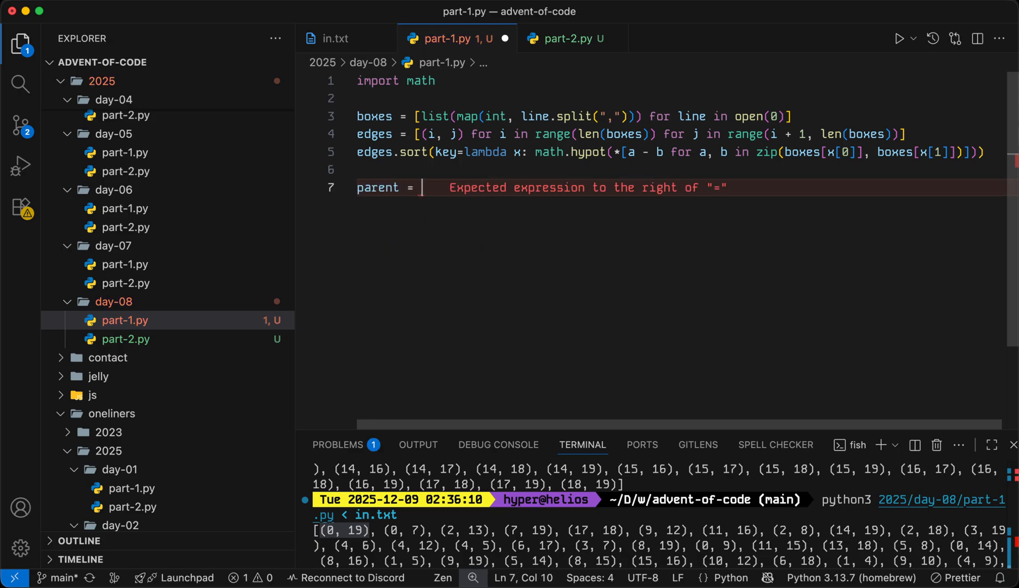
type("[]")
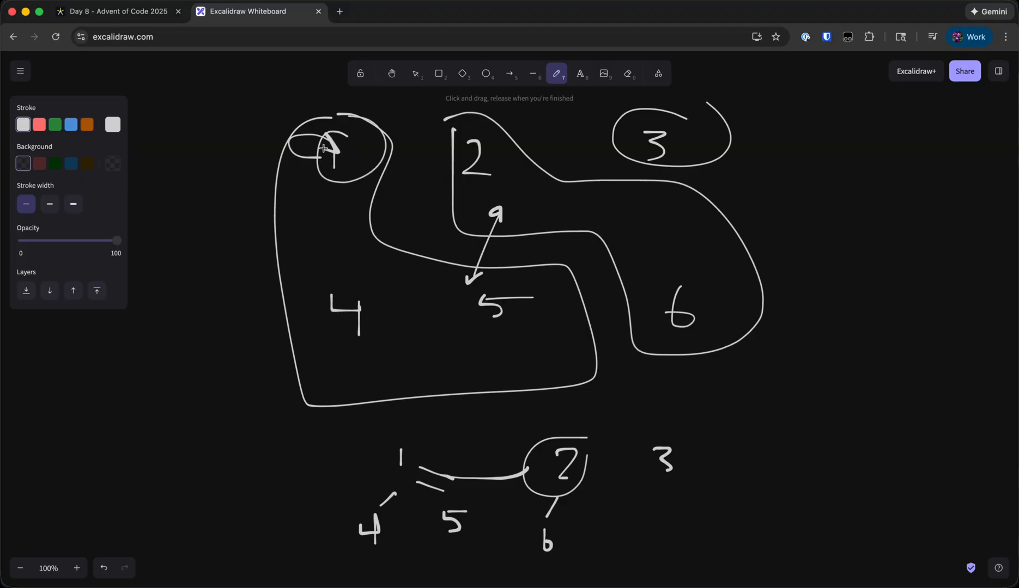
Scroll the Excalidraw sketch to the tree linking node 1 to circled node 2.
scroll("down", 3)
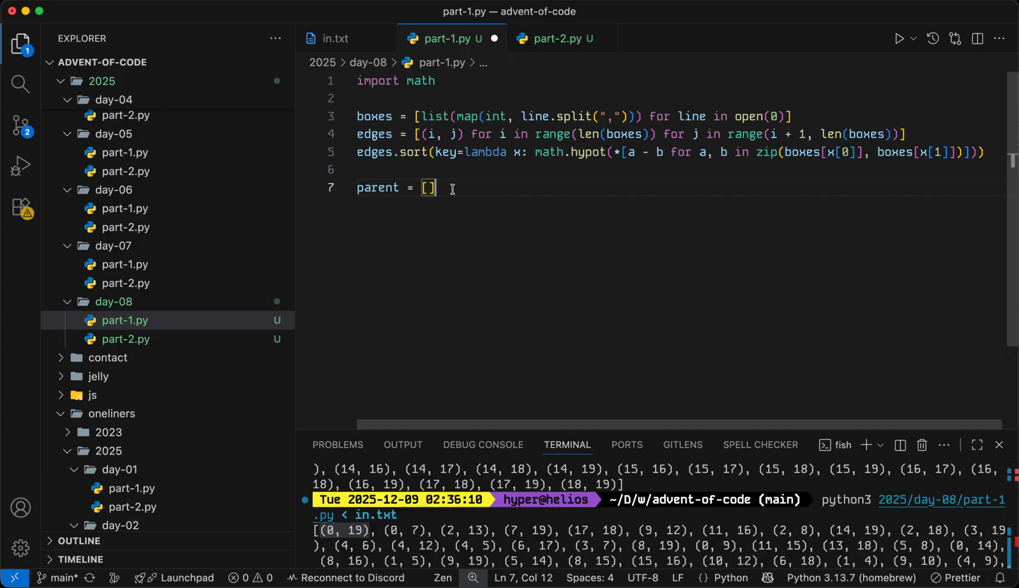
Comment parent[i] as the parent node of i and begin a comprehension making each box its own parent.
type("parent[i")
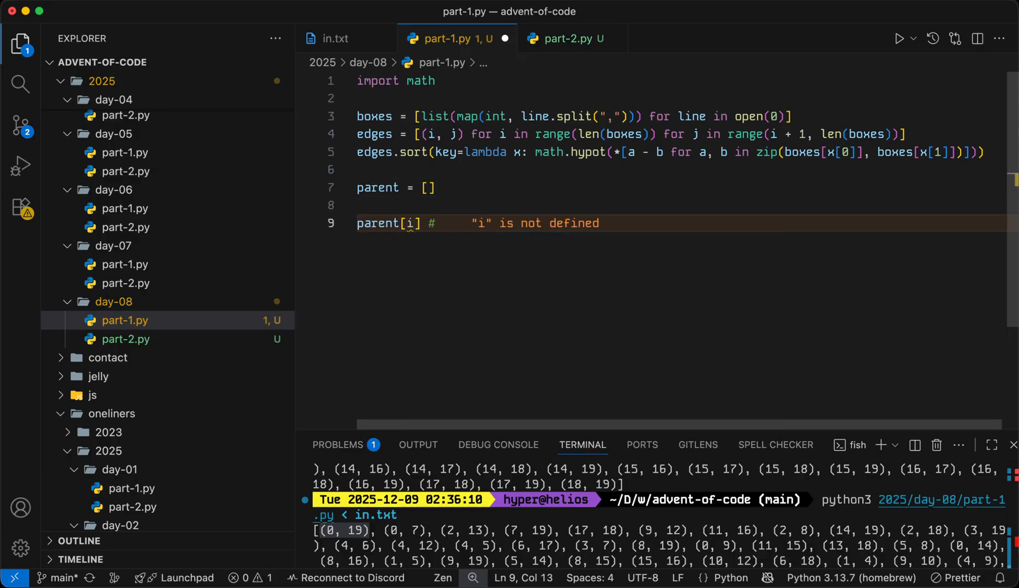
type("the parent node of")
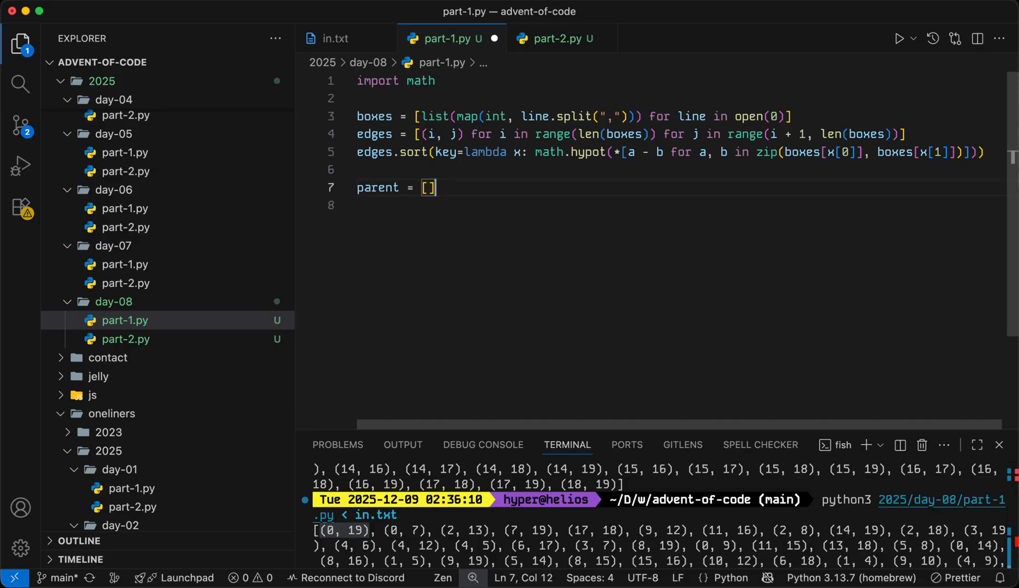
key("Left")
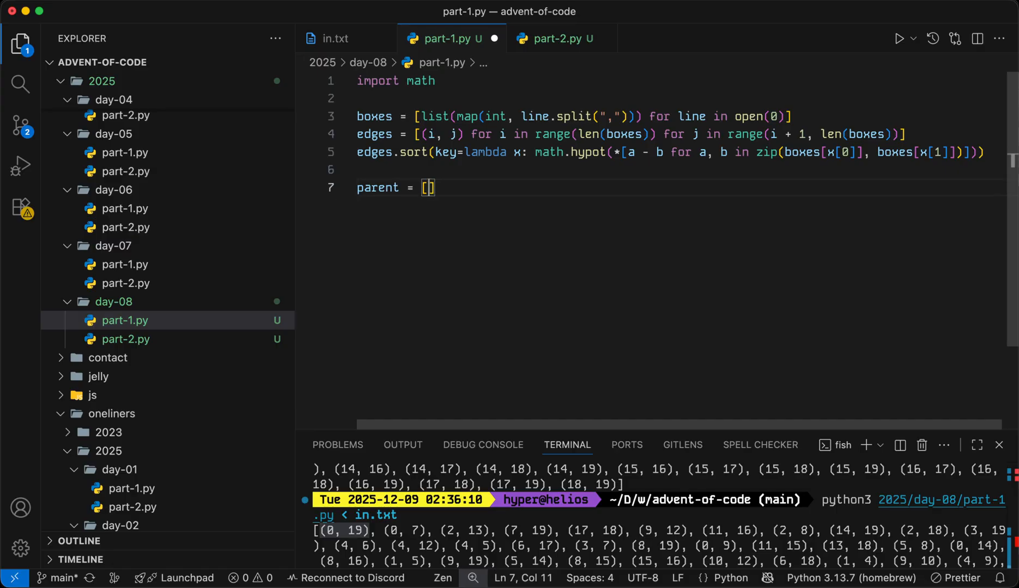
type("i for i i")
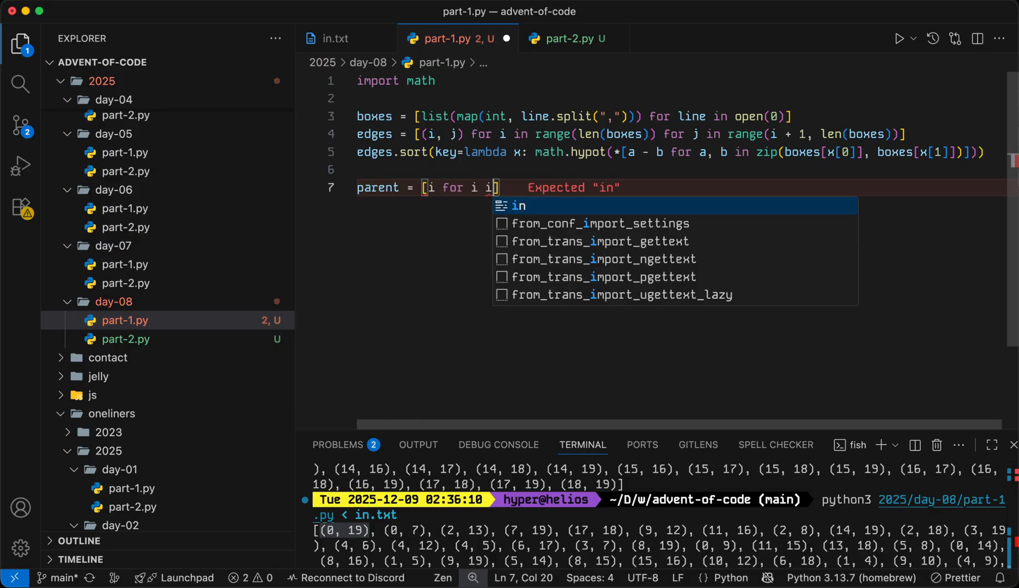
type("li")
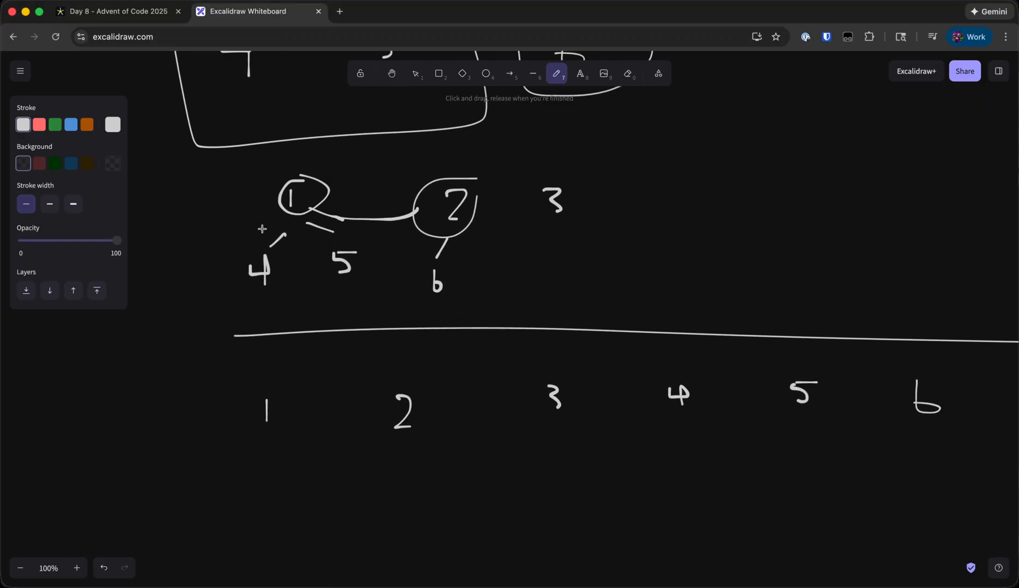
Circle node 4, hang node 7 below it, link 7 back to root 1 and recircle node 1.
left_click_drag(279, 234, 231, 282)
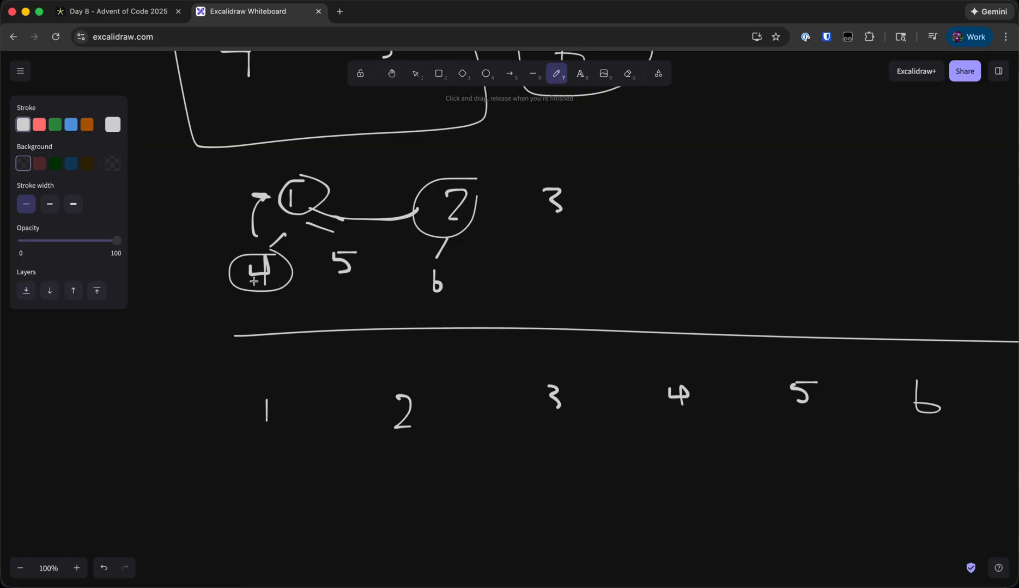
left_click_drag(268, 285, 308, 325)
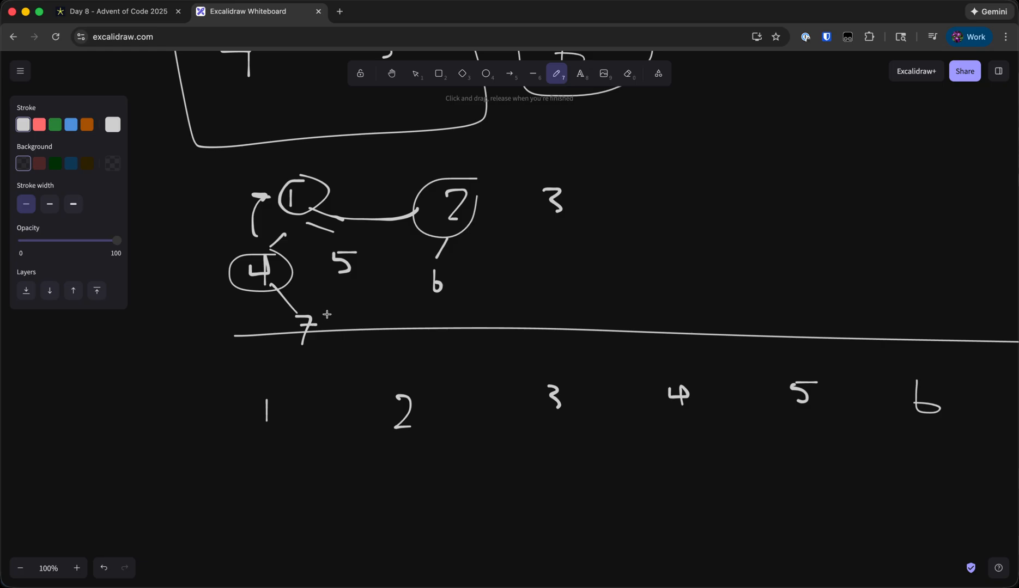
left_click_drag(315, 321, 269, 208)
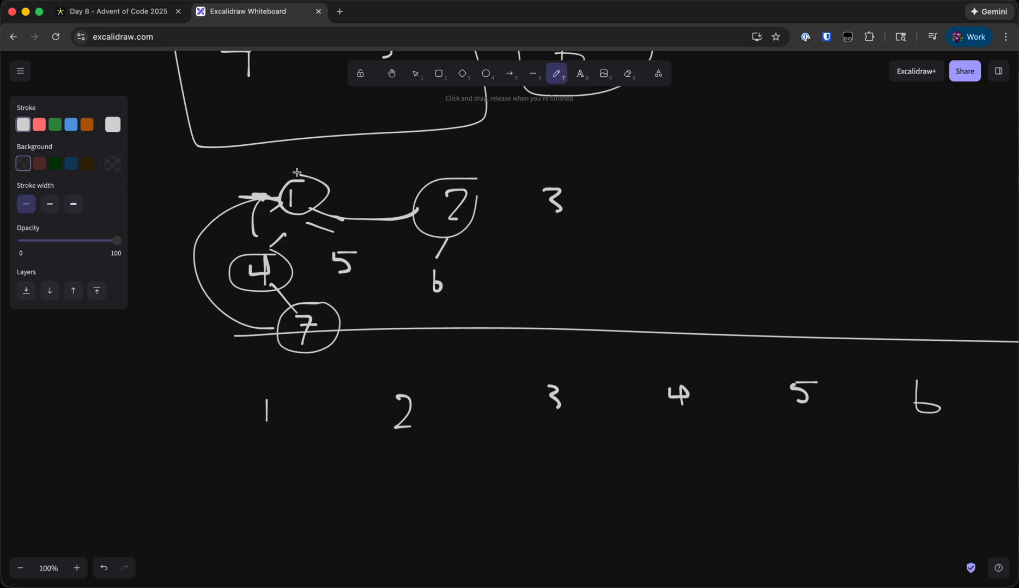
left_click_drag(318, 155, 308, 192)
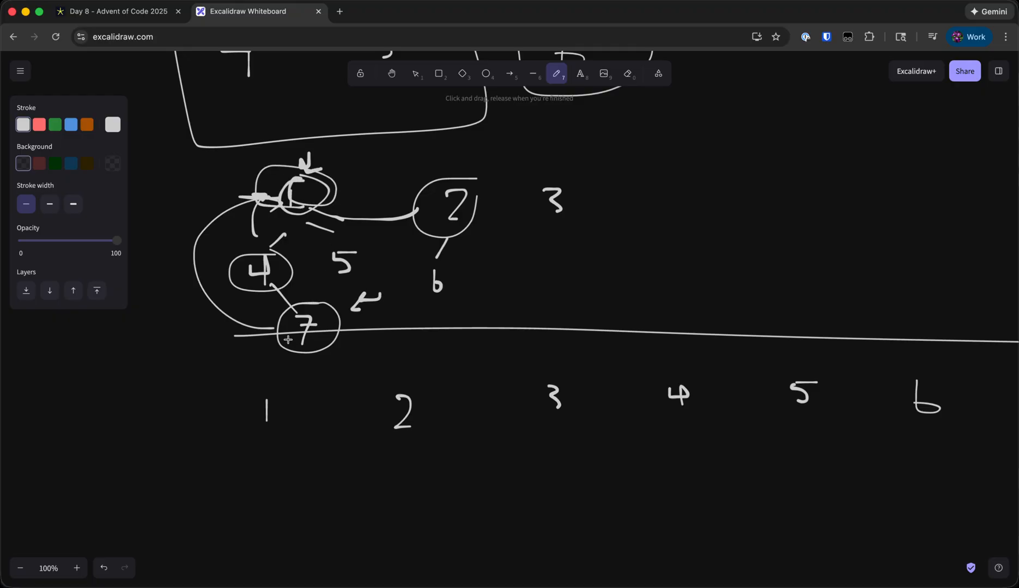
mouse_move(362, 248)
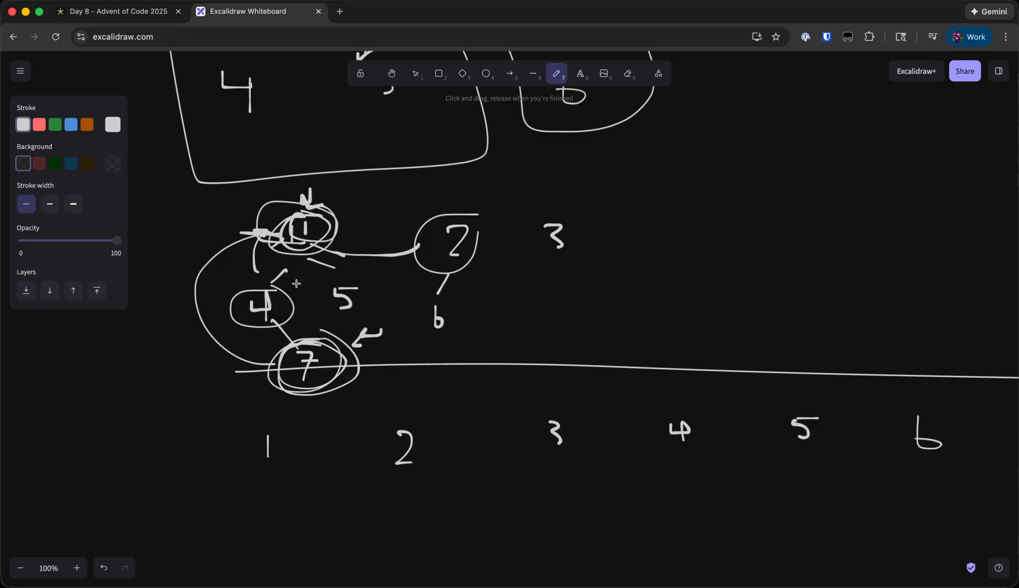
mouse_move(184, 342)
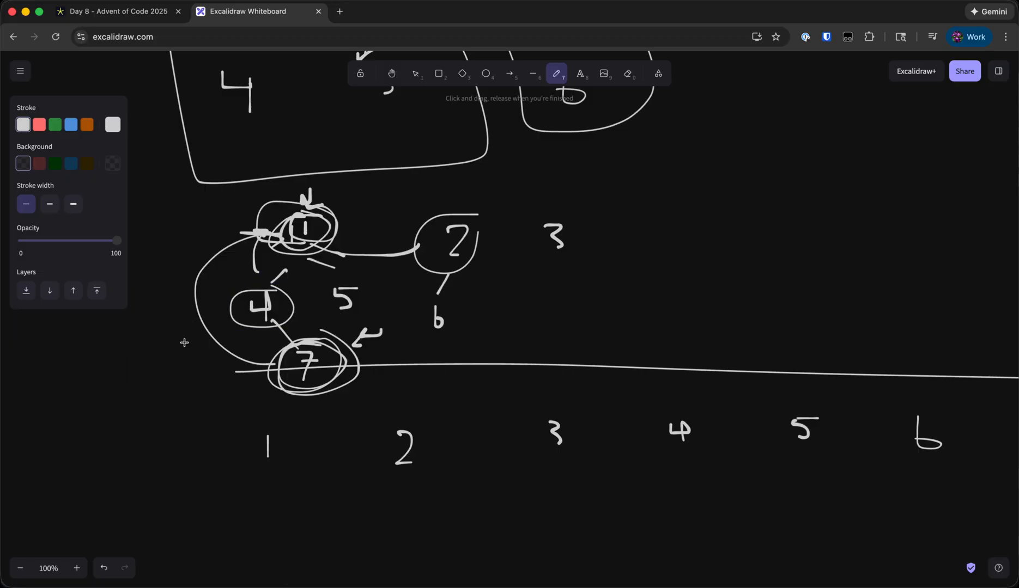
mouse_move(313, 232)
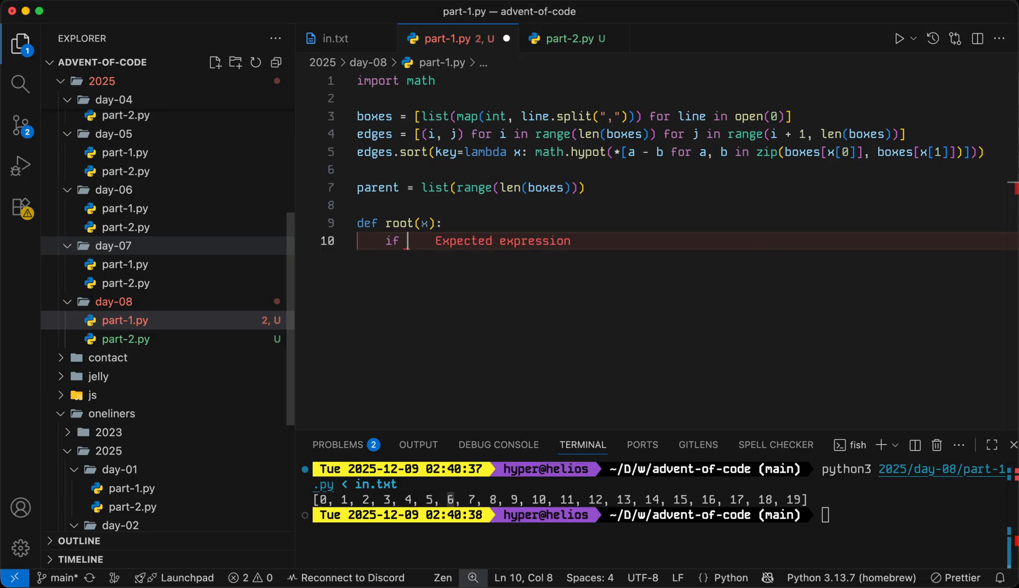
Write root(x): return x when parent[x] == x, else root(parent[x]); begin merge(a, b).
type("parent[x] == x:")
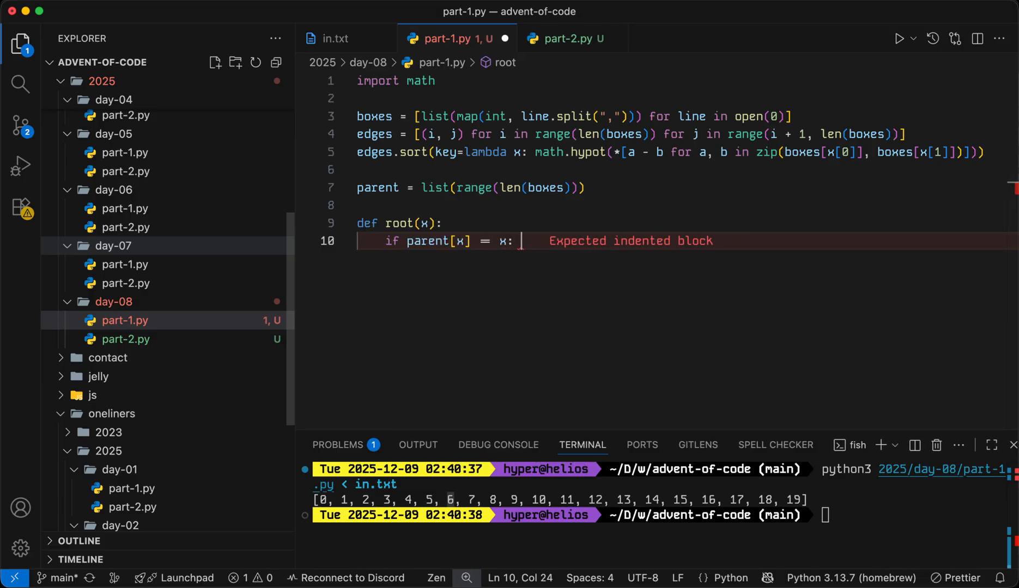
type("return x")
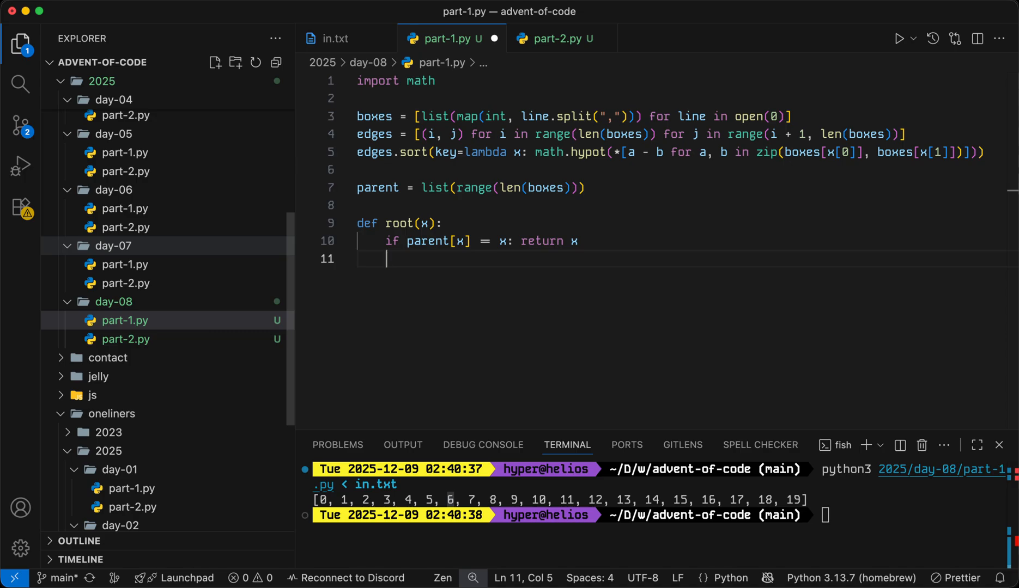
type("return")
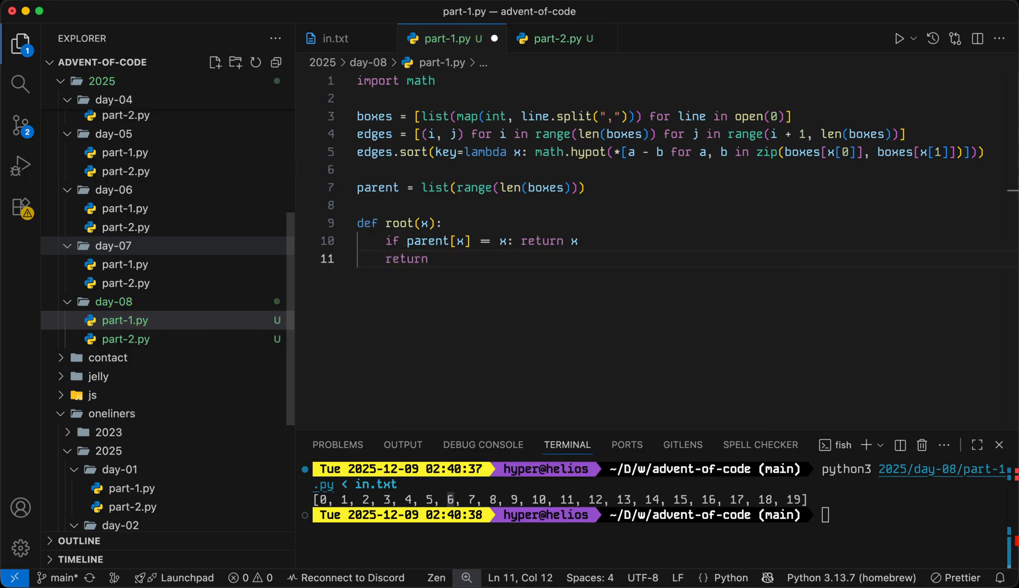
type("root(parent[])")
type("def merge(")
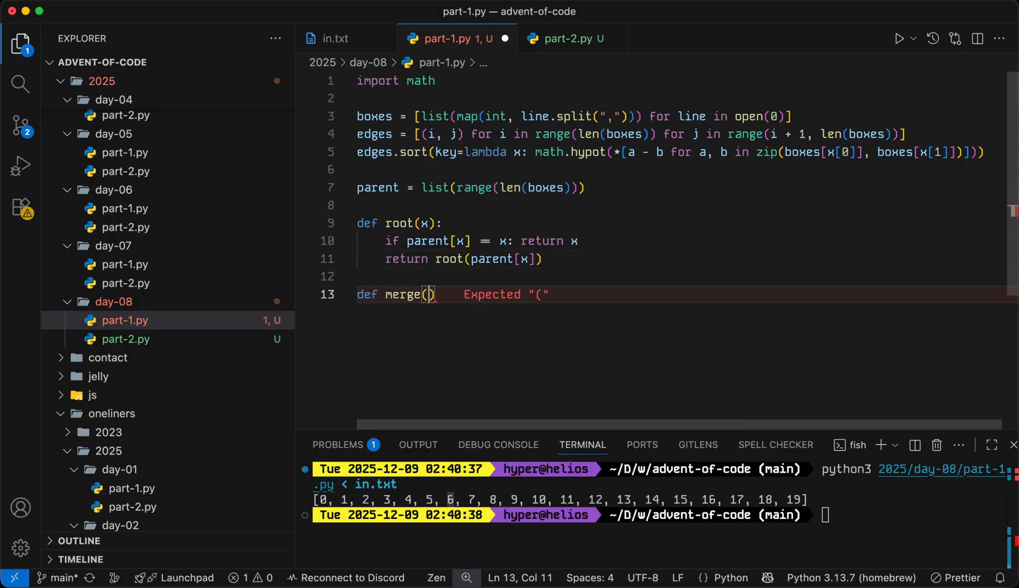
type("a, b")
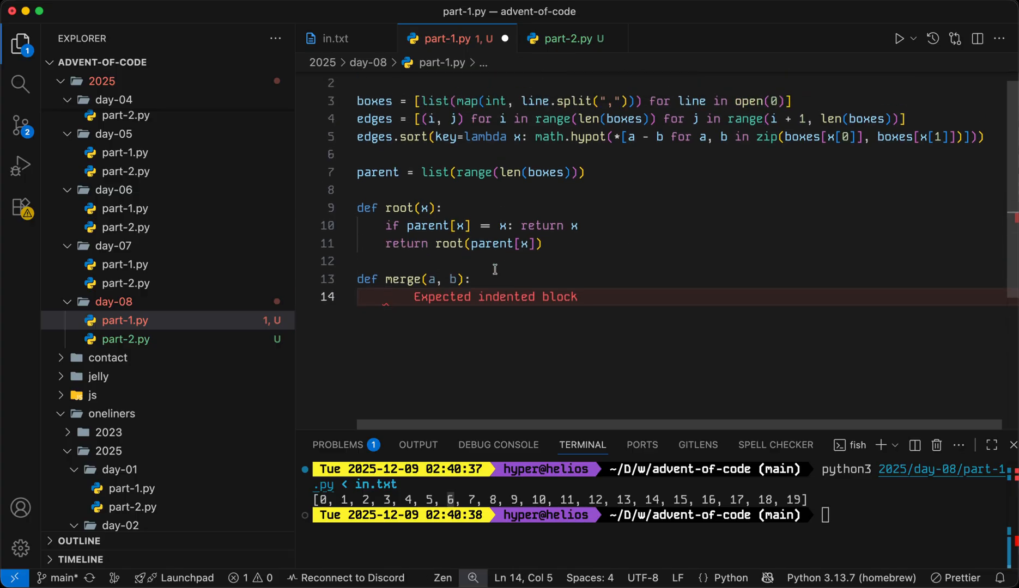
mouse_move(488, 279)
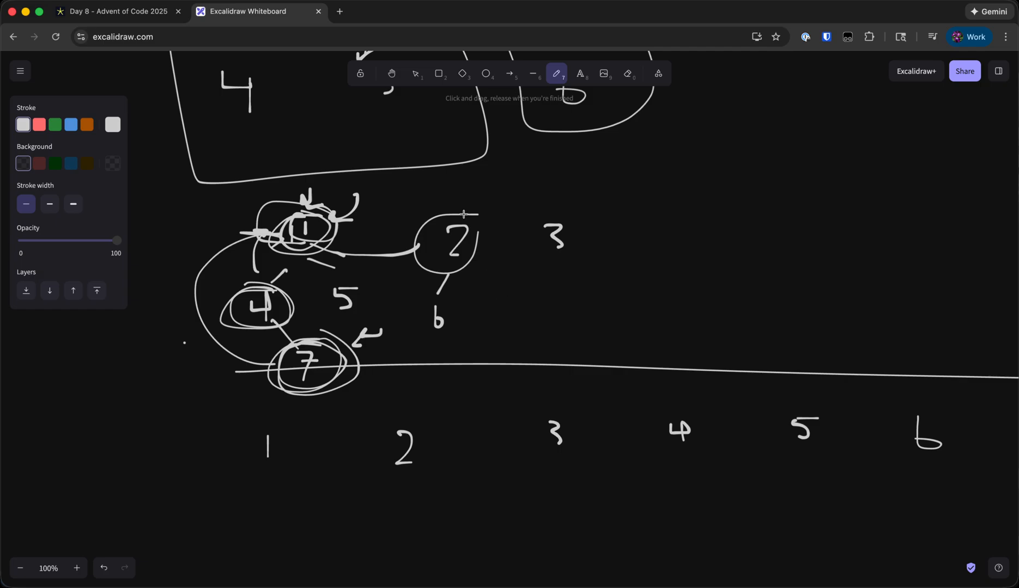
mouse_move(493, 226)
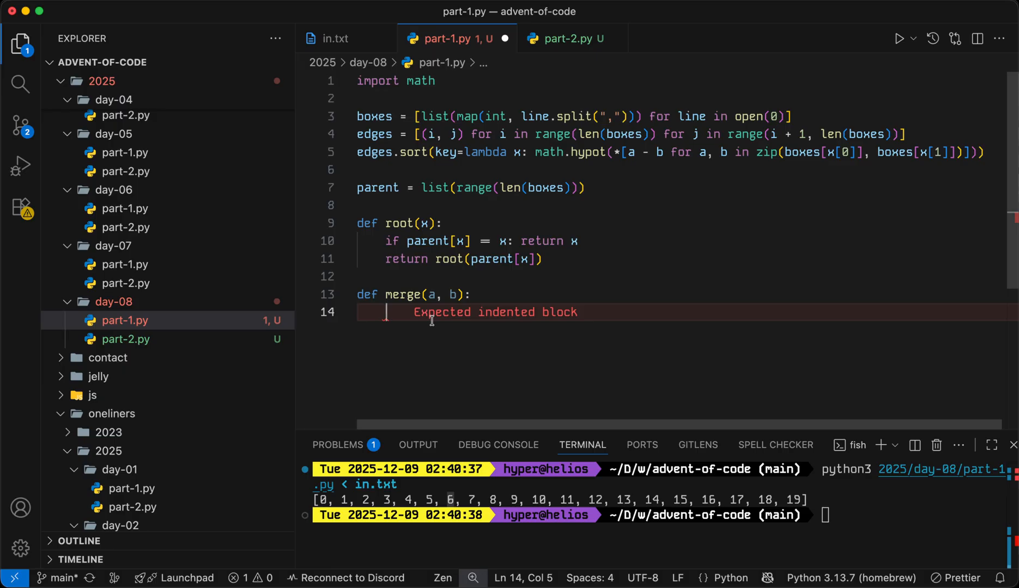
Complete merge with parent[root(a)] = b and check every use of parent.
type("parent[]")
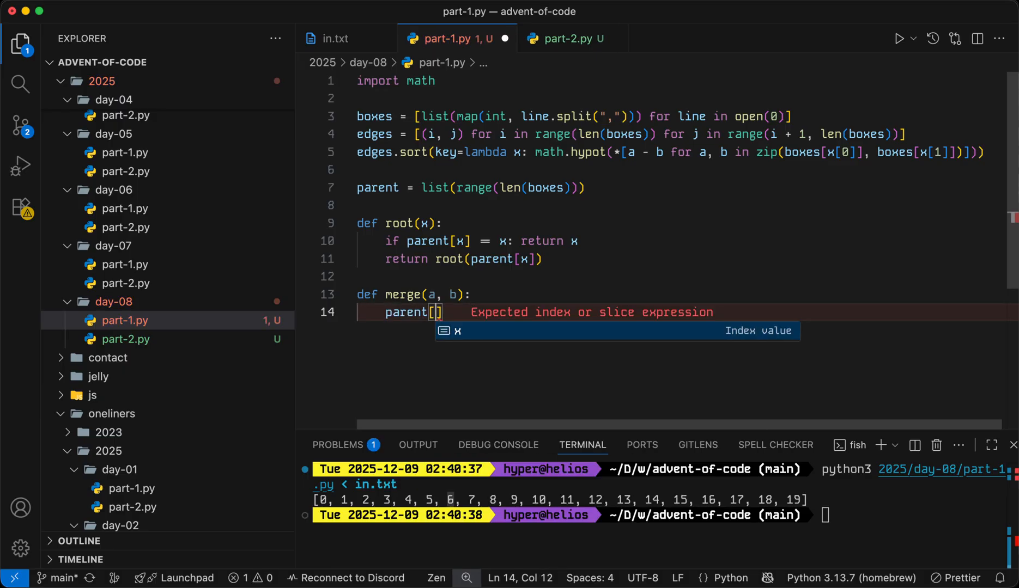
type("root(a)] = b")
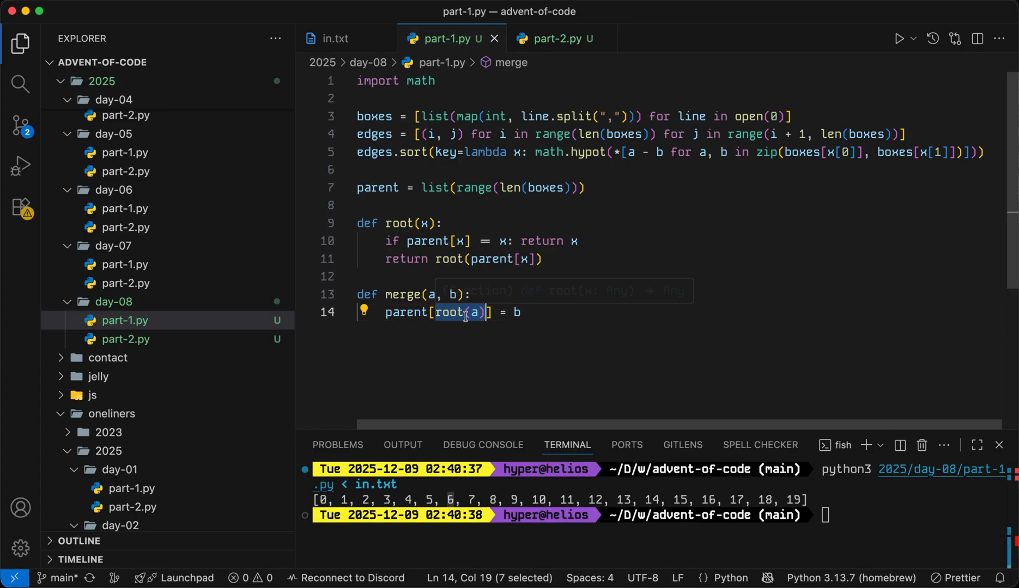
mouse_move(476, 327)
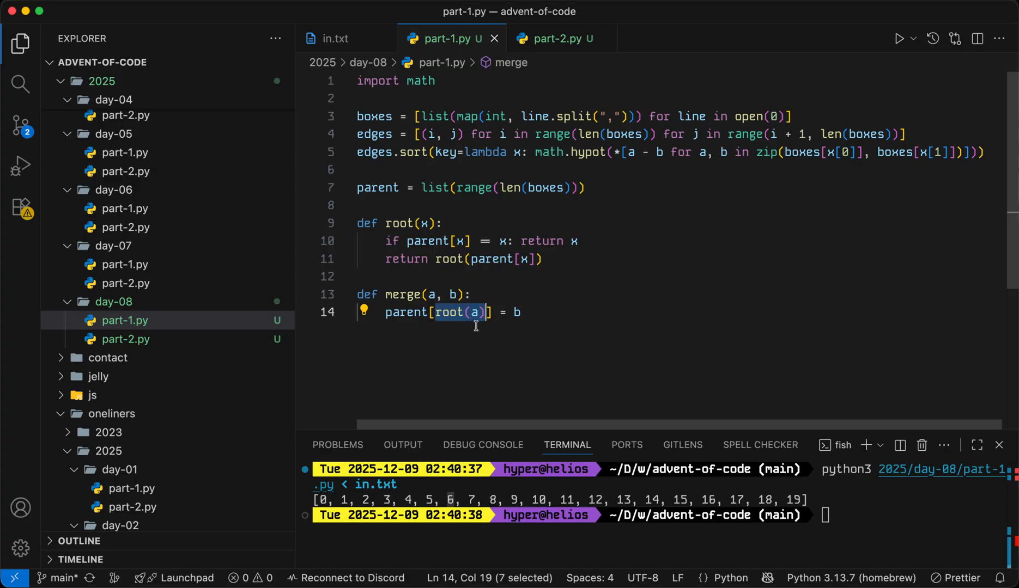
double_click(406, 311)
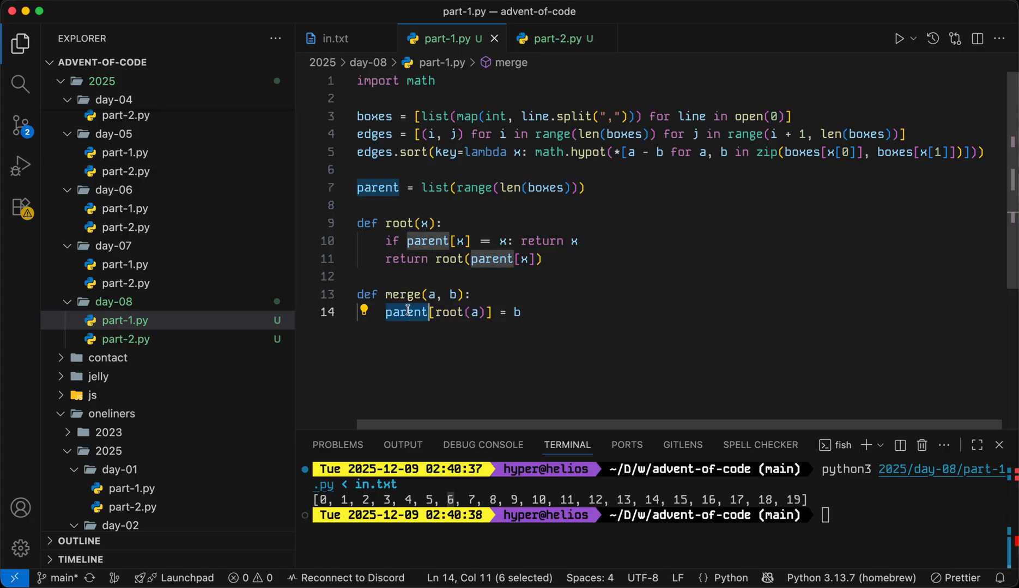
left_click(525, 312)
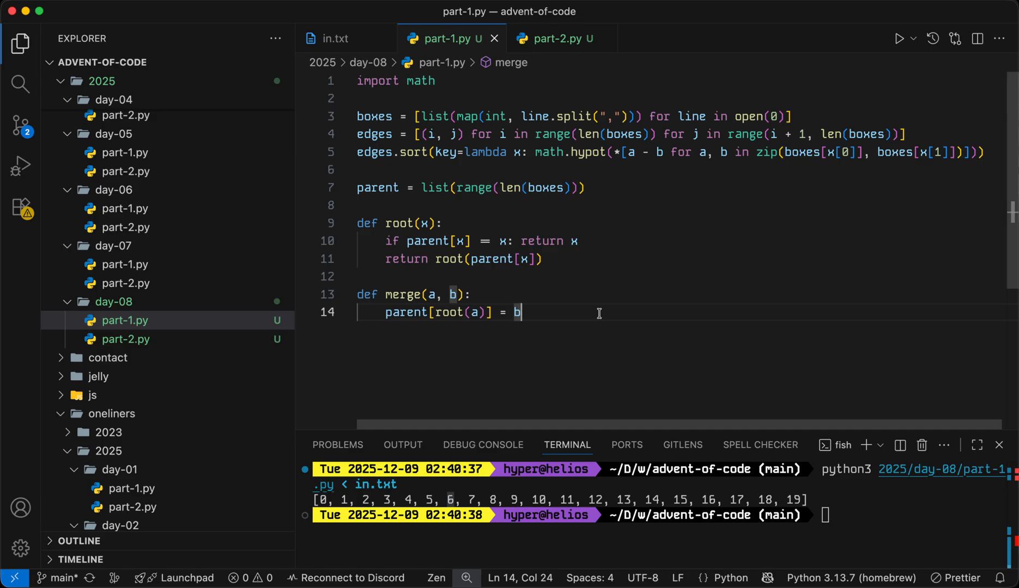
mouse_move(598, 301)
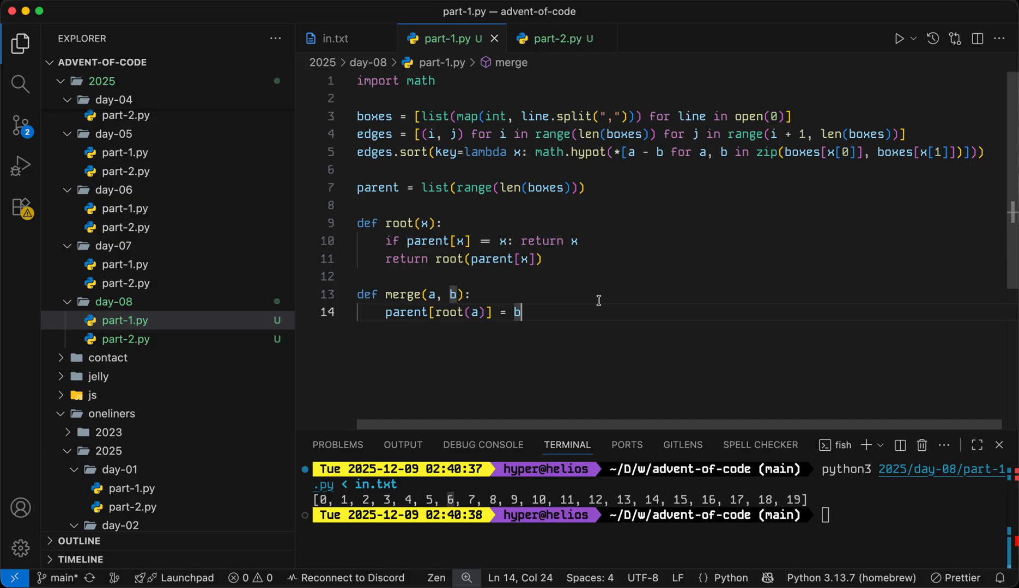
Select the whole root function to review how it follows parent links.
left_click_drag(356, 223, 541, 260)
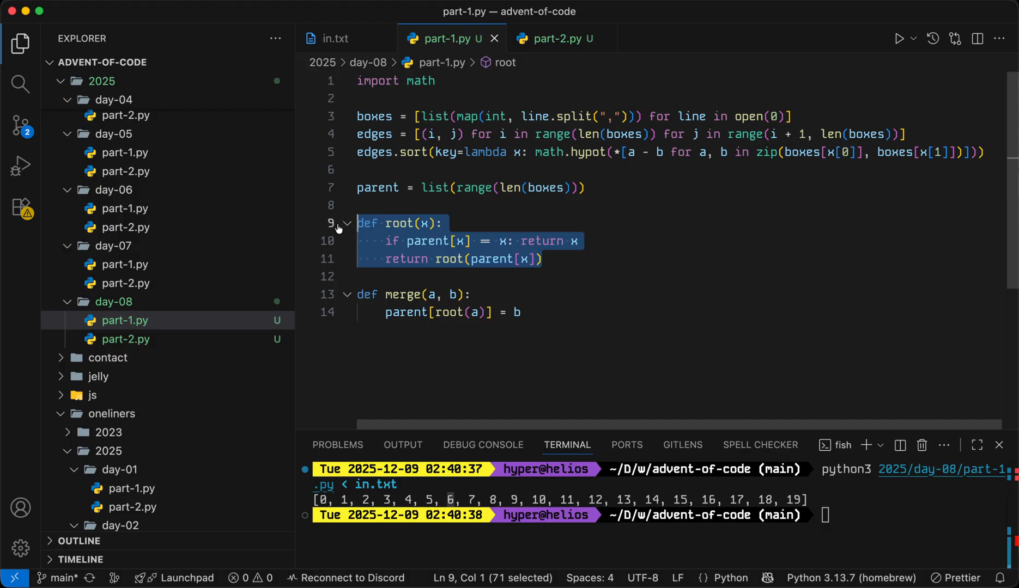
left_click(558, 259)
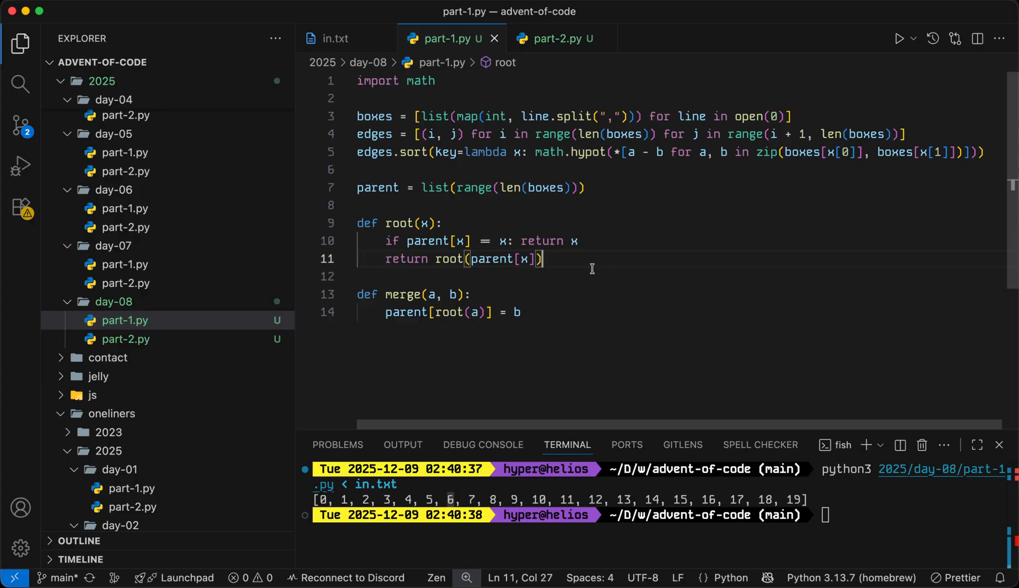
left_click_drag(357, 222, 542, 259)
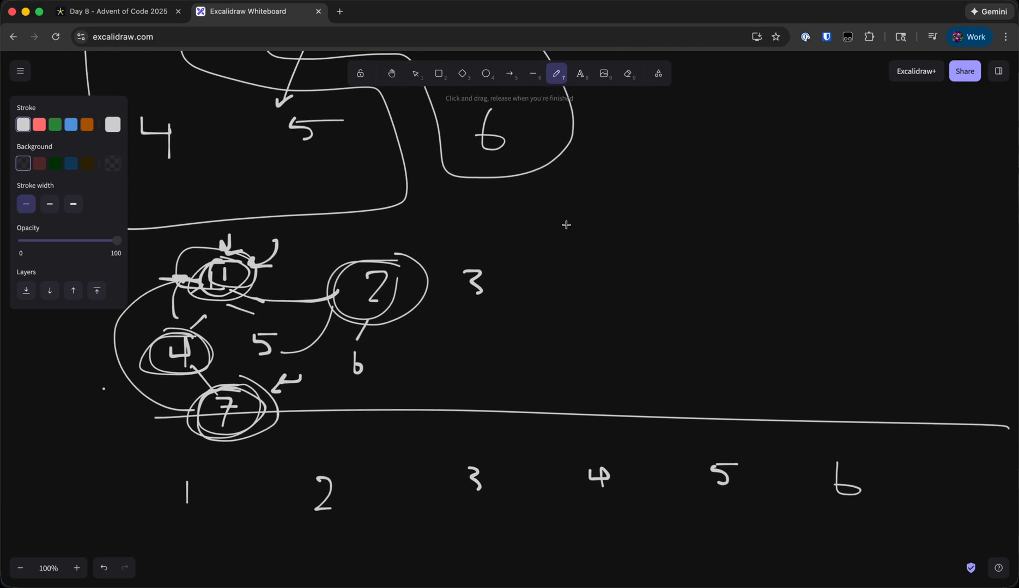
Sketch a chain from node 1 down to 7 with an arrow back to 1, extending past node 3.
left_click_drag(751, 156, 848, 266)
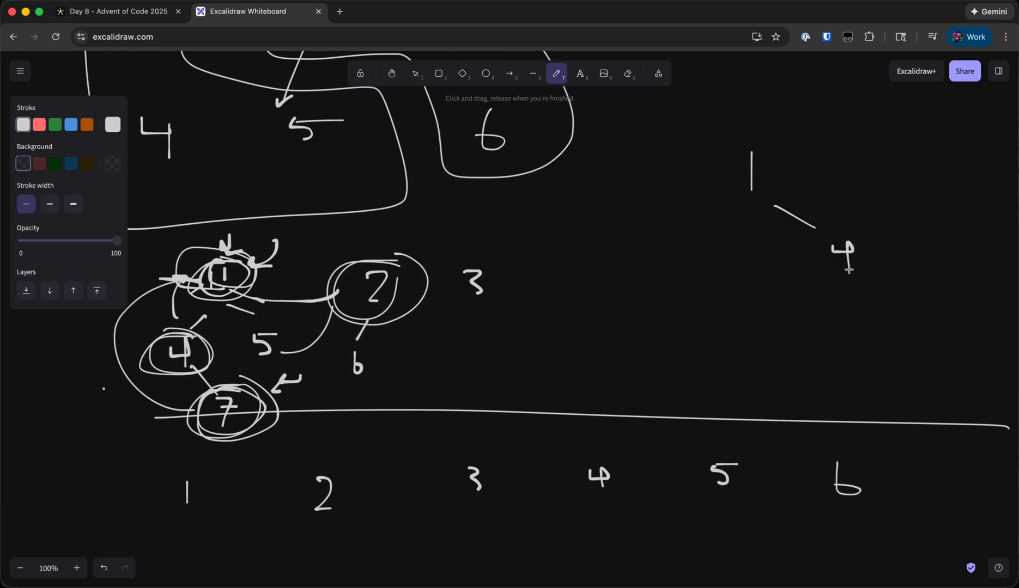
left_click_drag(851, 265, 949, 318)
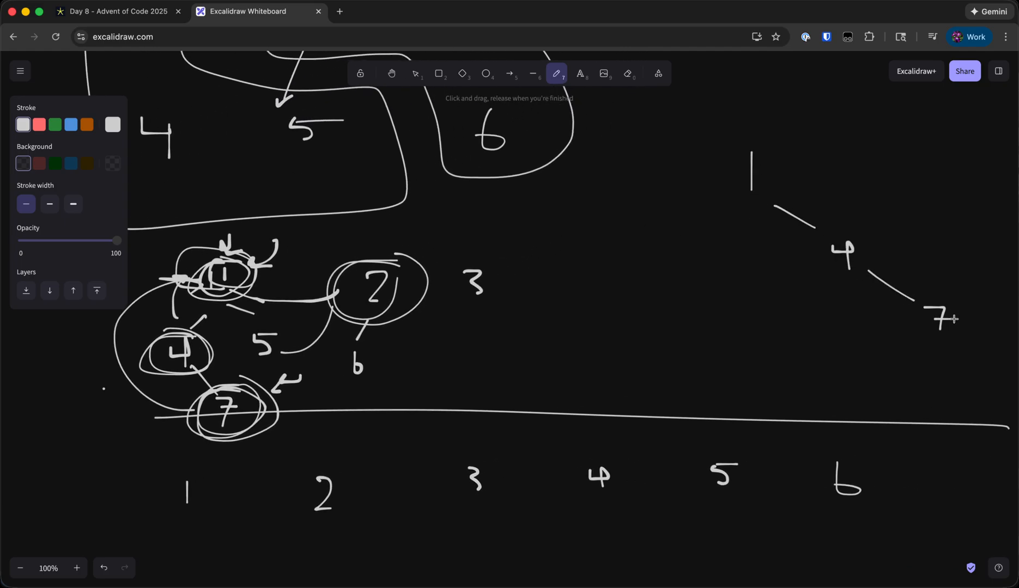
left_click_drag(815, 169, 940, 318)
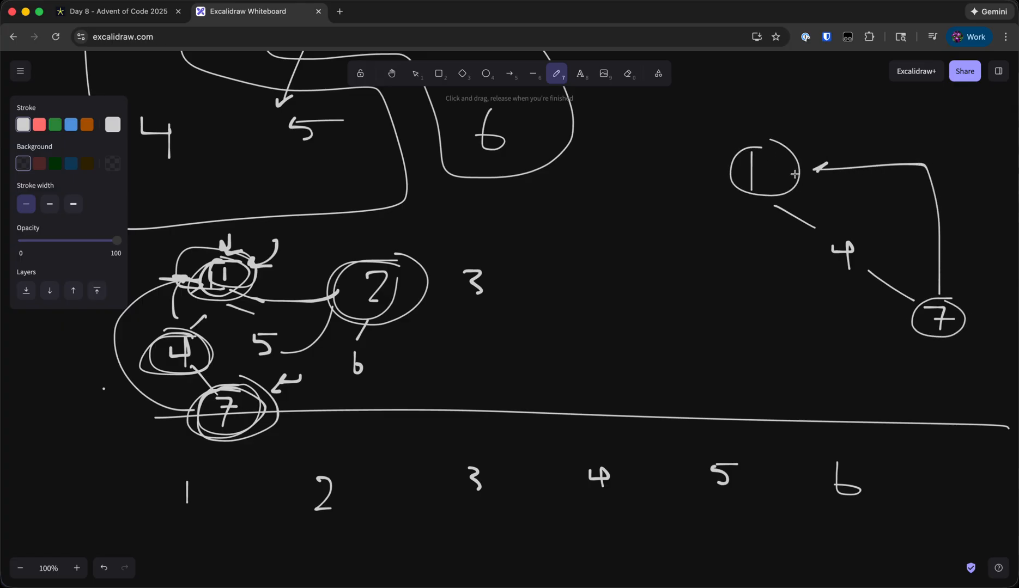
mouse_move(787, 168)
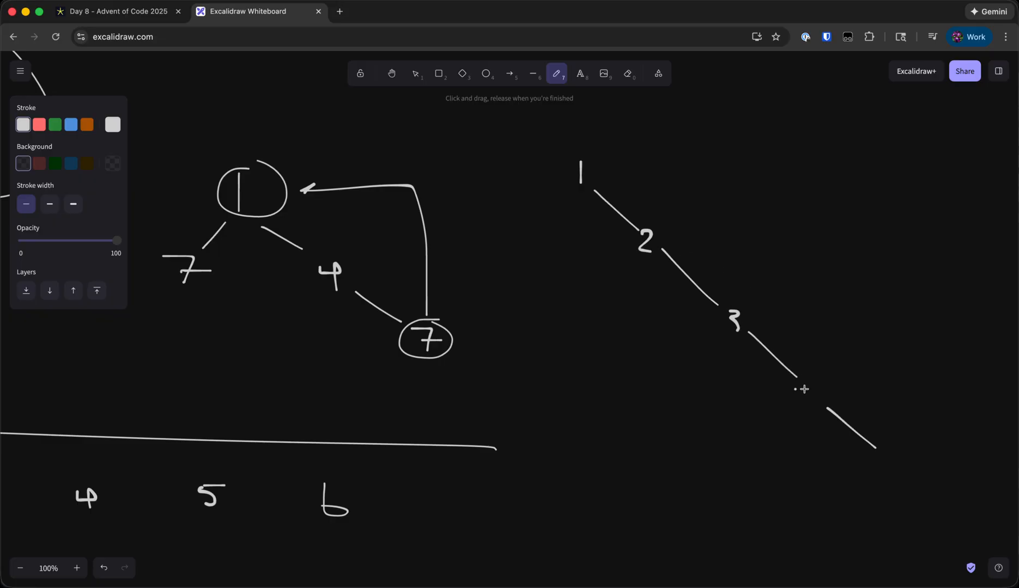
left_click_drag(805, 390, 900, 448)
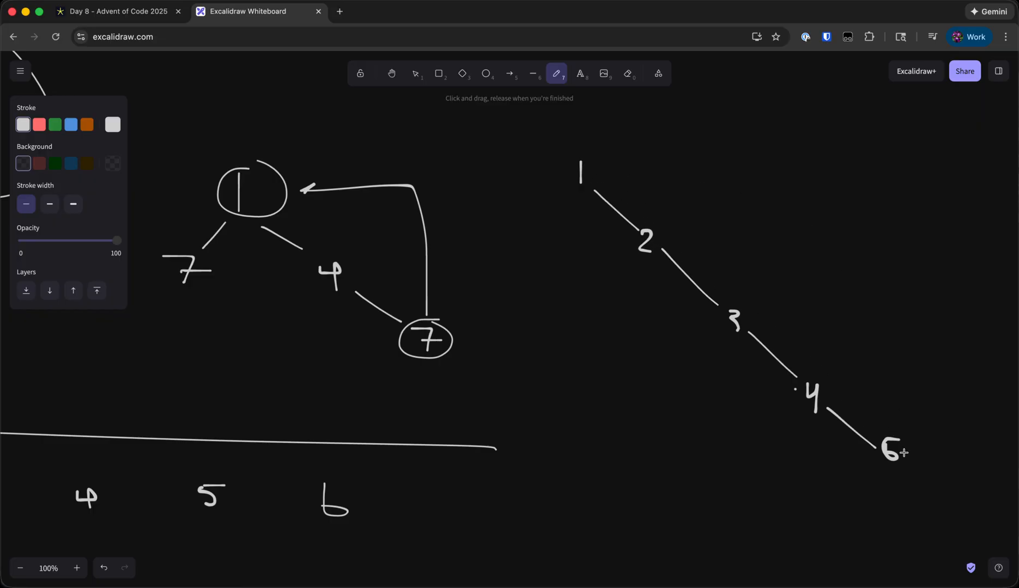
Add a long shortcut arc, circle node 5 under node 1 and draw hops from chain nodes to the top.
left_click_drag(608, 107, 903, 441)
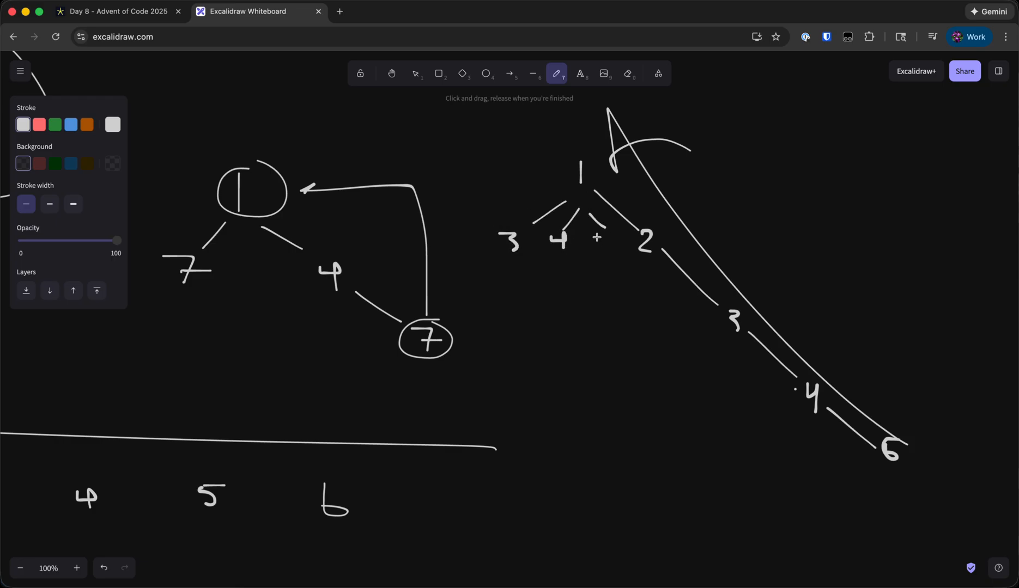
left_click_drag(592, 222, 615, 252)
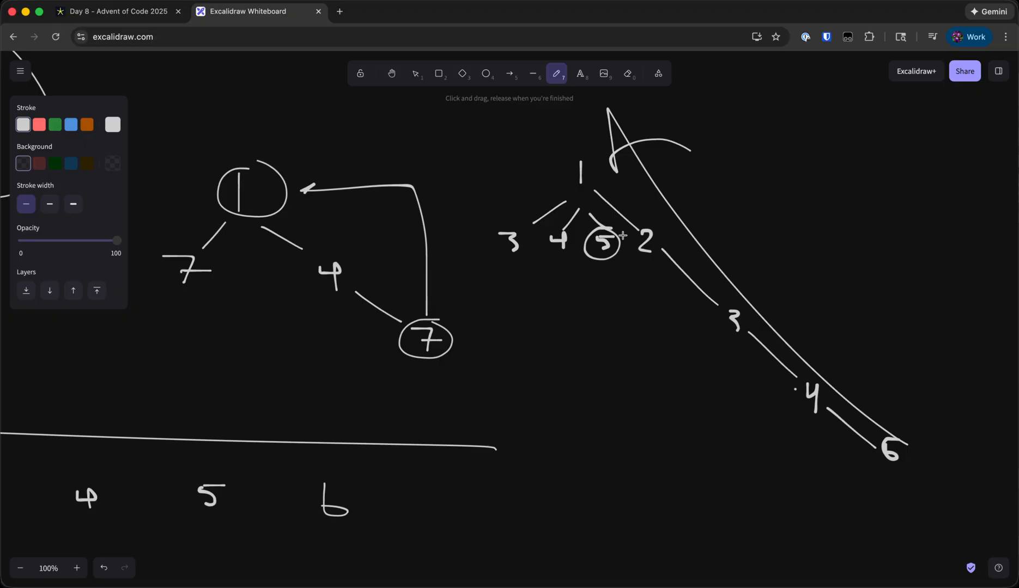
left_click_drag(612, 169, 903, 421)
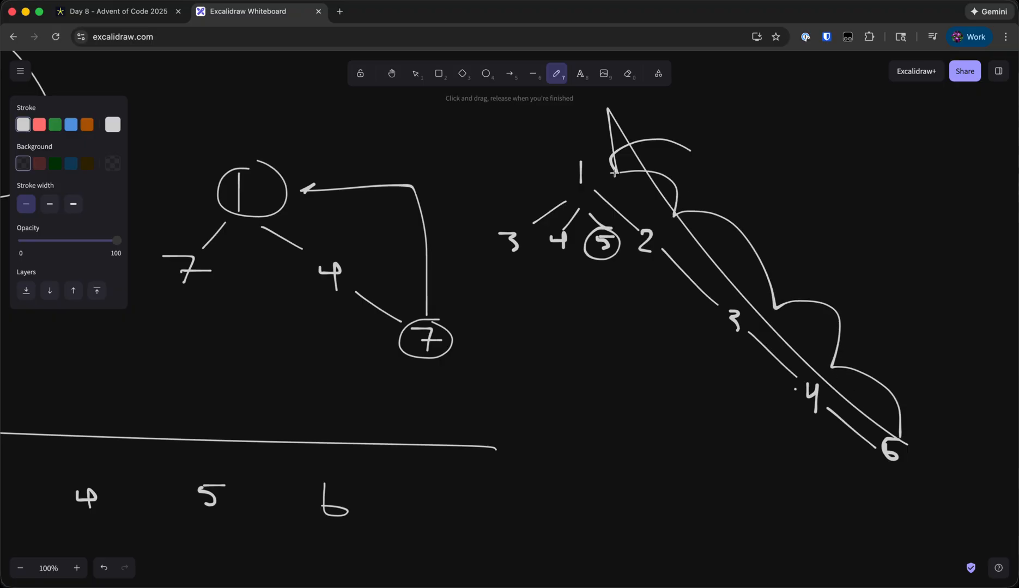
left_click_drag(572, 169, 579, 208)
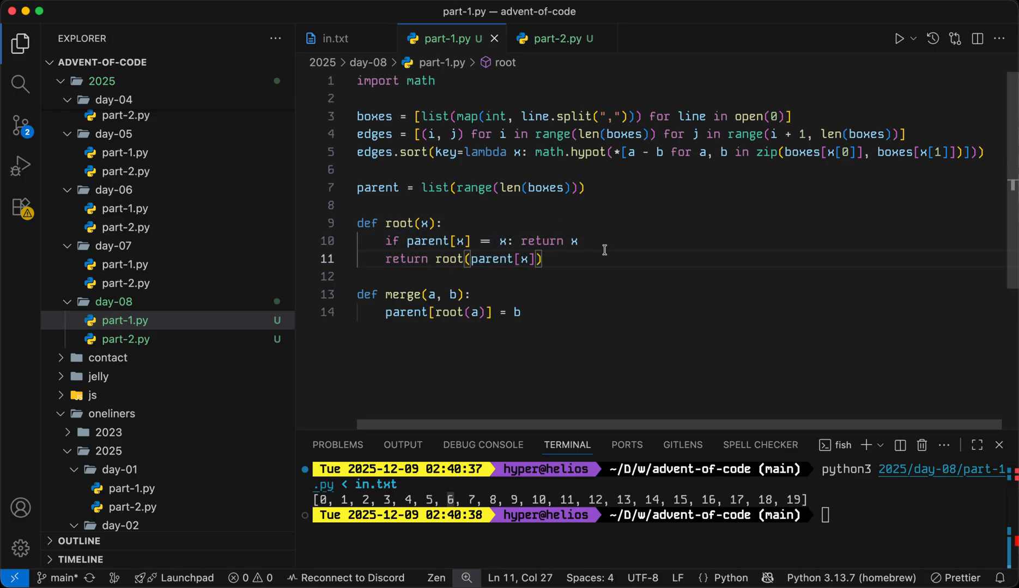
Rewrite root to assign parent[x] = root(parent[x]) and return parent[x] for path compression.
key("Enter")
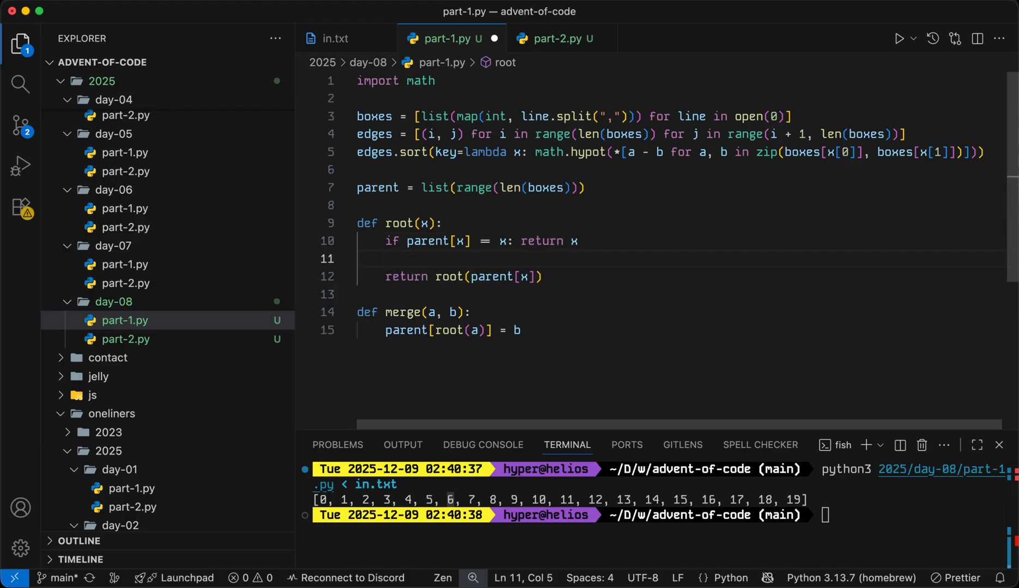
left_click_drag(438, 276, 540, 276)
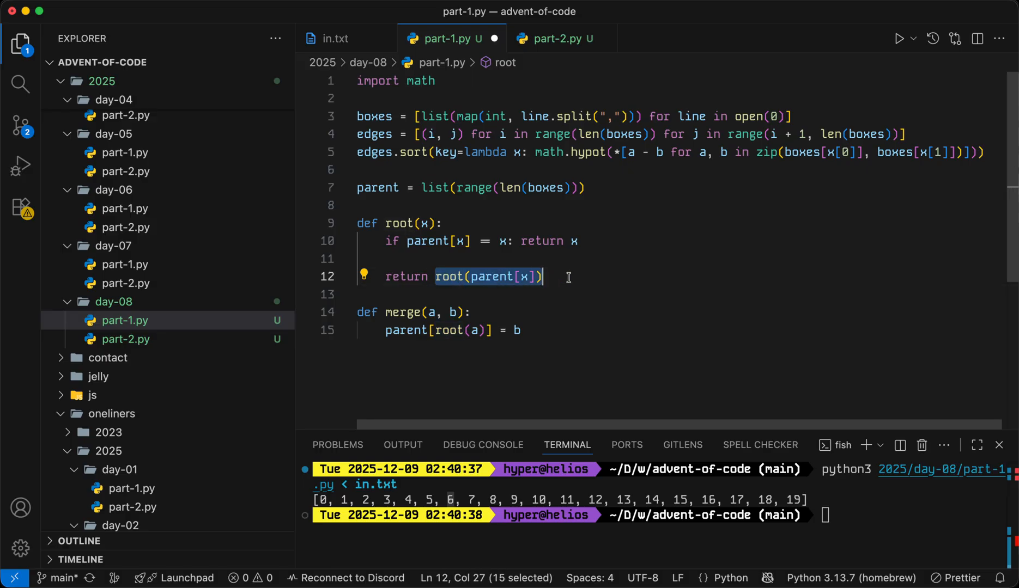
type("parent[x] :=")
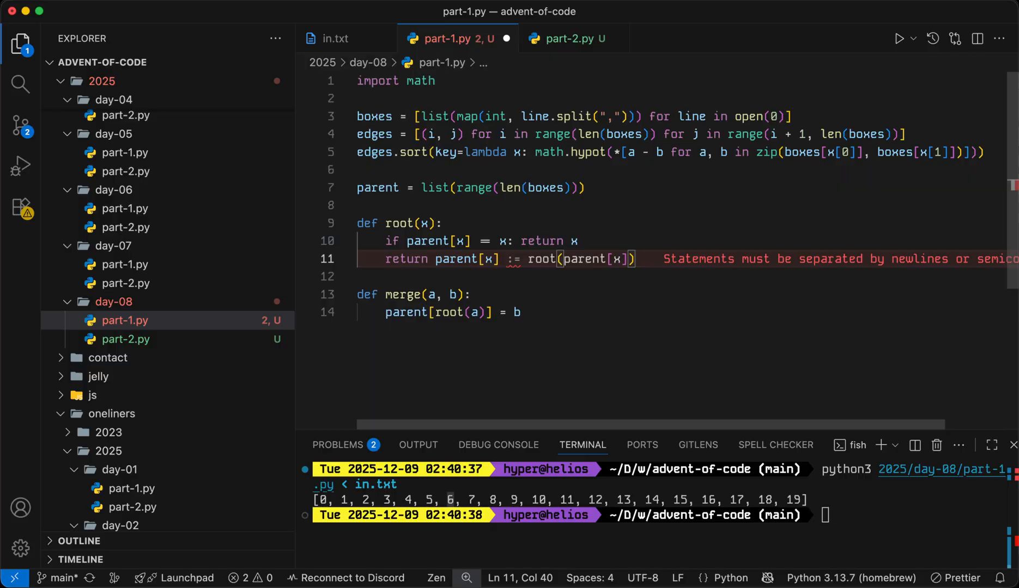
type("(")
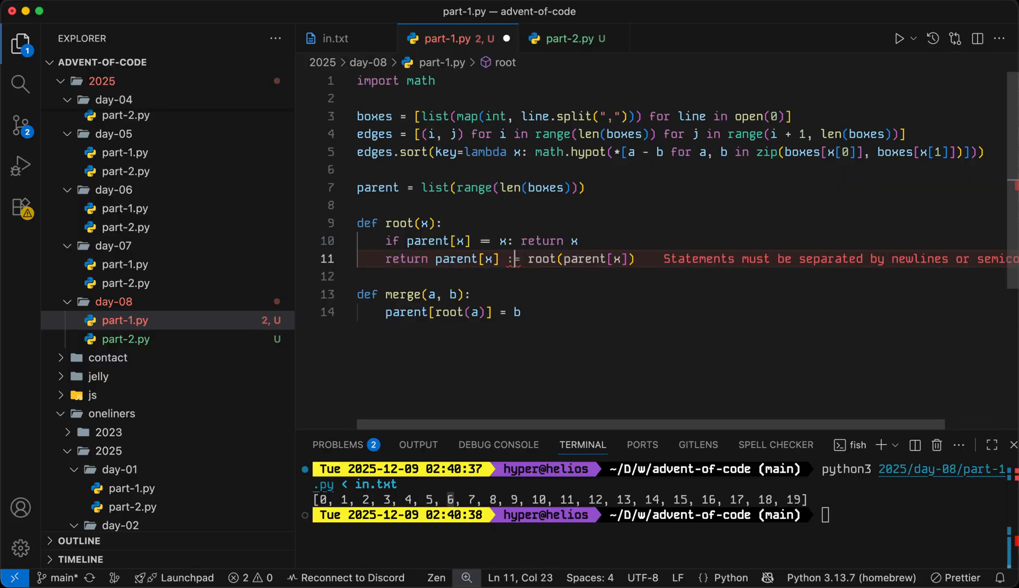
type("parent[x] = root(parent[x])")
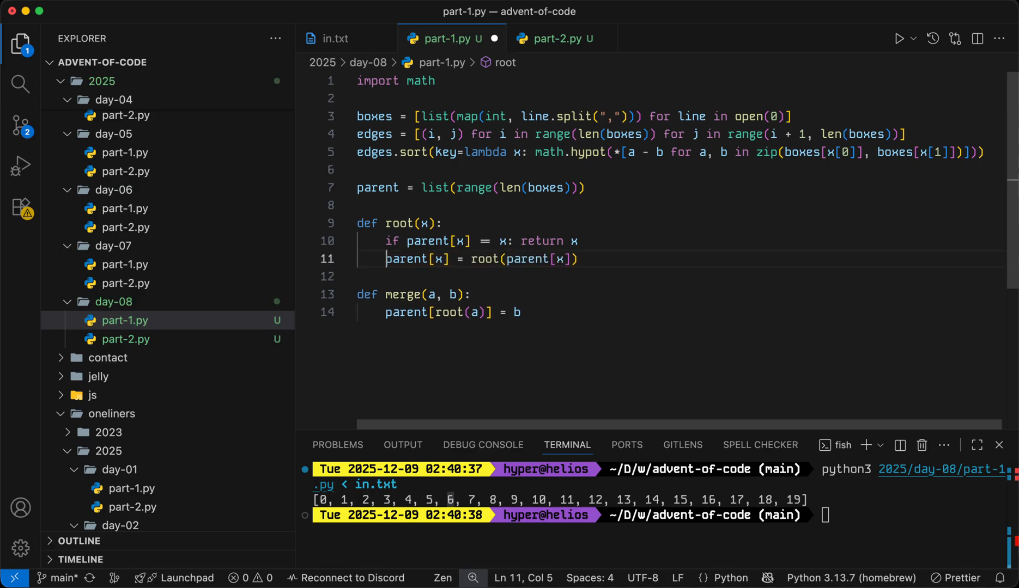
type("return parent[x]")
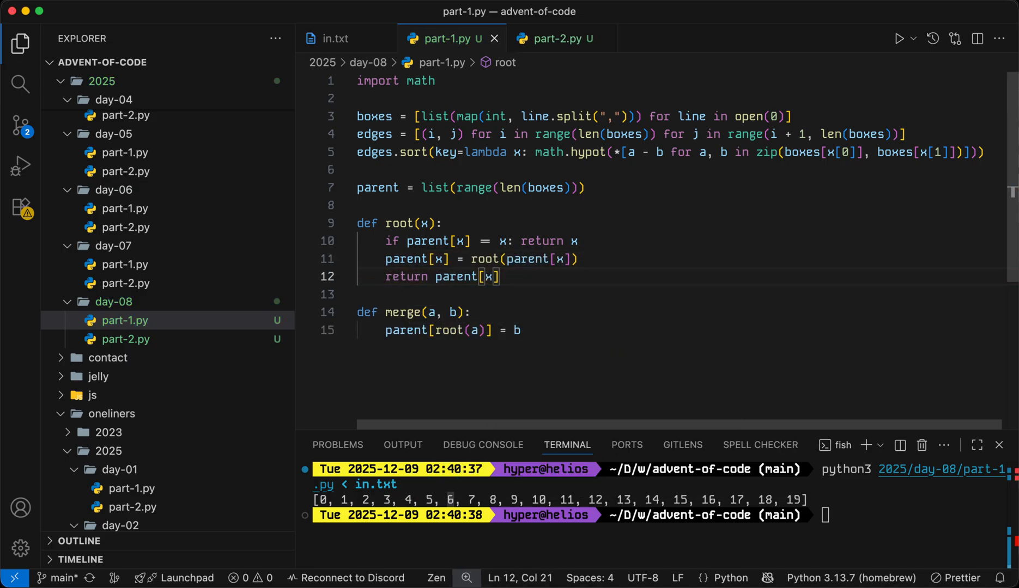
Review root's base case and the parent[x] reassignment alongside the merge line.
left_click(526, 330)
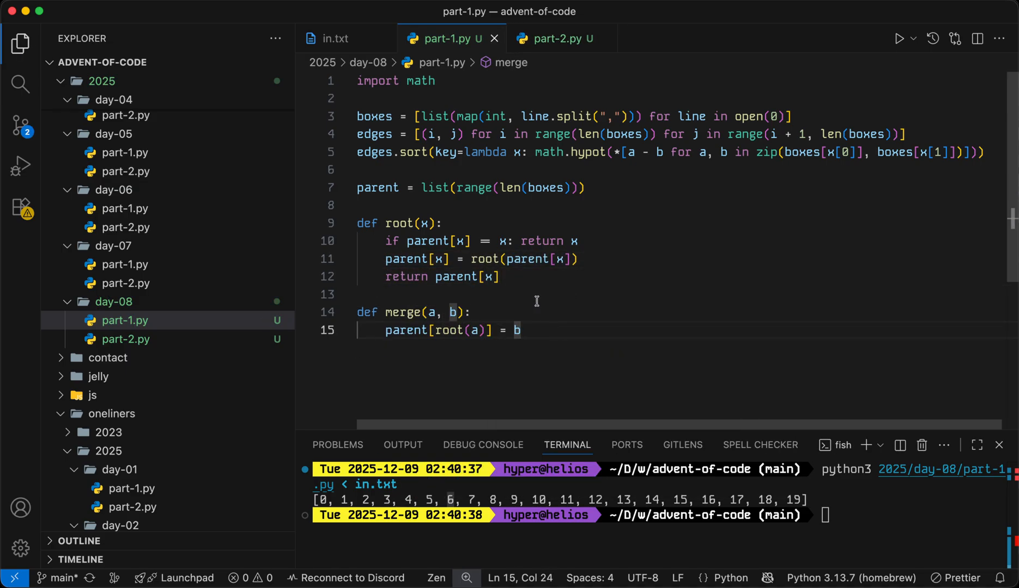
left_click(382, 258)
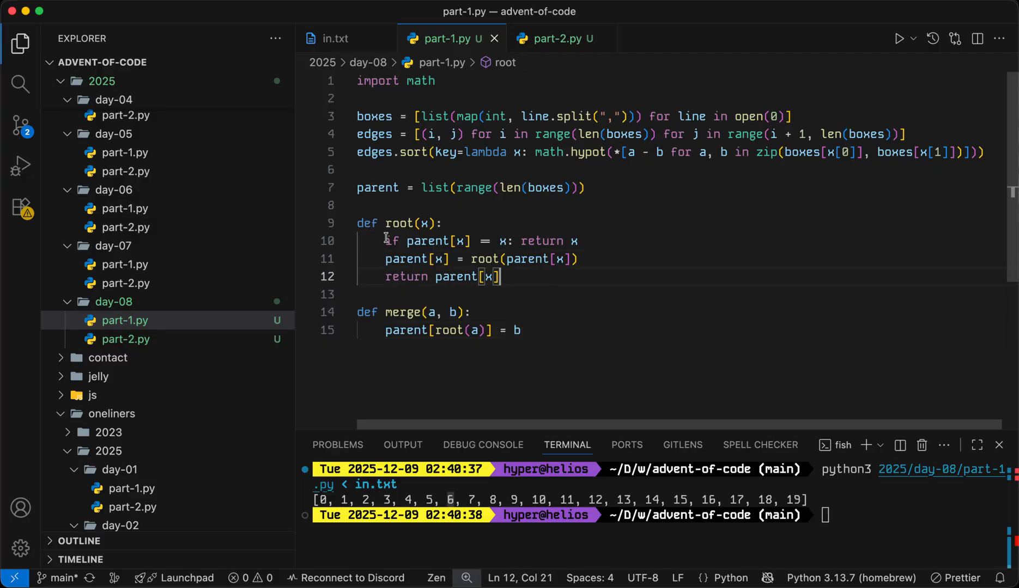
left_click_drag(386, 241, 578, 240)
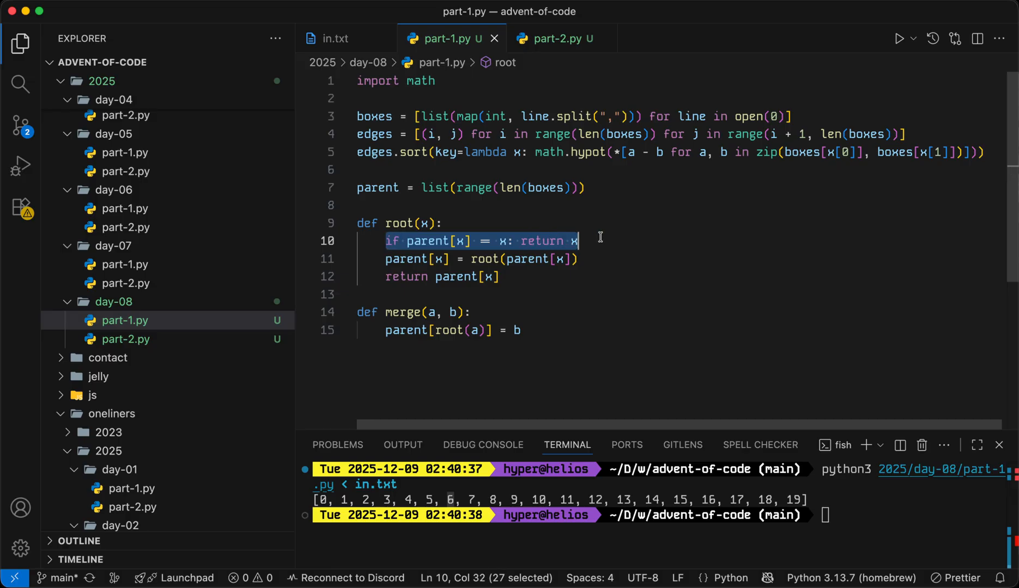
mouse_move(436, 187)
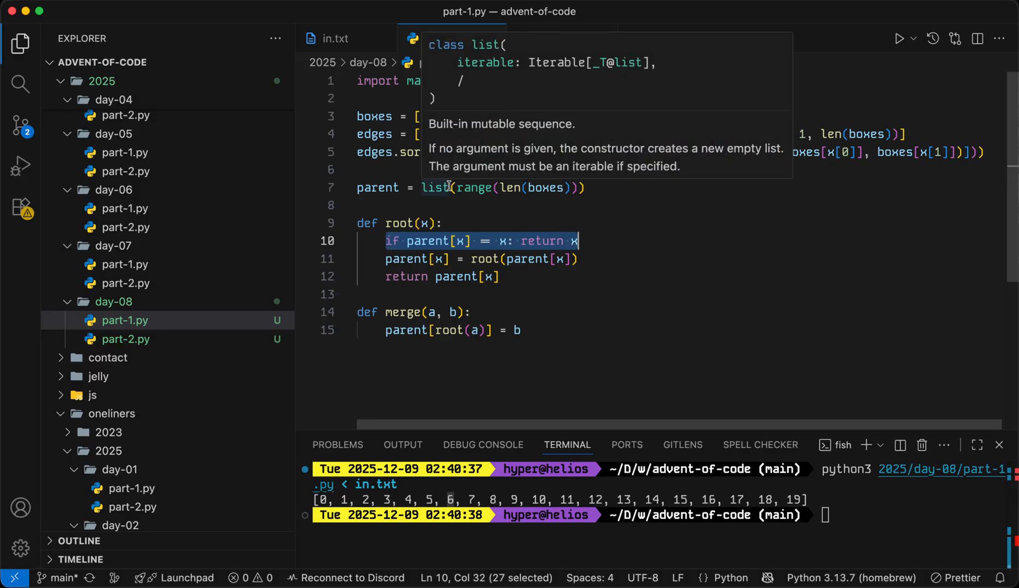
mouse_move(589, 232)
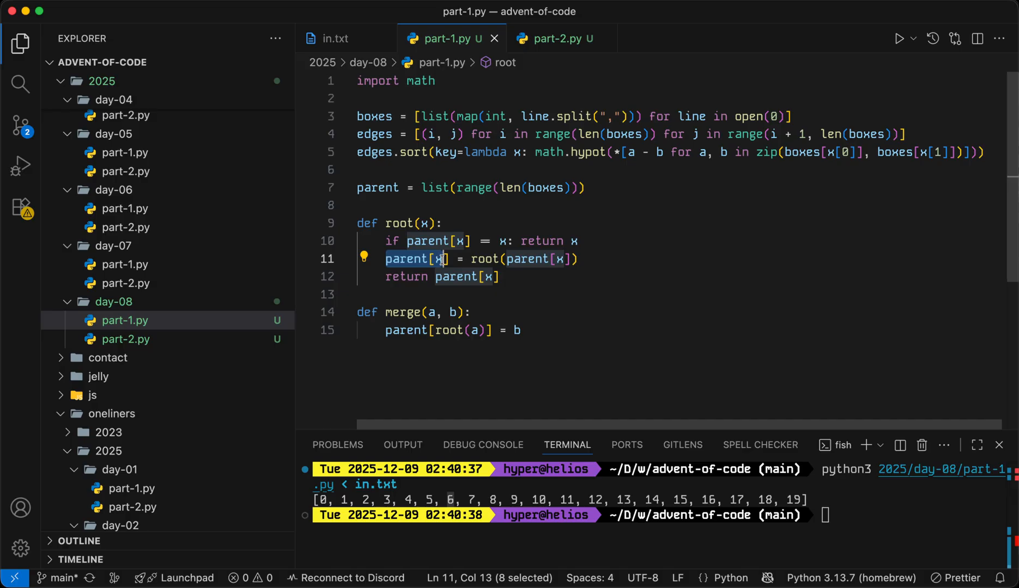
left_click_drag(471, 258, 582, 258)
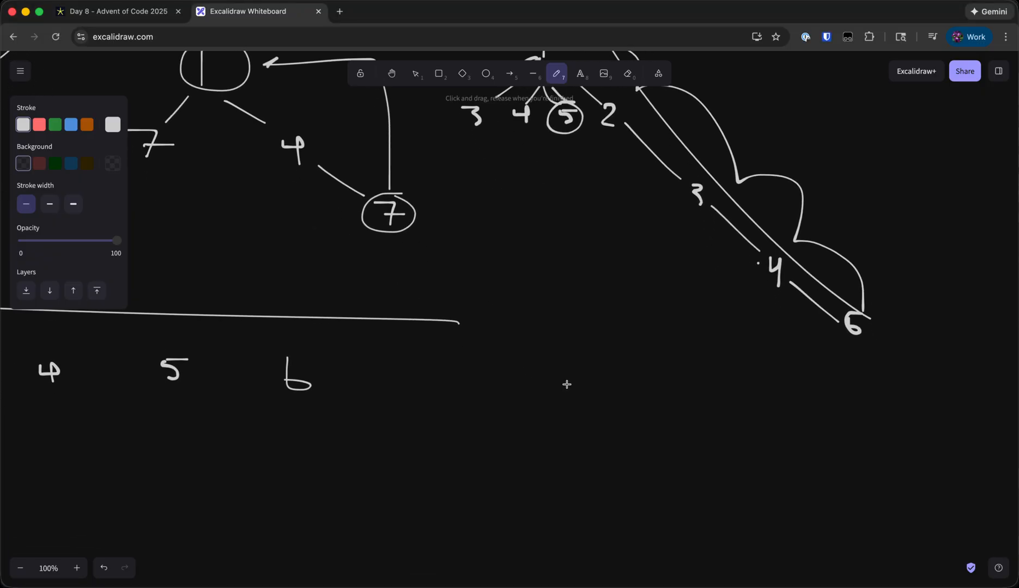
Sketch a small 1-2-3 tree, circle its top node and arc node 5 onto it.
left_click_drag(746, 447, 716, 546)
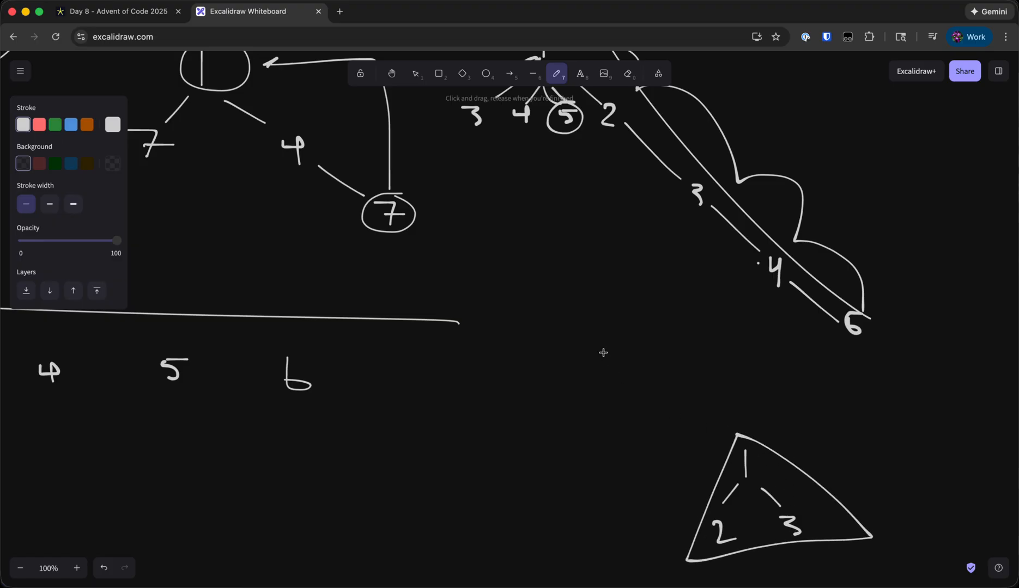
mouse_move(588, 298)
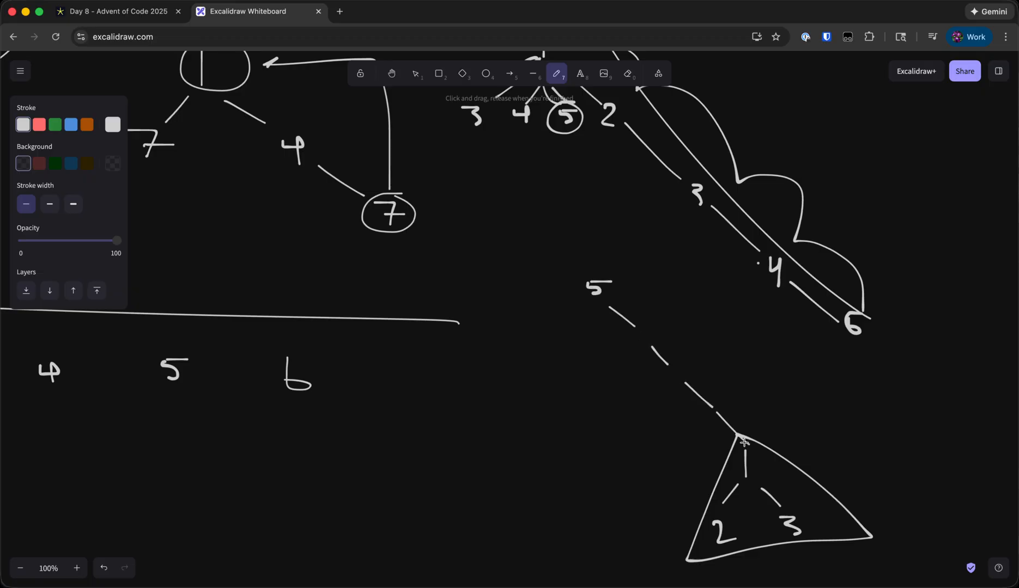
mouse_move(702, 431)
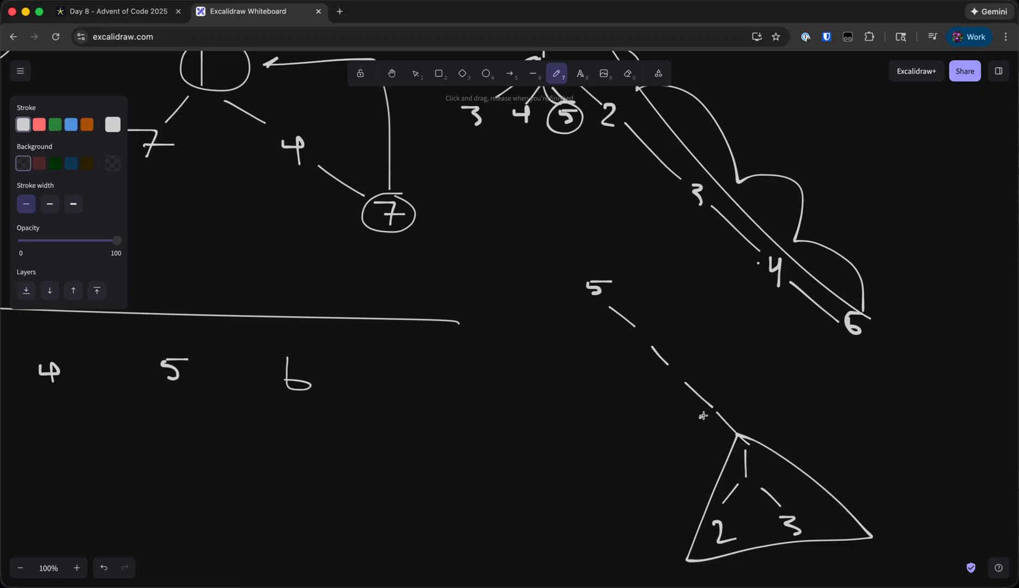
left_click_drag(695, 408, 721, 407)
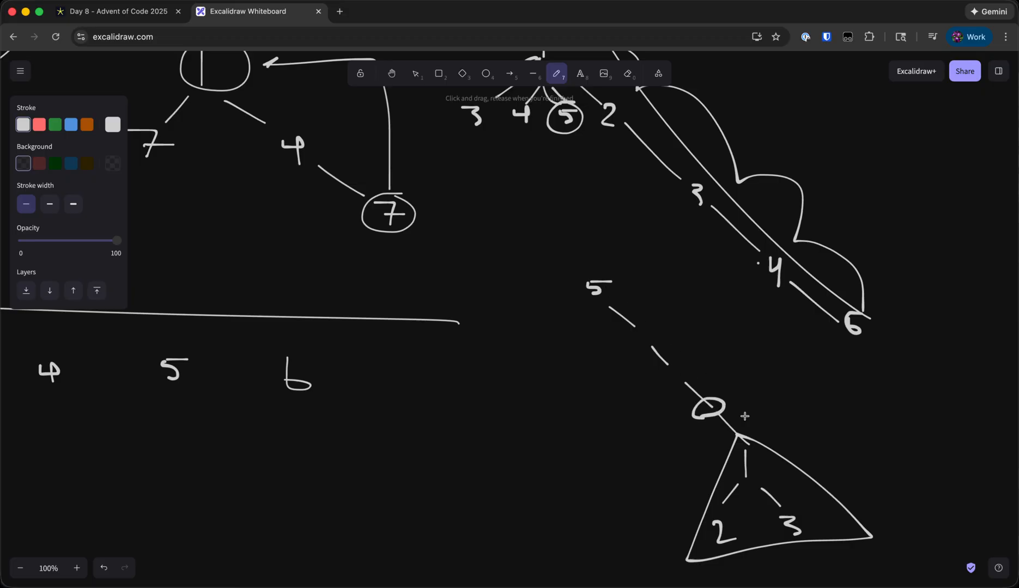
left_click_drag(615, 269, 708, 407)
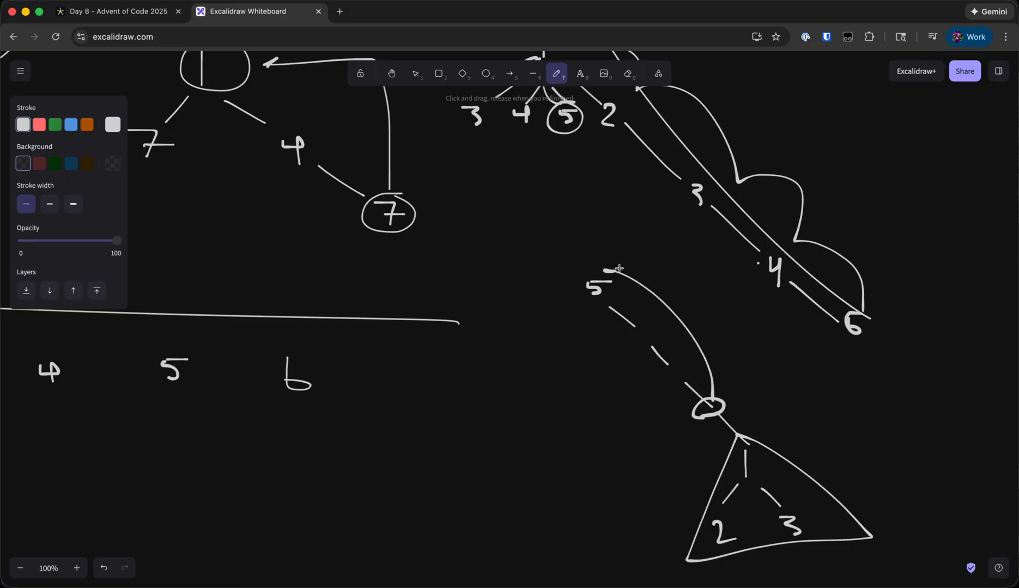
left_click_drag(588, 266, 598, 292)
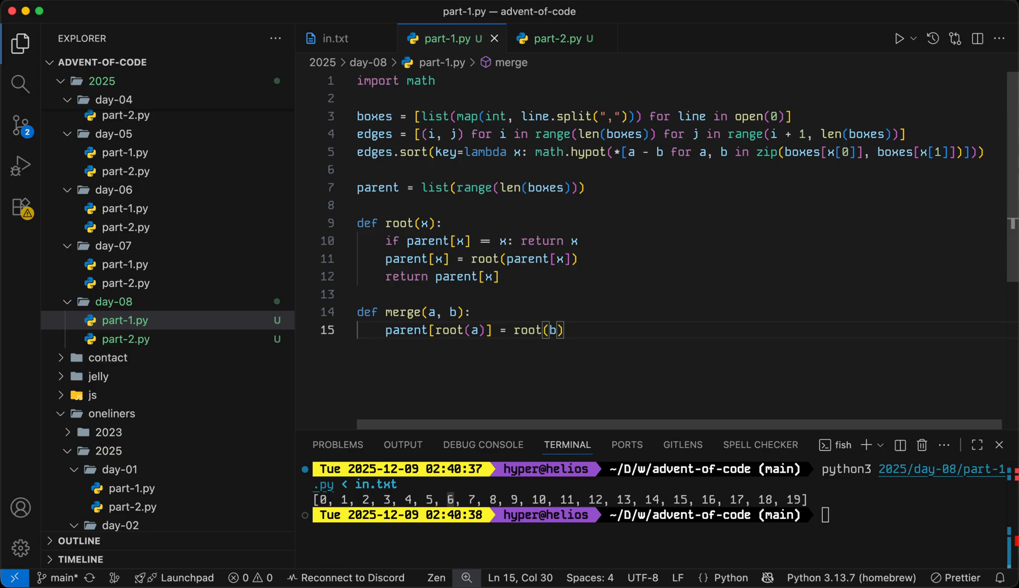
Change merge to parent[root(a)] = root(b), attaching a's root to b's root.
left_click_drag(386, 330, 558, 330)
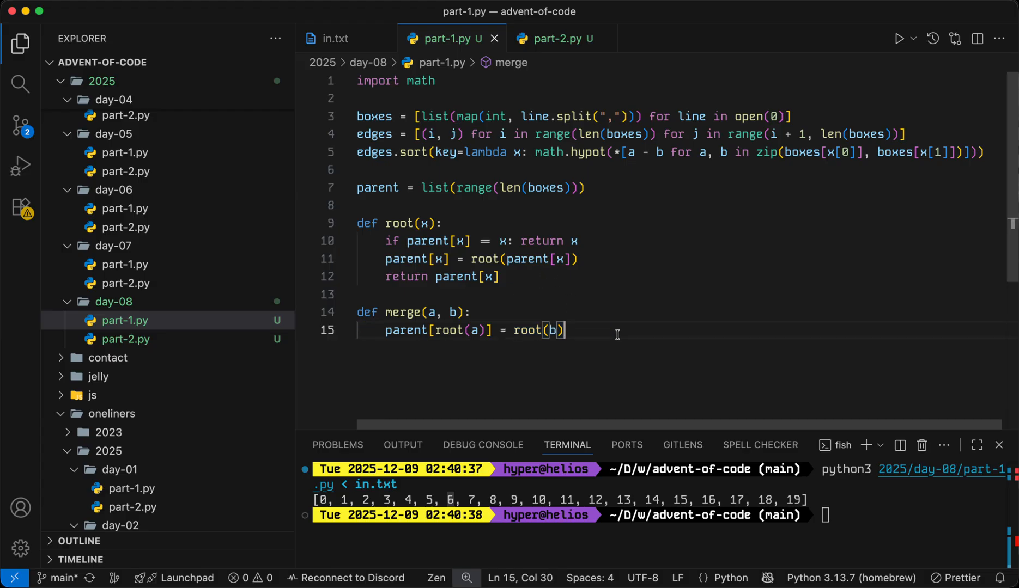
key("Enter")
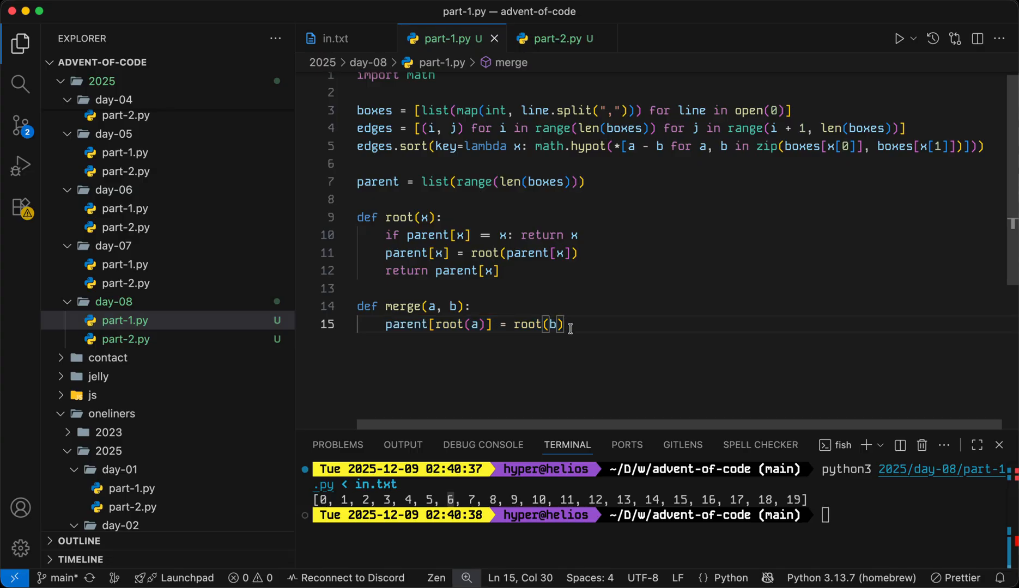
mouse_move(577, 324)
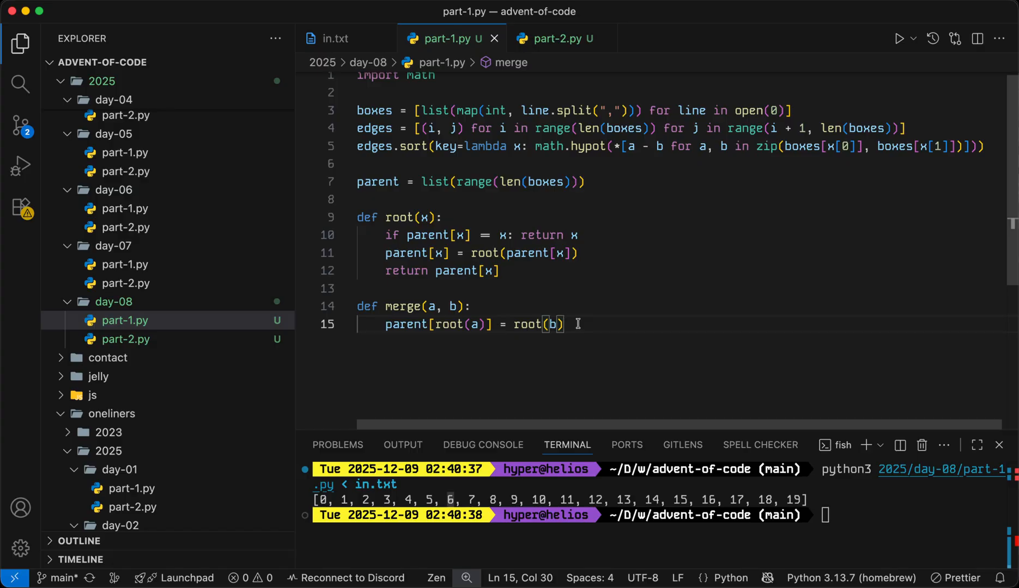
left_click(493, 270)
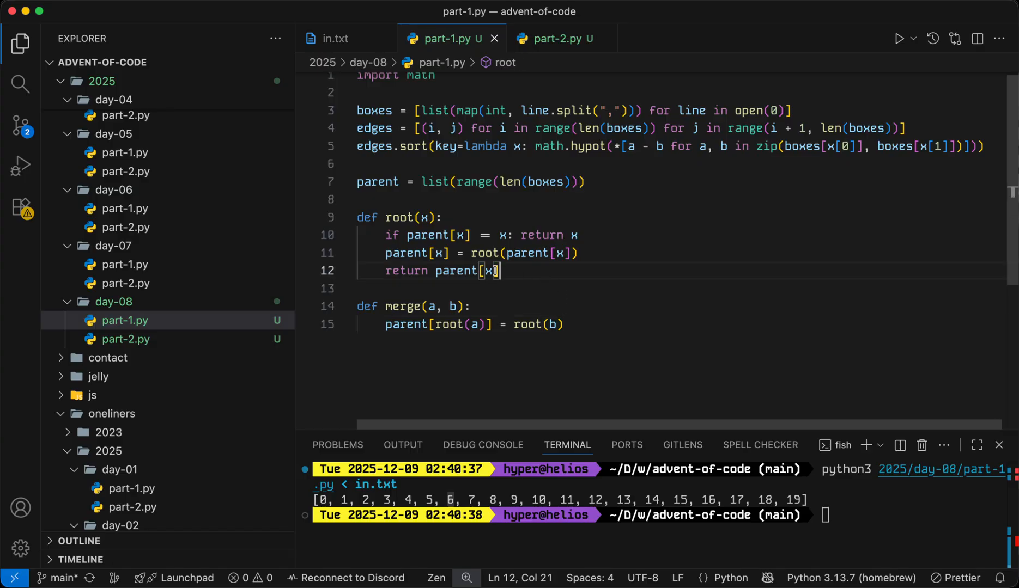
left_click(569, 323)
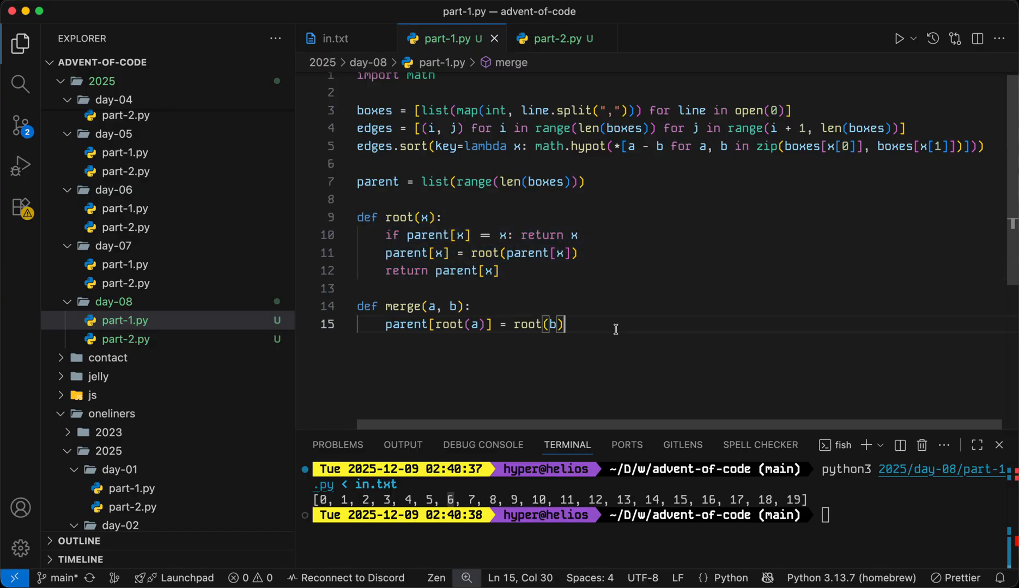
Review the merge function and start a new line below it for a loop.
left_click_drag(562, 324, 356, 306)
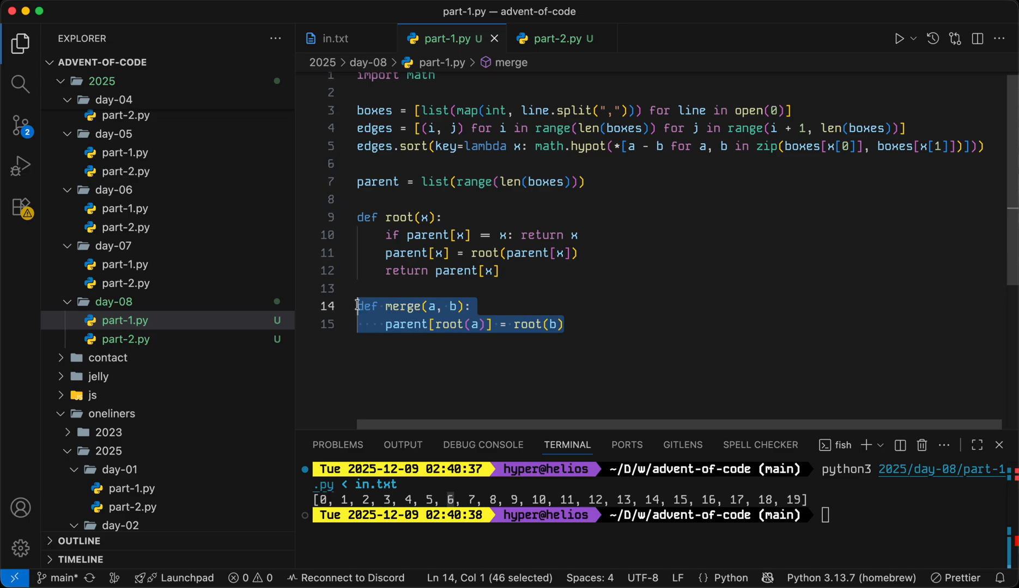
left_click(558, 323)
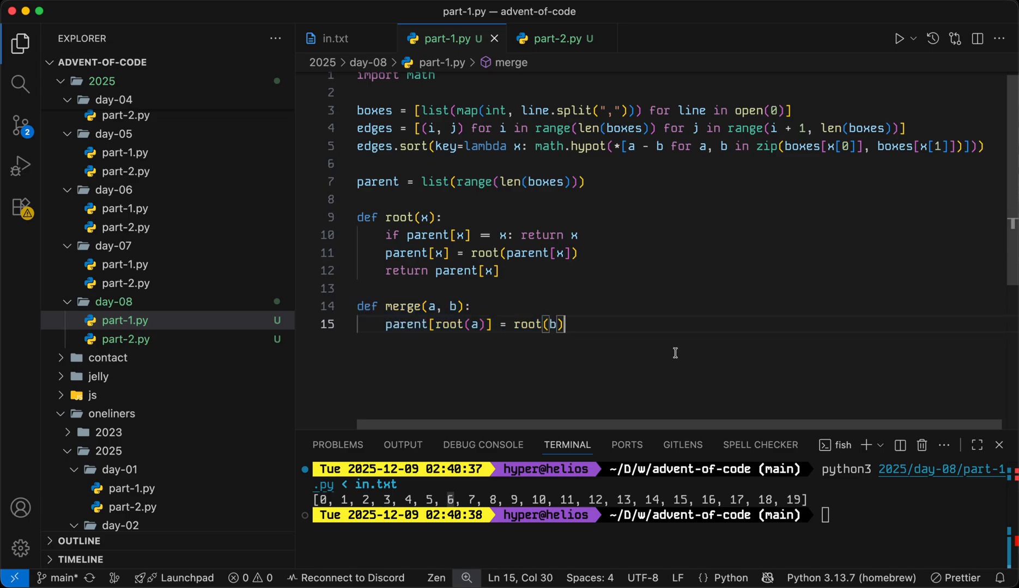
key("Enter")
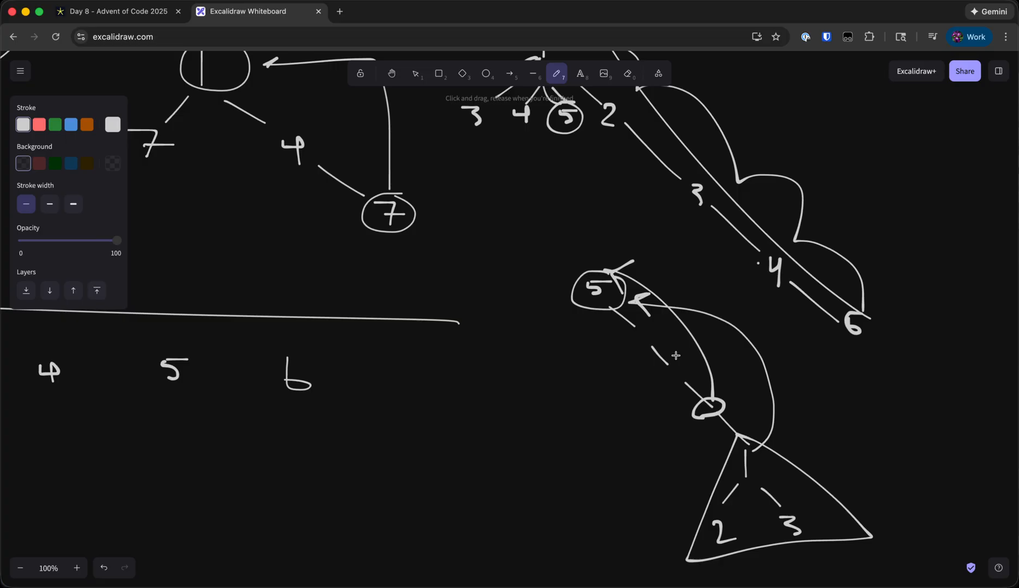
left_click(114, 12)
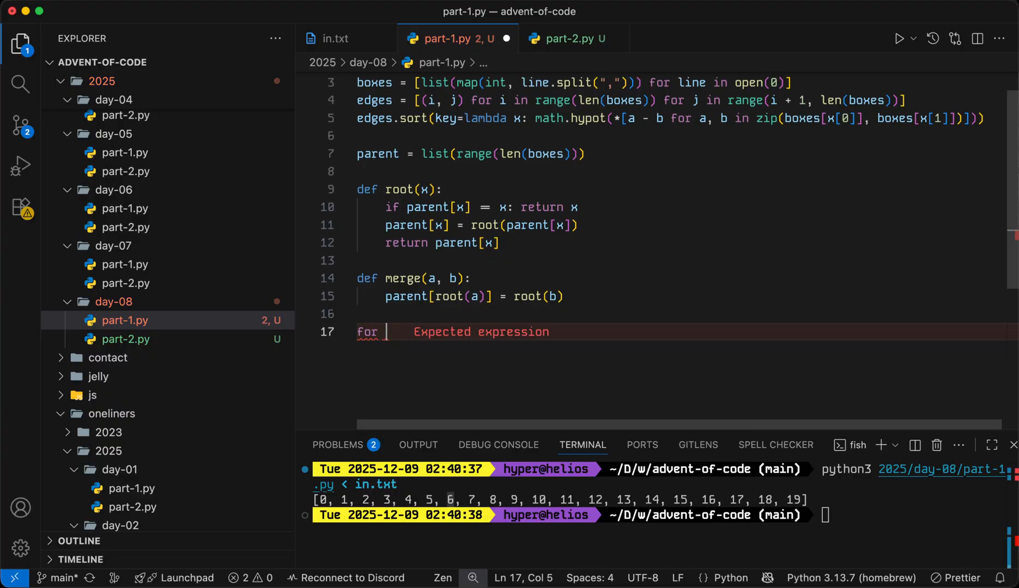
Loop 'for a, b in edges[:10]: merge(a, b)', print parent and run it on in.txt.
type("a, b in edges[:1]")
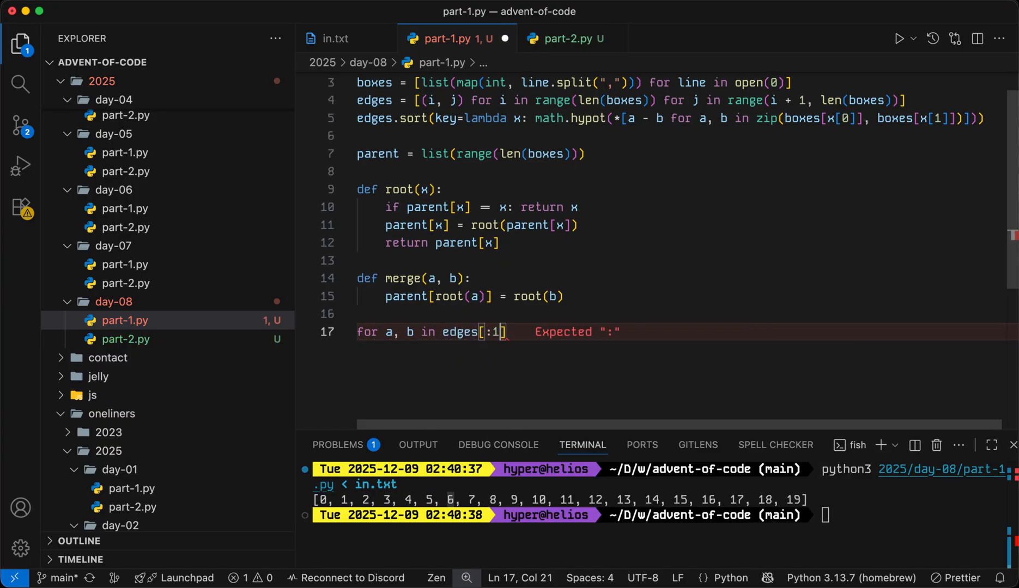
type("0]:")
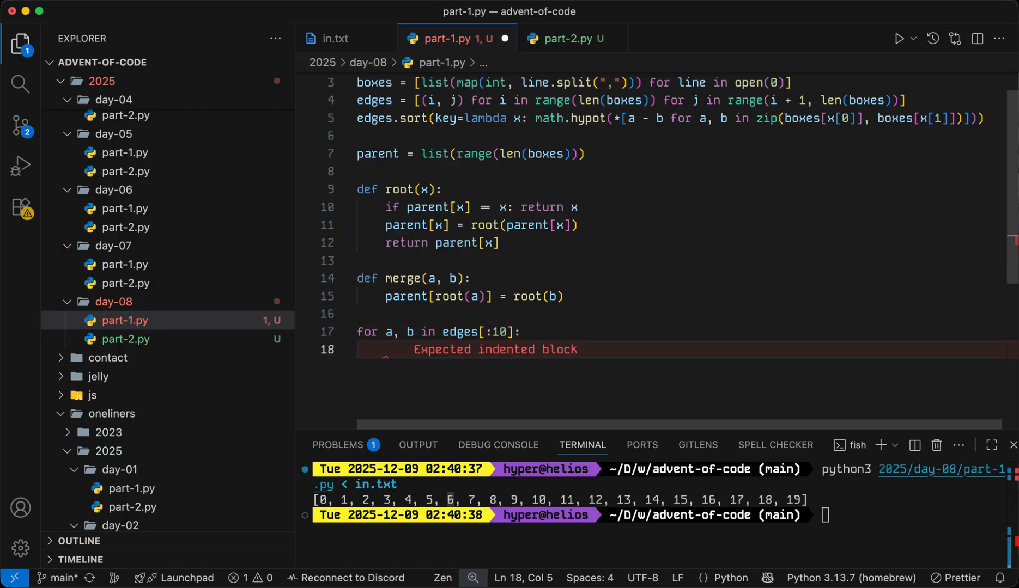
type("merg")
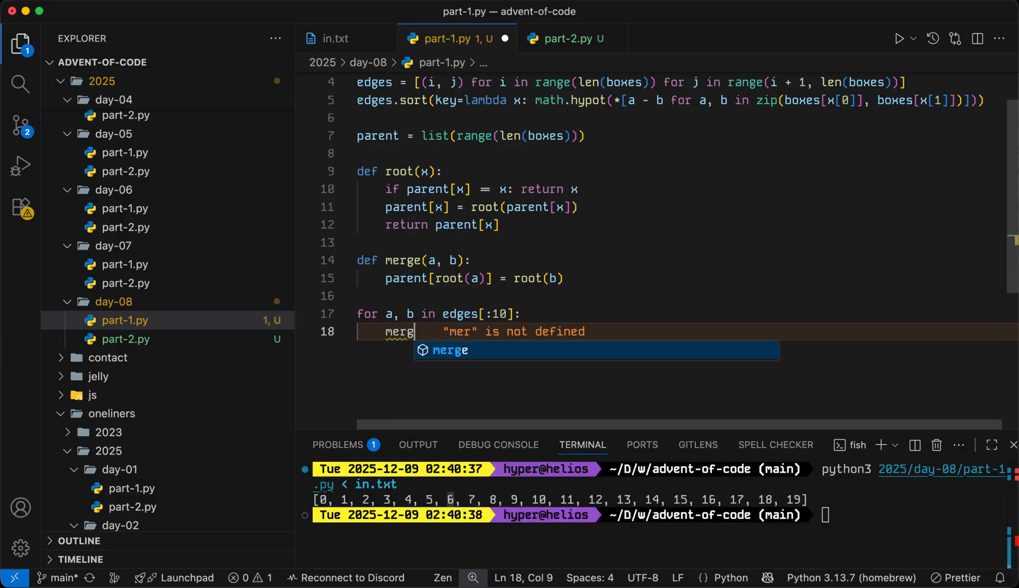
type("e(a, b)")
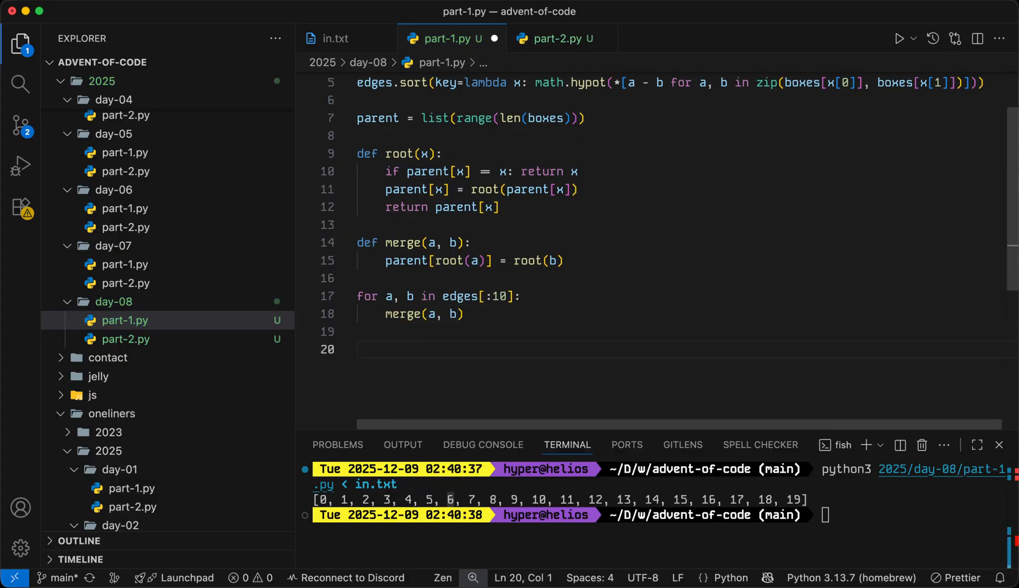
type("print(parent)")
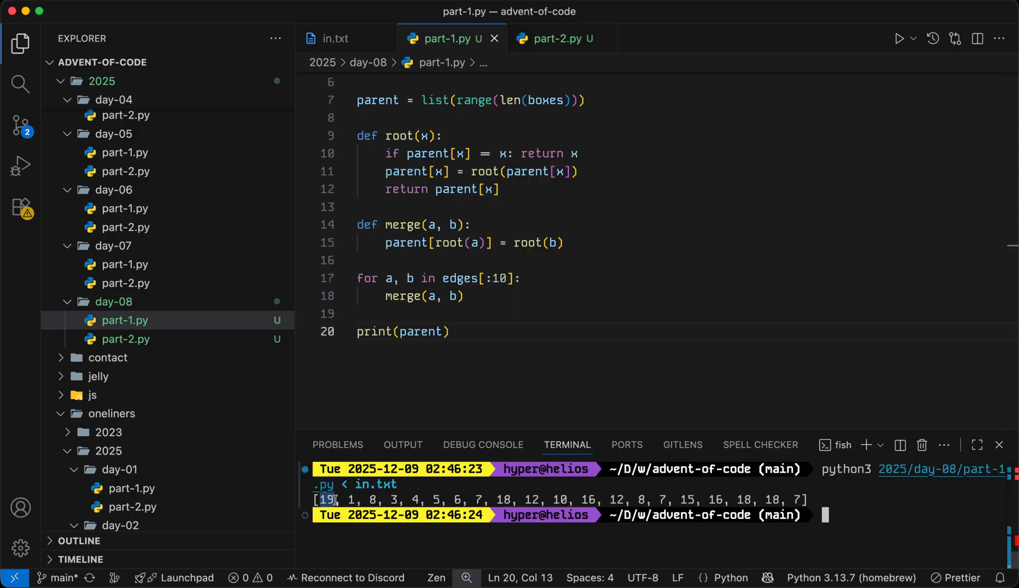
mouse_move(816, 486)
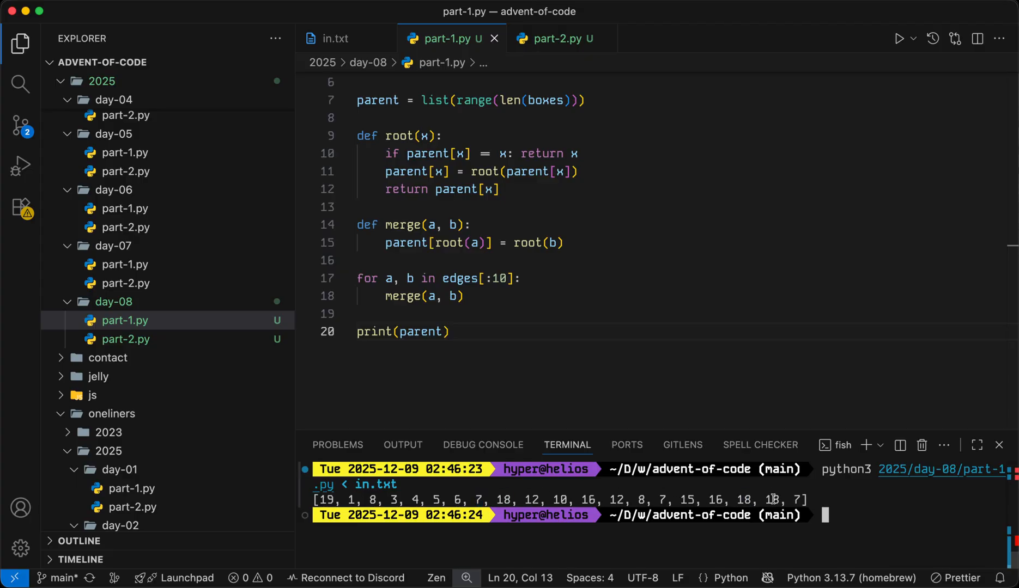
mouse_move(767, 499)
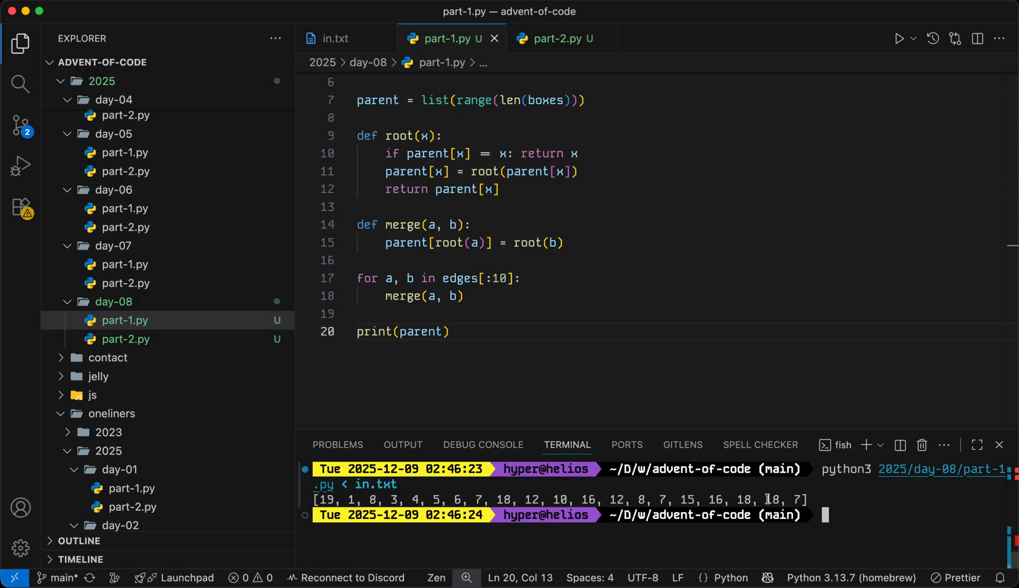
double_click(773, 499)
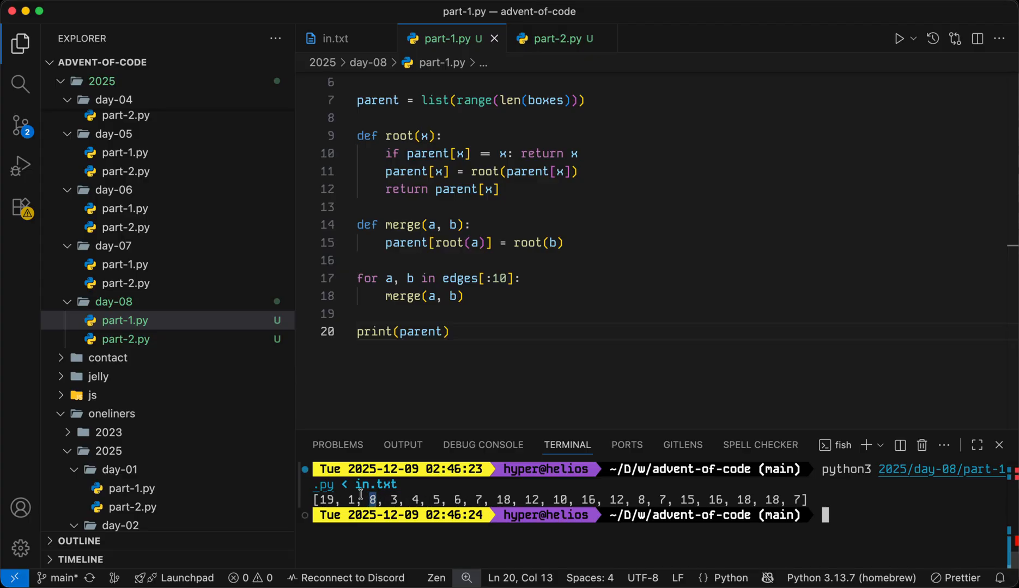
mouse_move(489, 501)
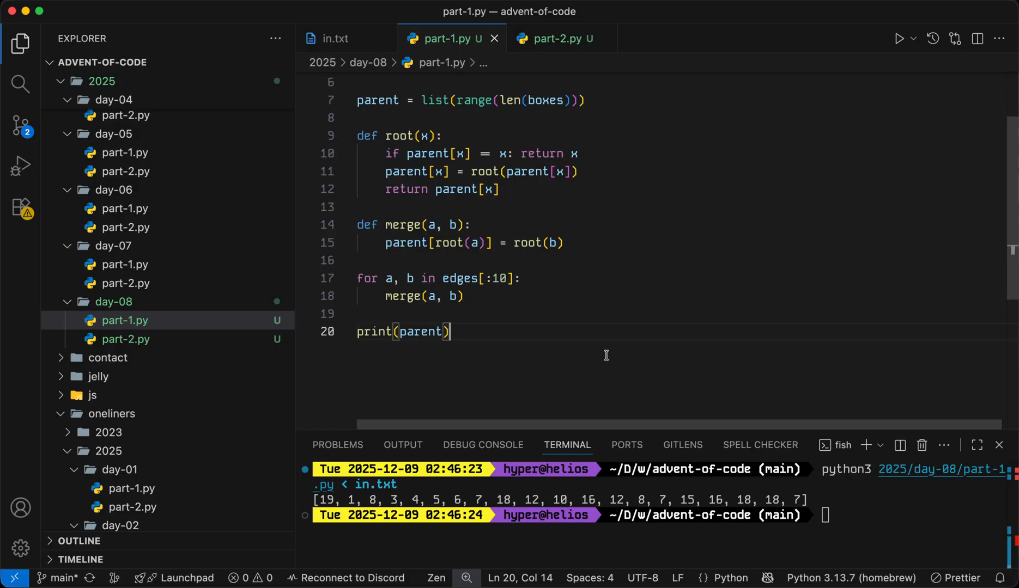
Add sizes = [0] * len(boxes) and a loop doing sizes[root(box)] += 1 per box.
type("sizes")
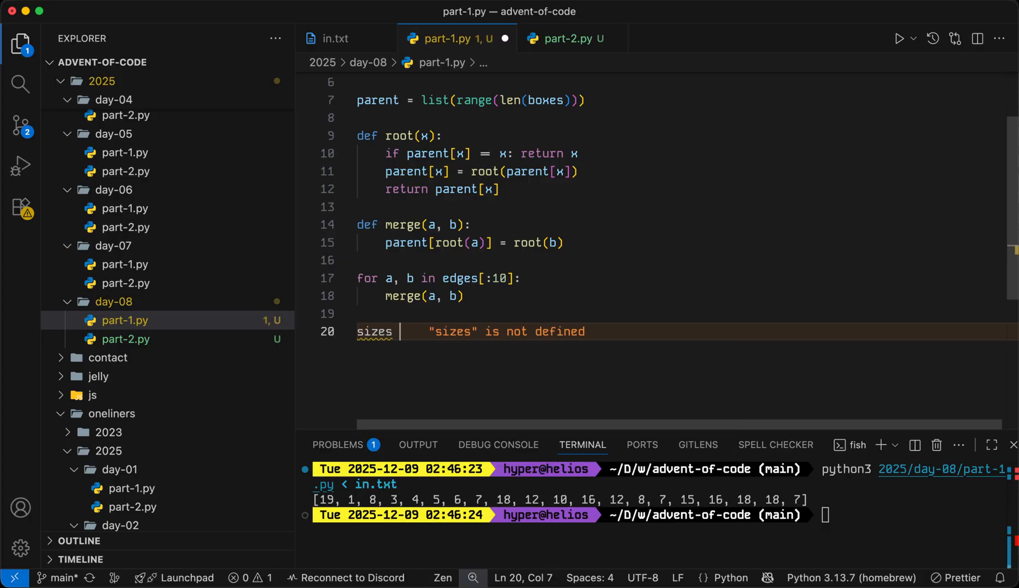
type("= [0]")
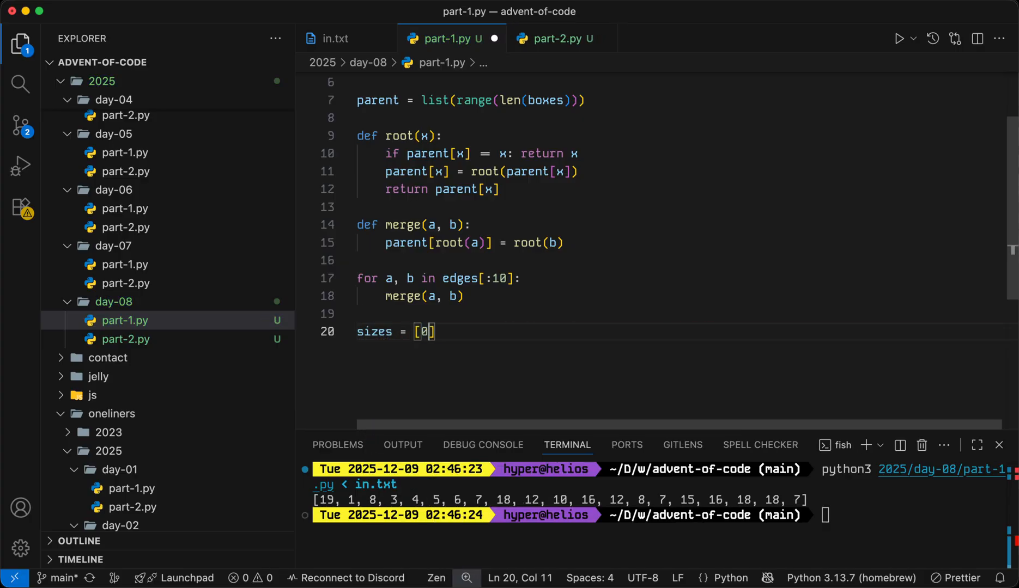
type("* len(boxes")
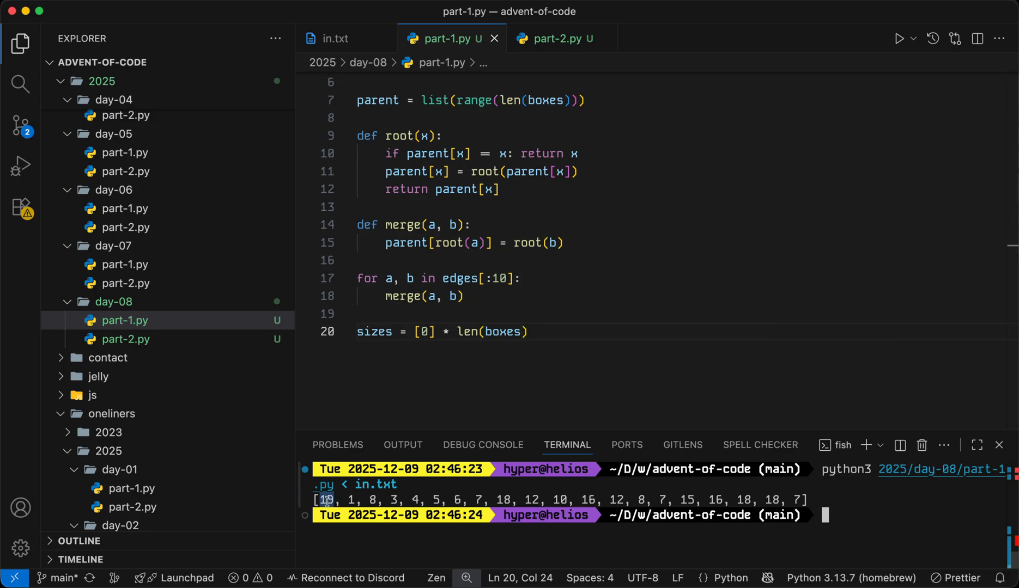
scroll("down", 3)
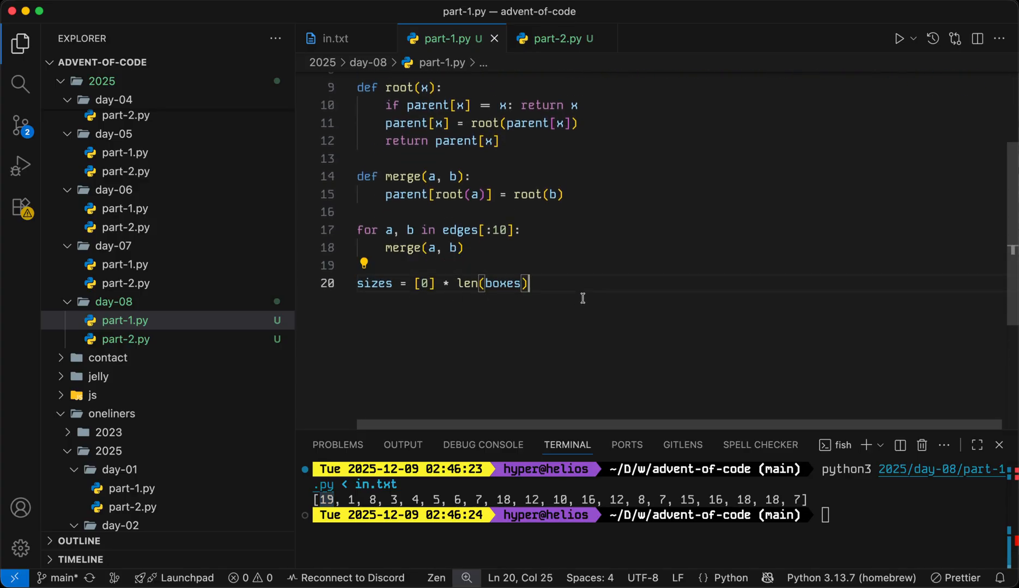
type("for box in boxes:")
type("sizes[root(box)] += 1")
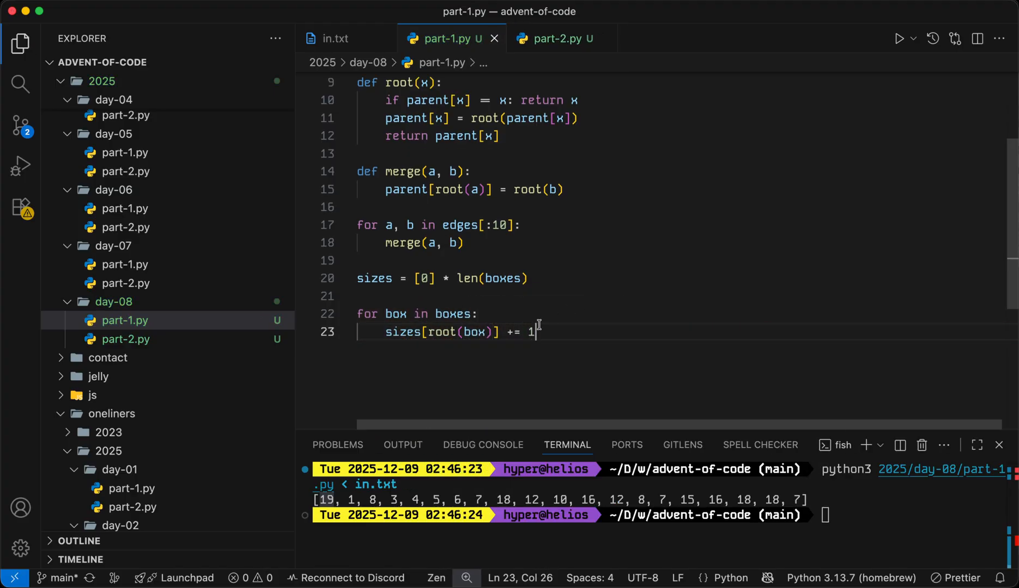
double_click(442, 332)
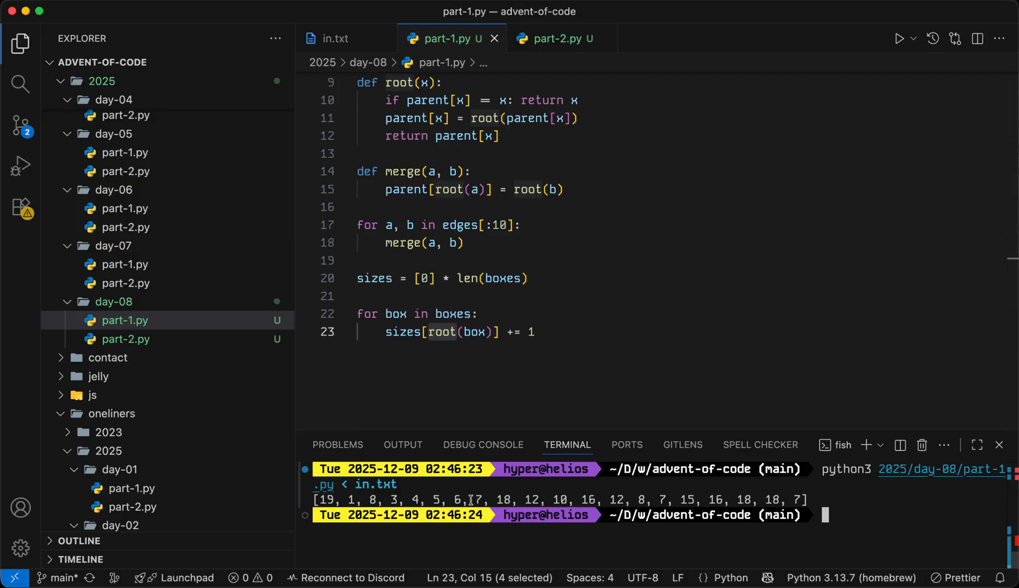
mouse_move(469, 468)
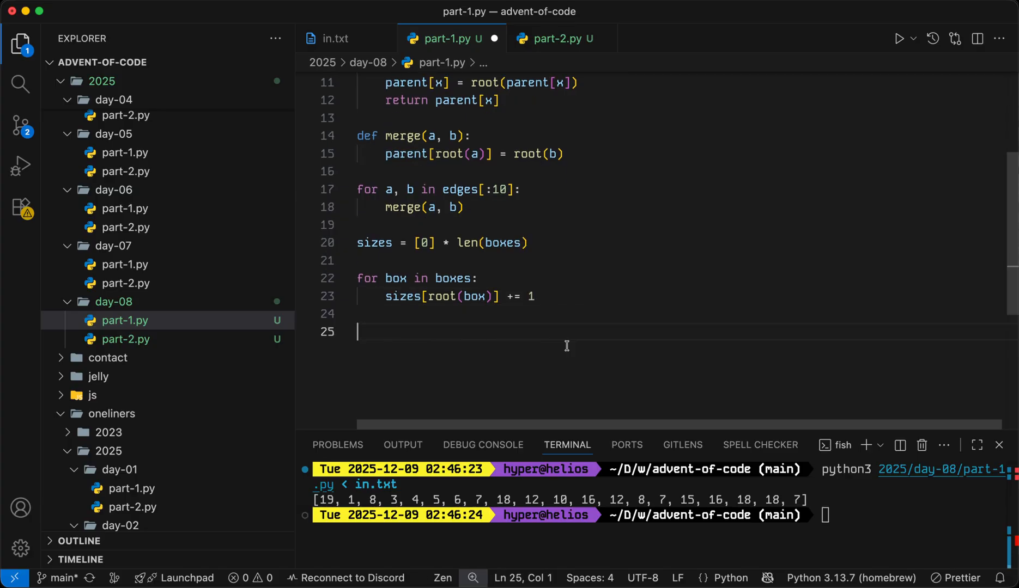
Print sizes, change the loop to range(len(boxes)) after the TypeError and rerun on in.txt.
type("print(sizes)")
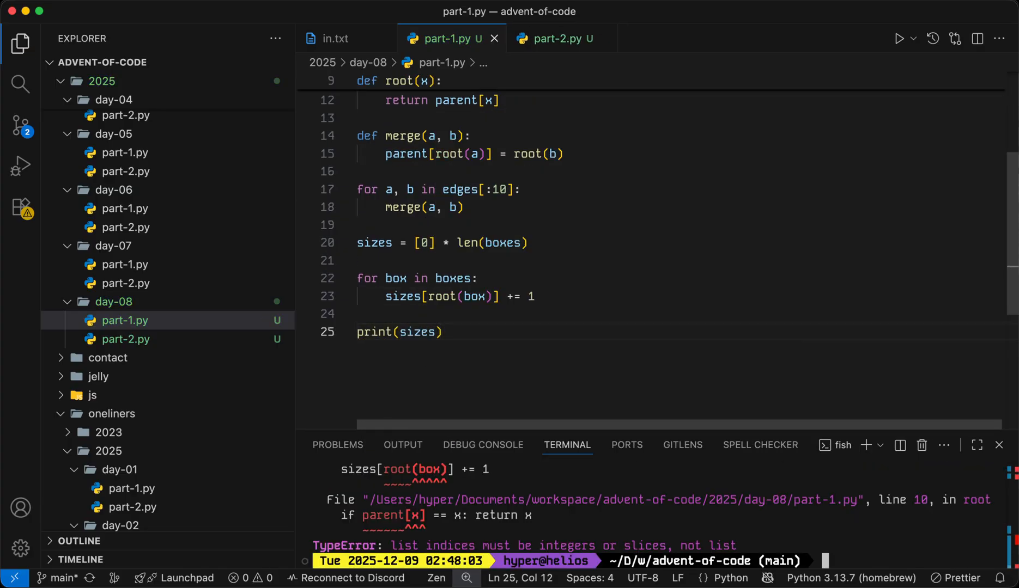
left_click(443, 333)
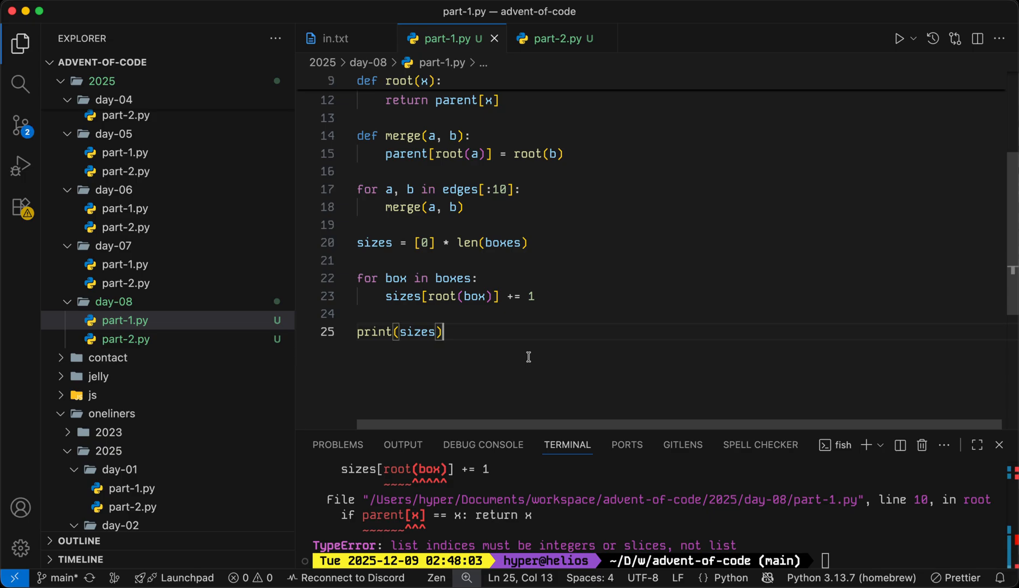
double_click(474, 296)
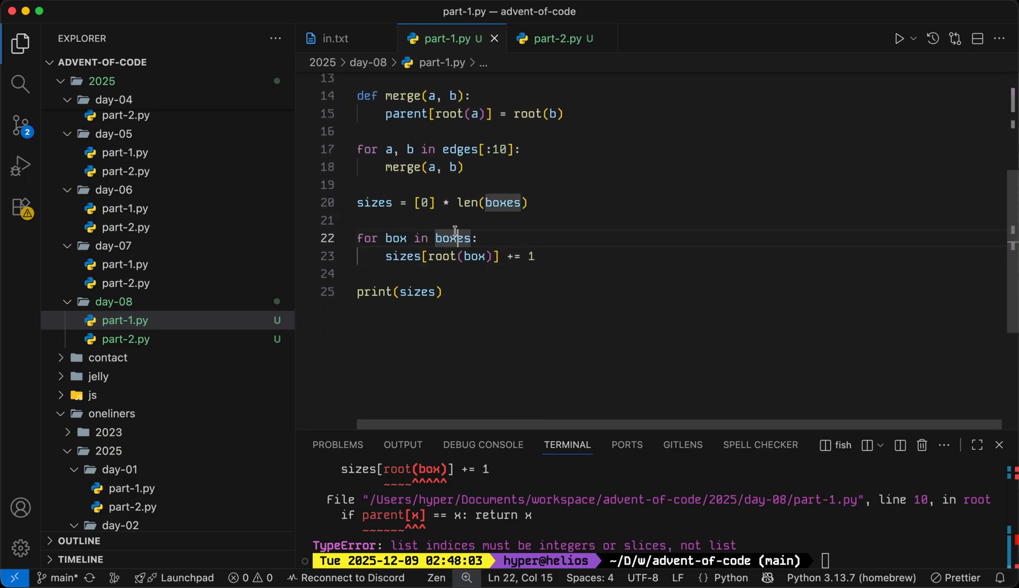
type("range(len(")
left_click(659, 562)
type("python3 2025/day-08/part-1.py < in.txt")
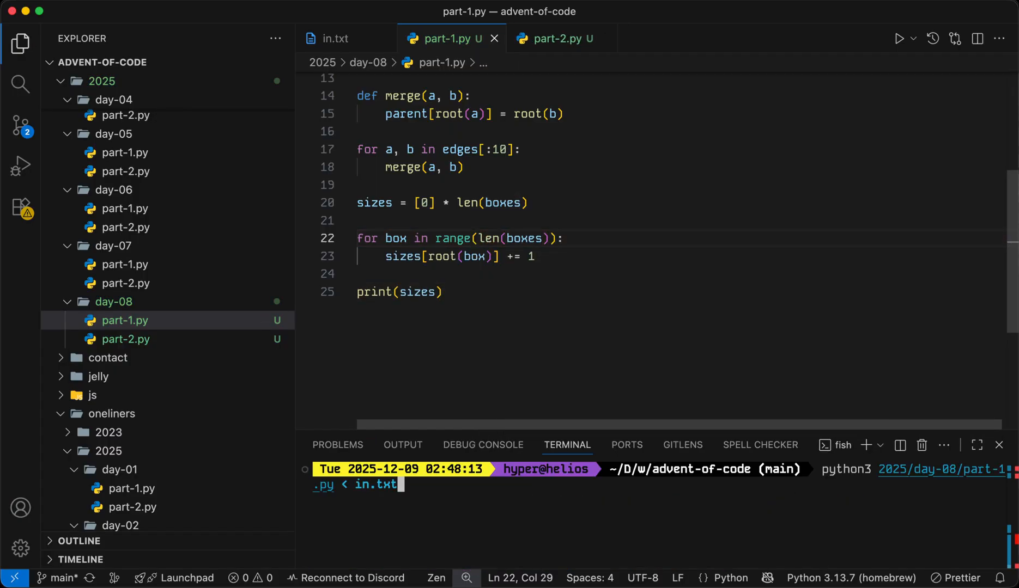
key("Enter")
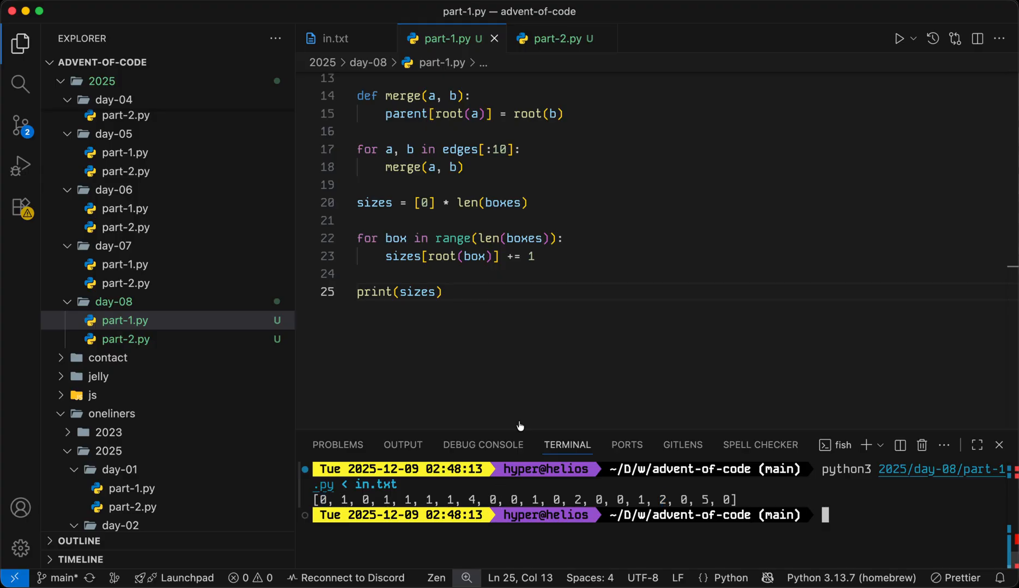
Replace print(sizes) with sizes.sort(reverse=True) and view the Part Two prompt.
type("sizes.sort(reverse=True")
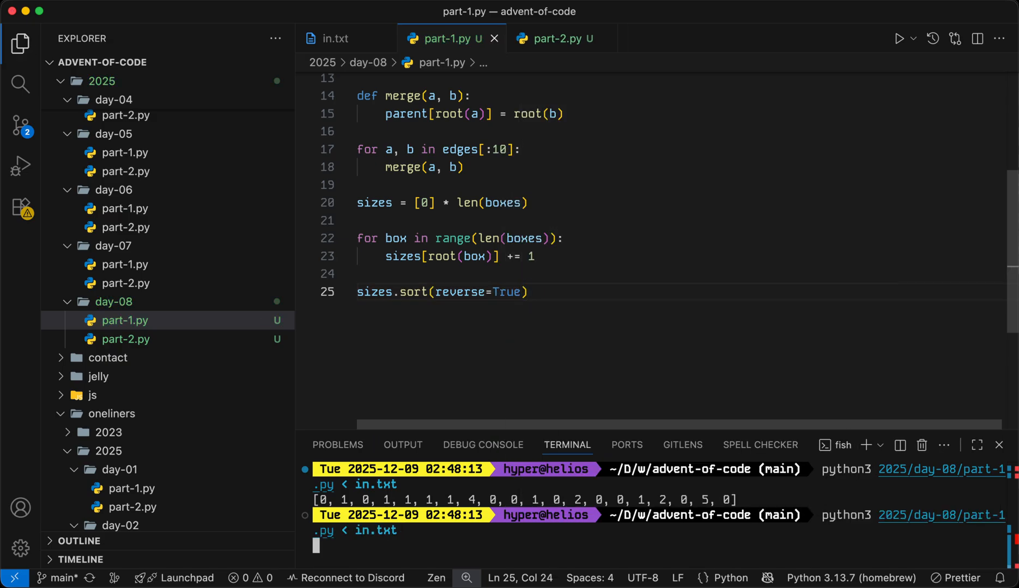
type("pr")
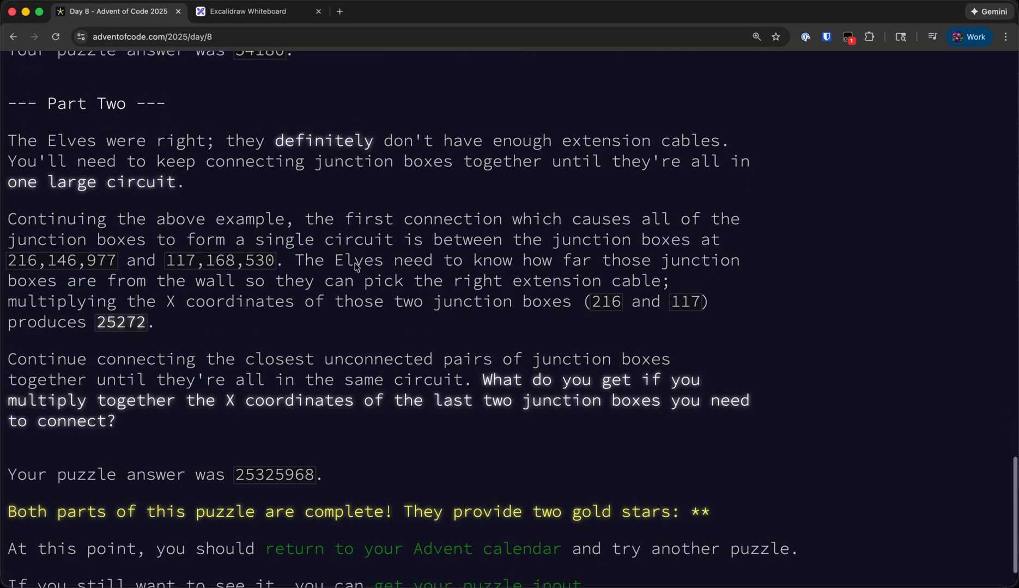
scroll("down", 3)
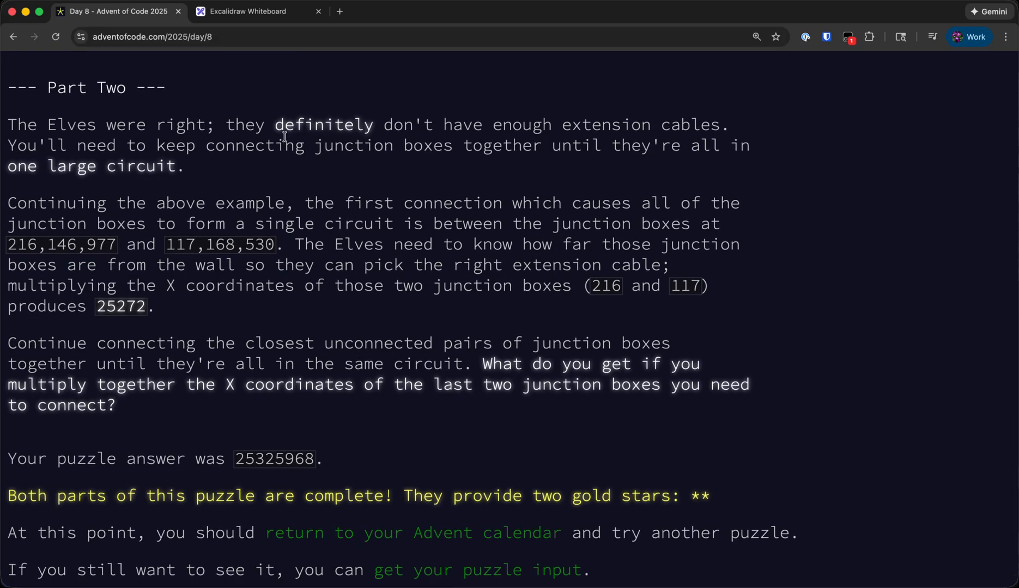
mouse_move(36, 174)
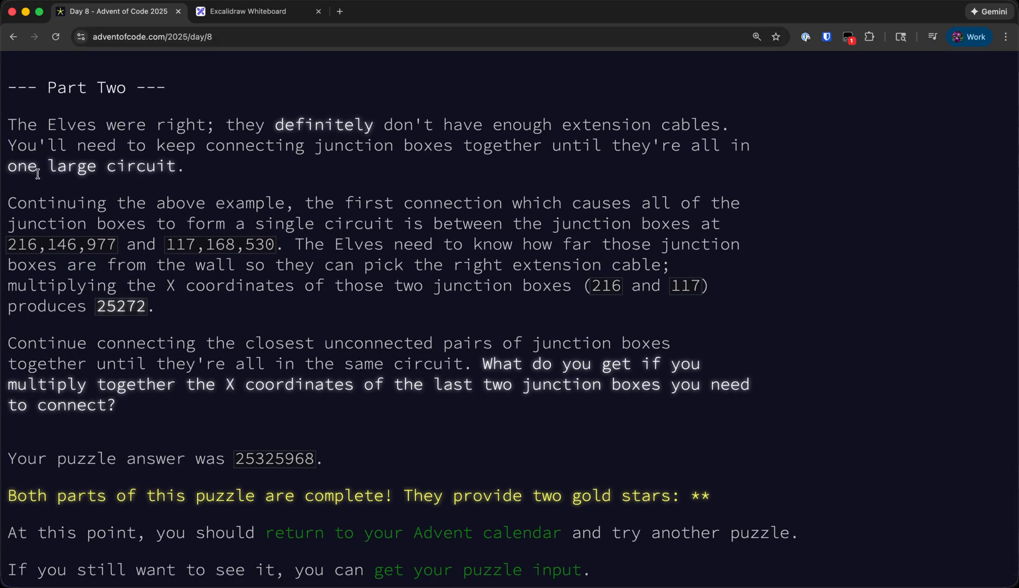
scroll("down", 3)
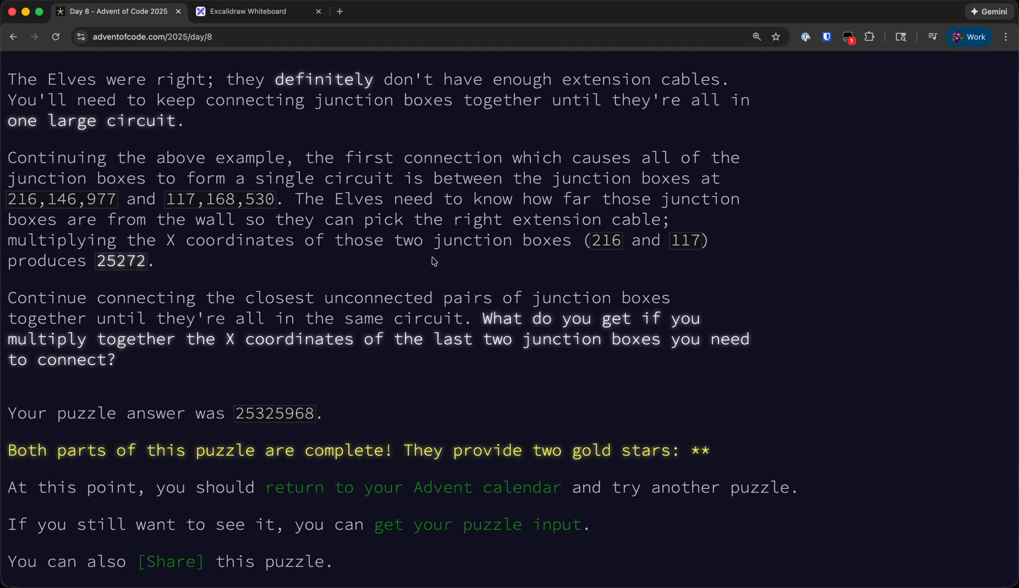
mouse_move(451, 258)
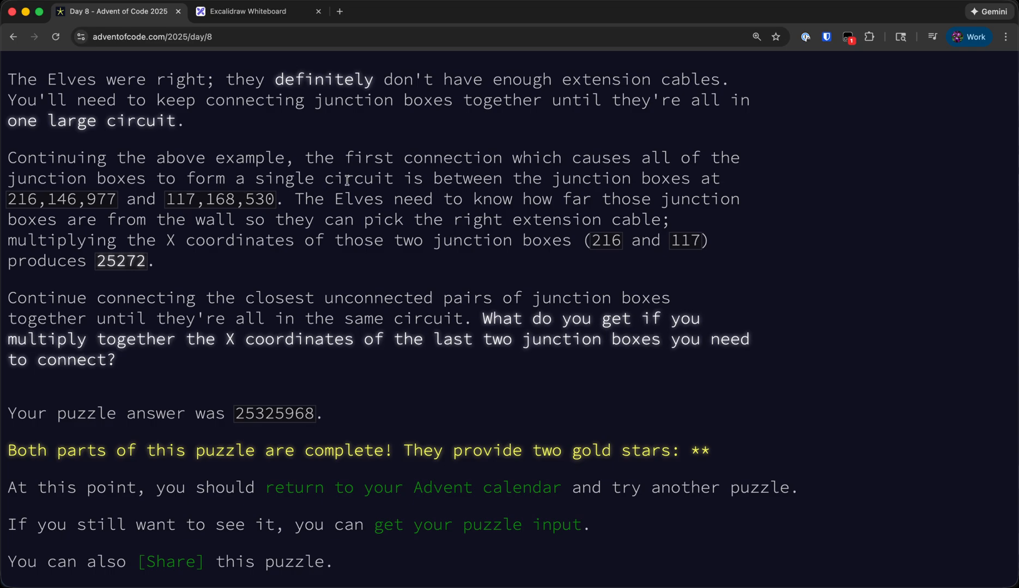
double_click(61, 198)
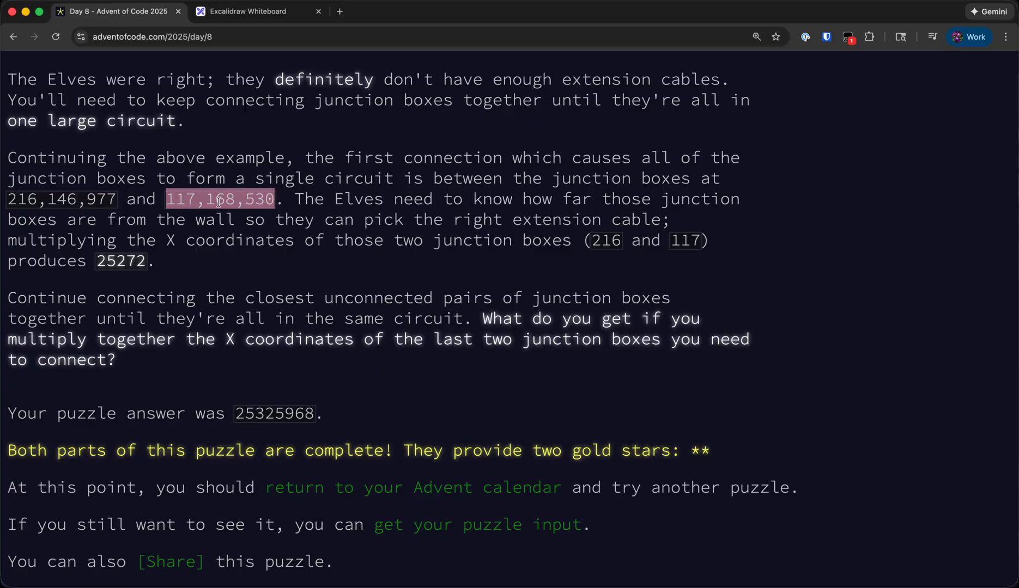
mouse_move(398, 266)
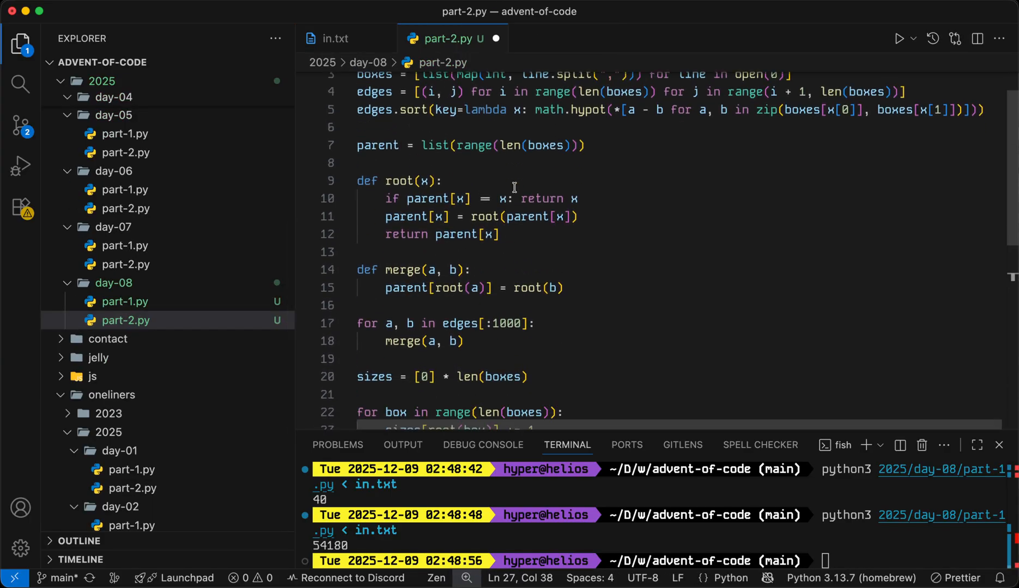
Add circuits = len(boxes), skip already-joined pairs with continue, and decrement circuits per merge.
scroll("down", 3)
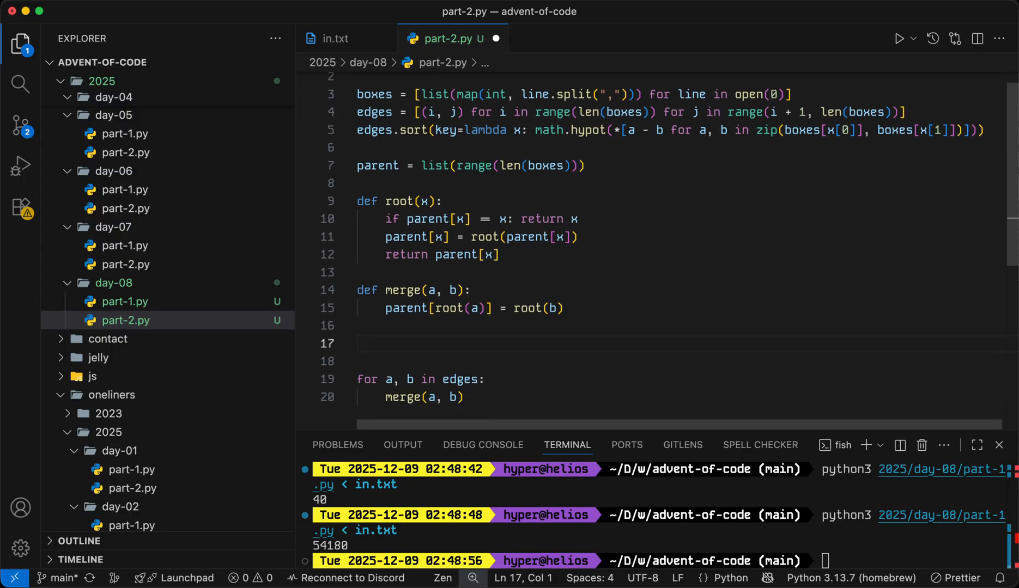
type("c")
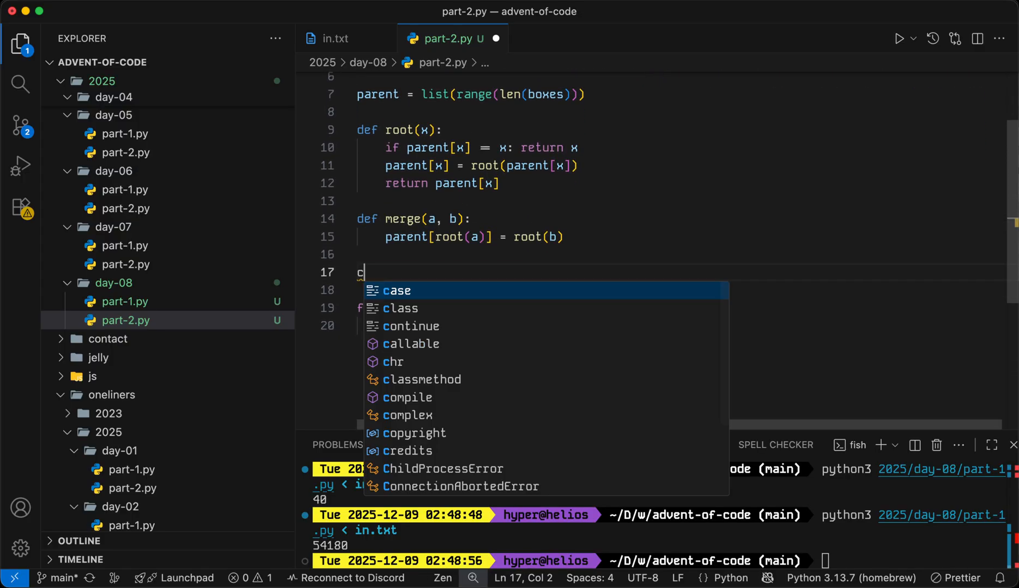
type("ircuits = len(boxes")
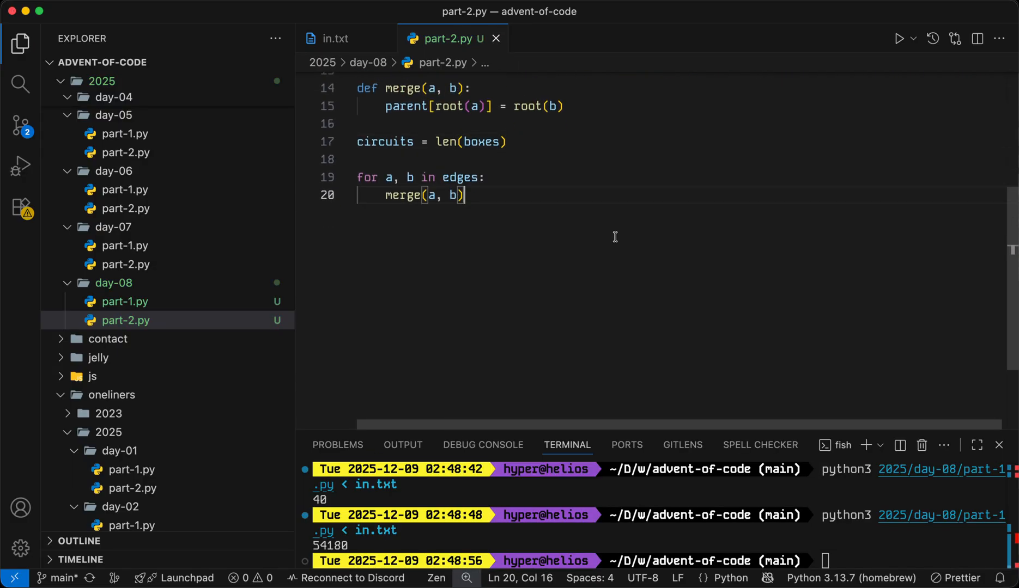
key("Enter")
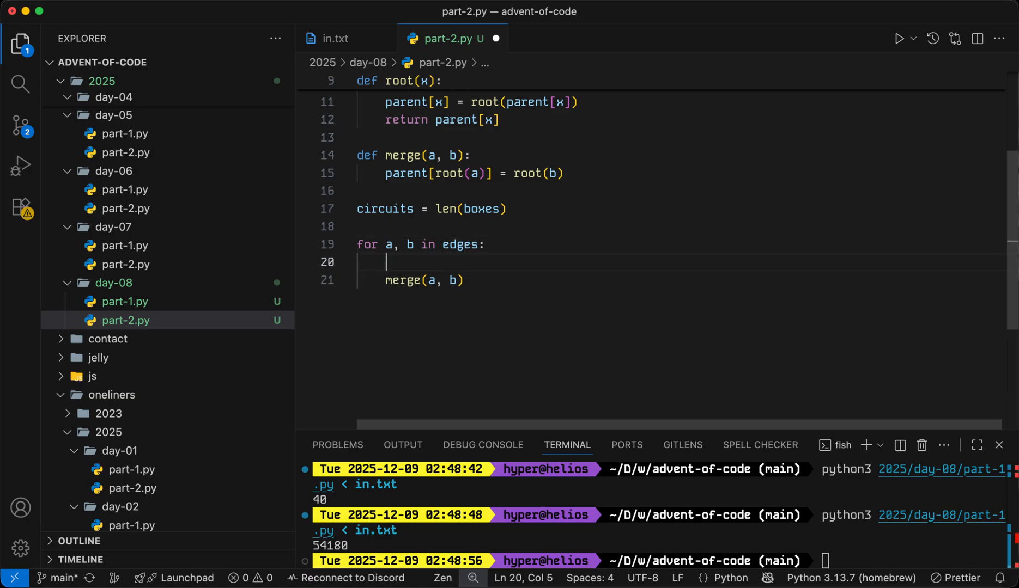
type("if root(a) =")
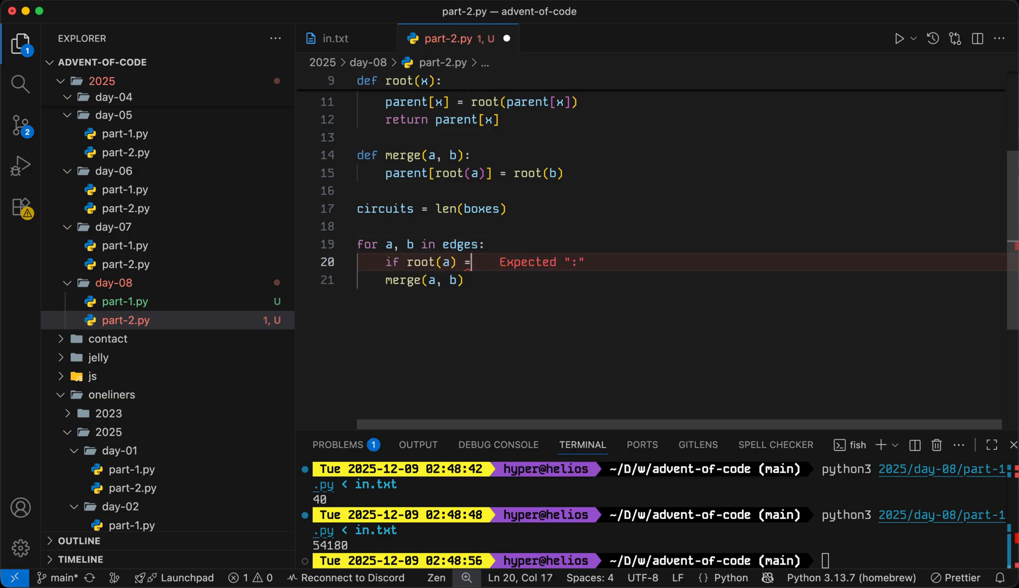
type("root(b):")
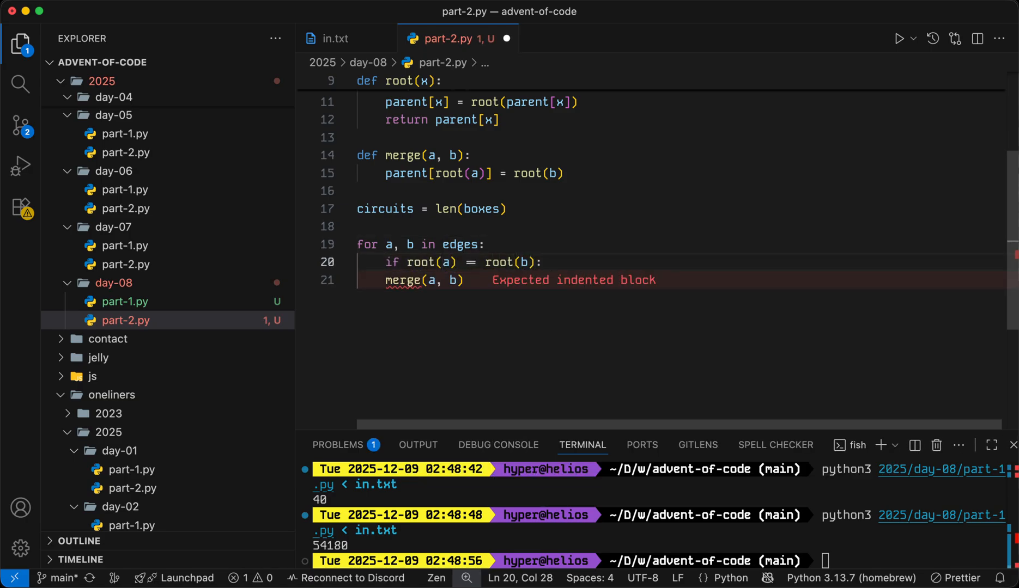
type("continue")
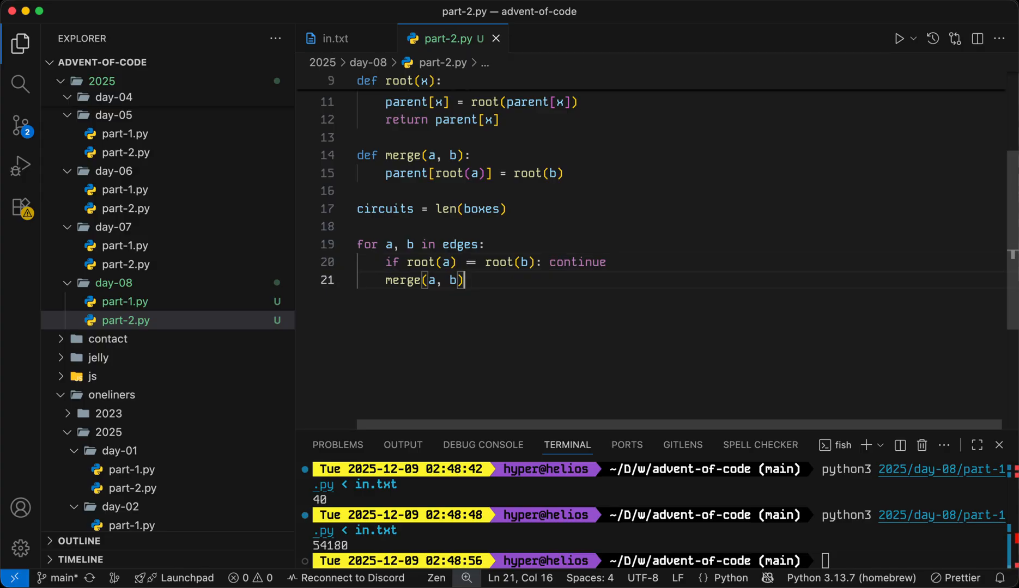
type("circui")
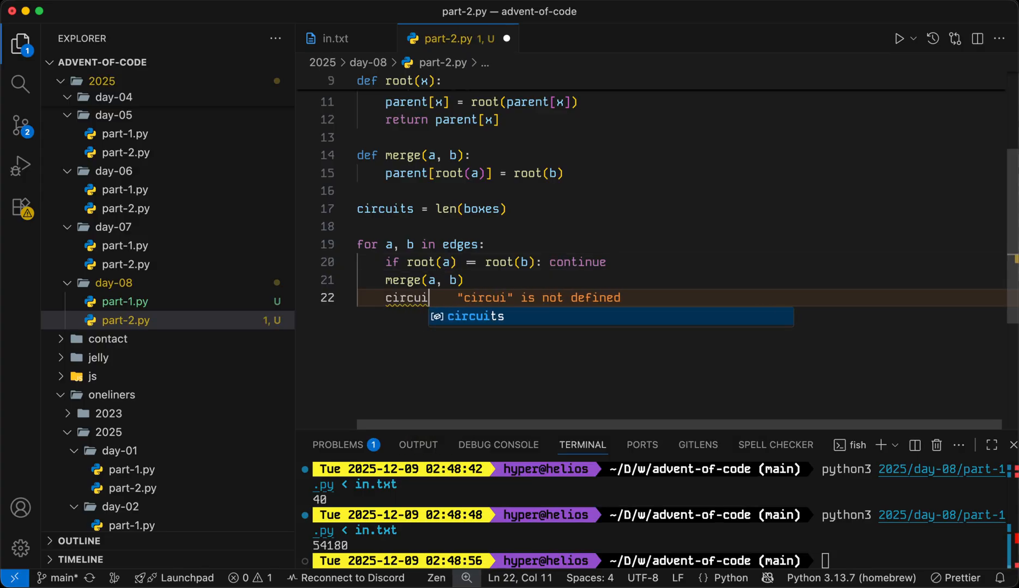
type("ts -= 1")
type("if")
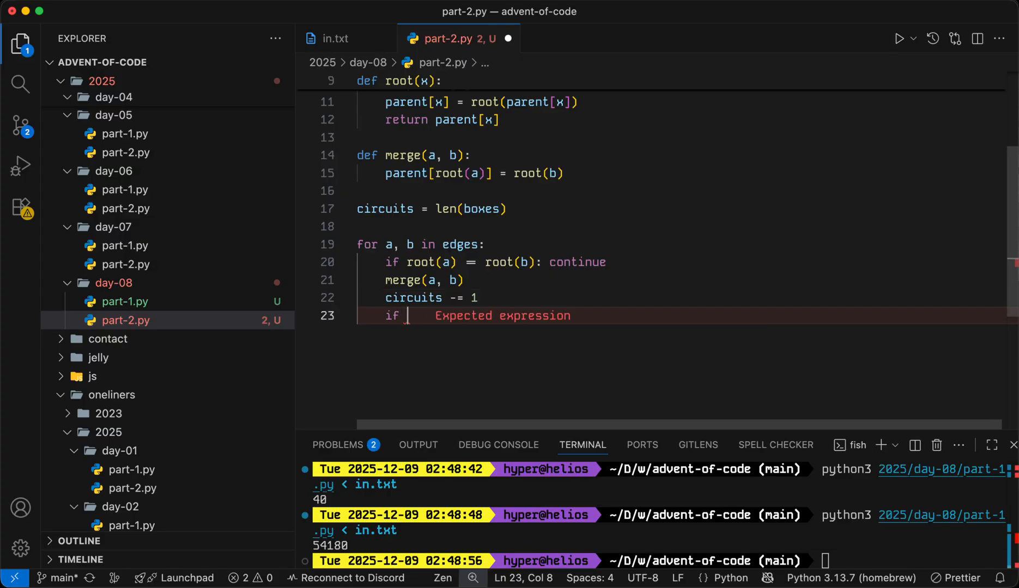
When circuits == 1, print the joining pair's X product and break; check output 25272 on in.txt.
type("circuits ==")
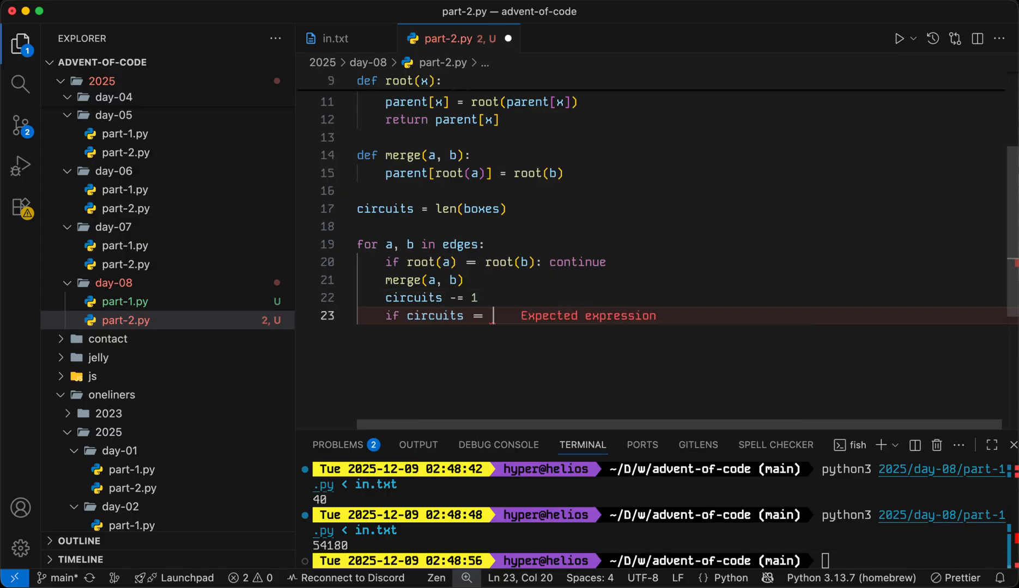
type("1:")
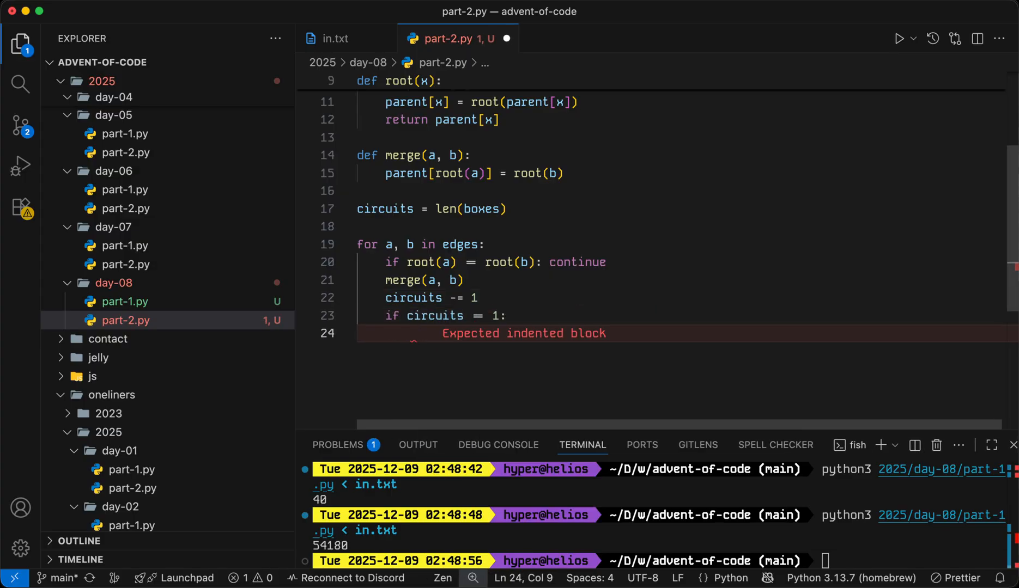
mouse_move(411, 244)
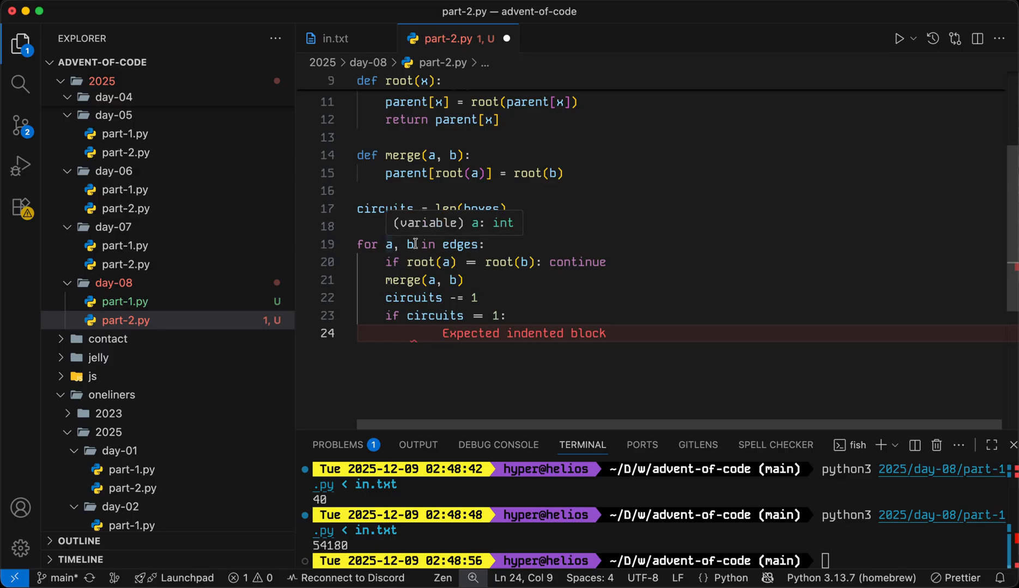
type("prin")
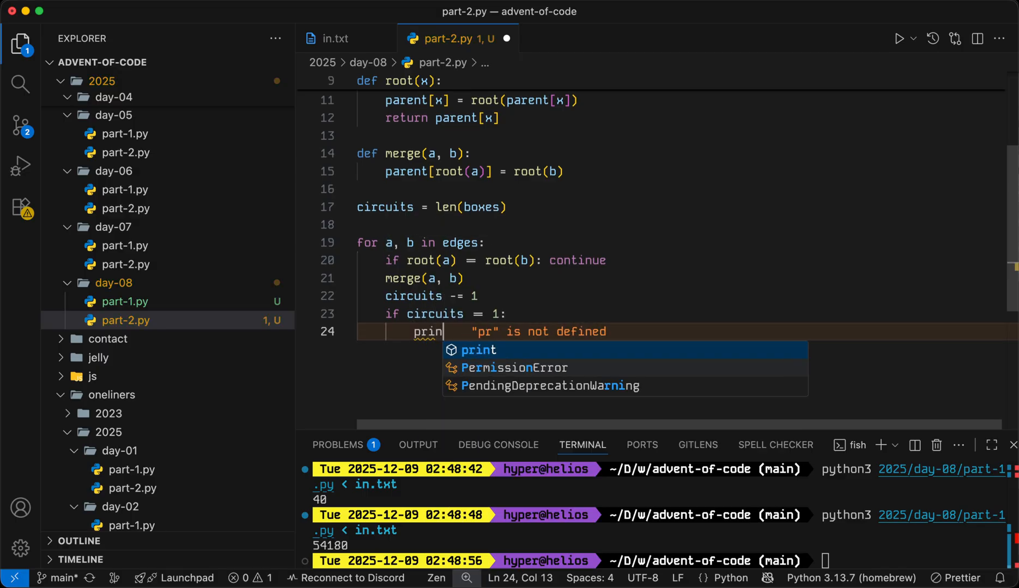
type("t(boxes[a][0] * boxes[b][0")
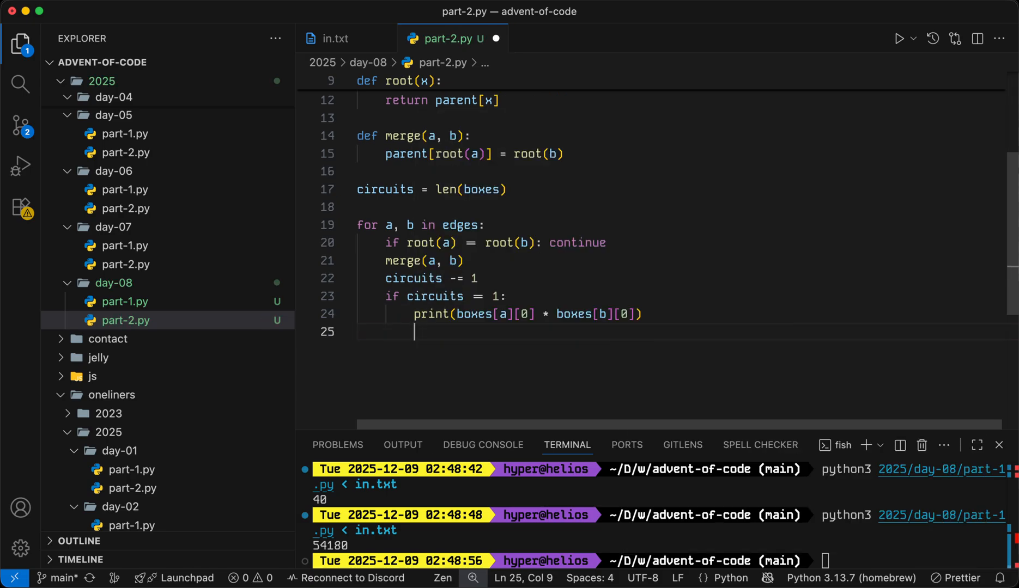
type("break")
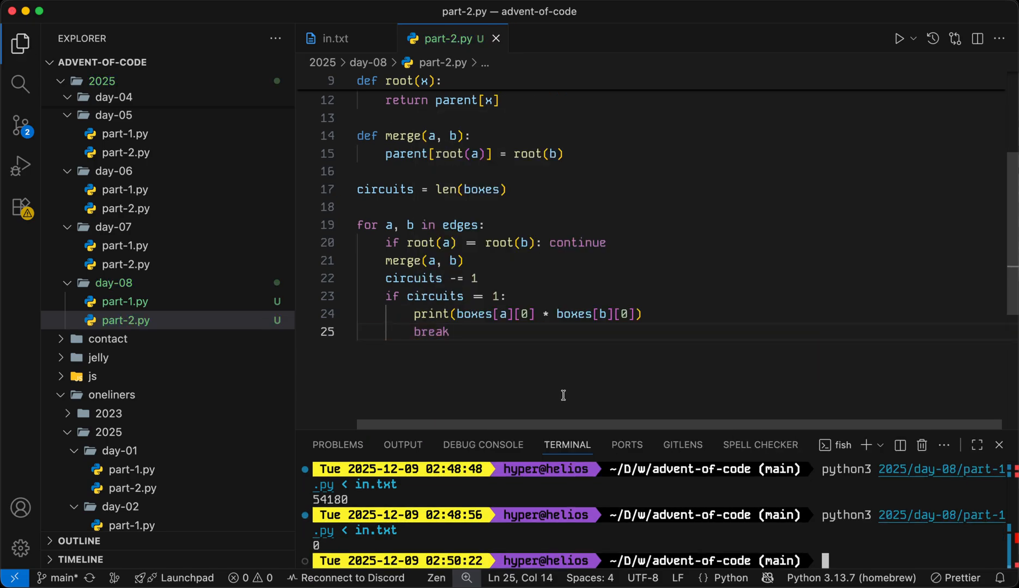
scroll("down", 3)
type("python3 2025/day-08/part-2.py < in.txt")
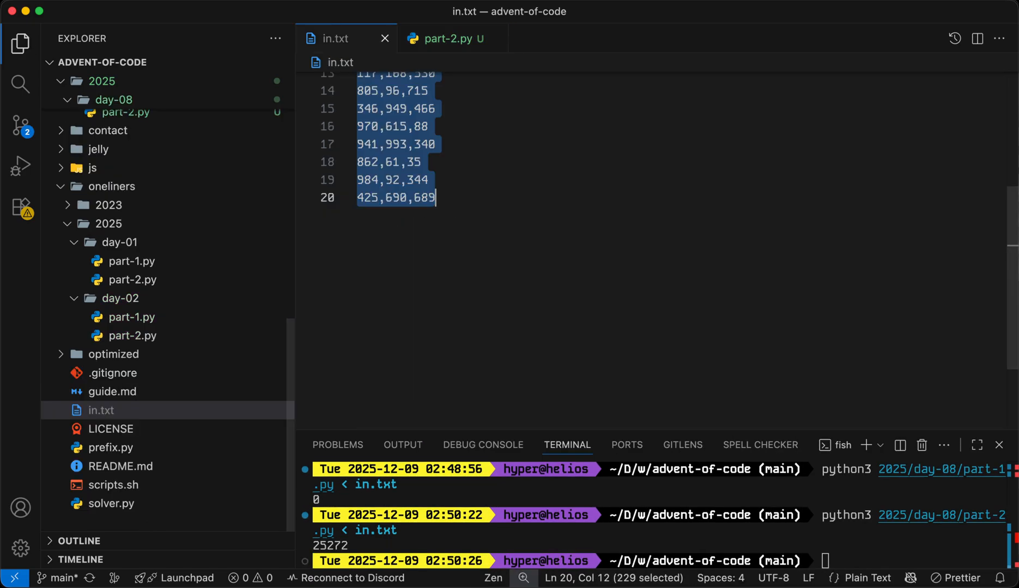
left_click(535, 263)
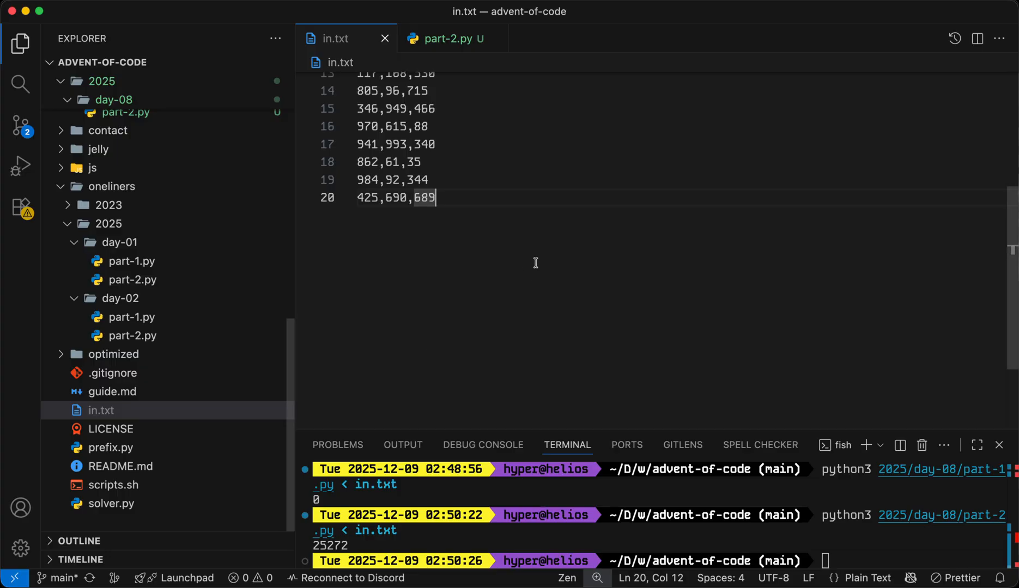
scroll("down", 3)
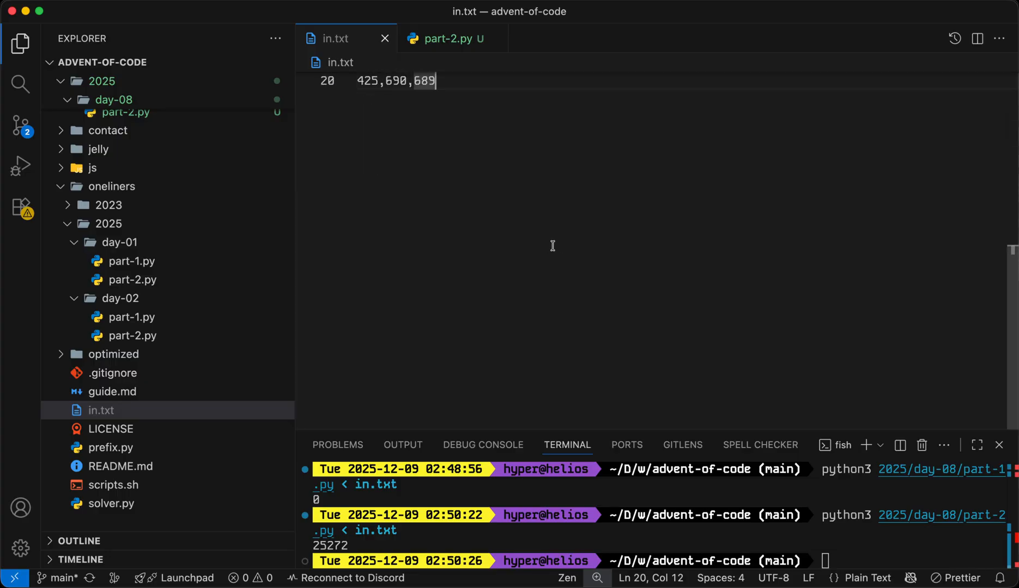
mouse_move(560, 245)
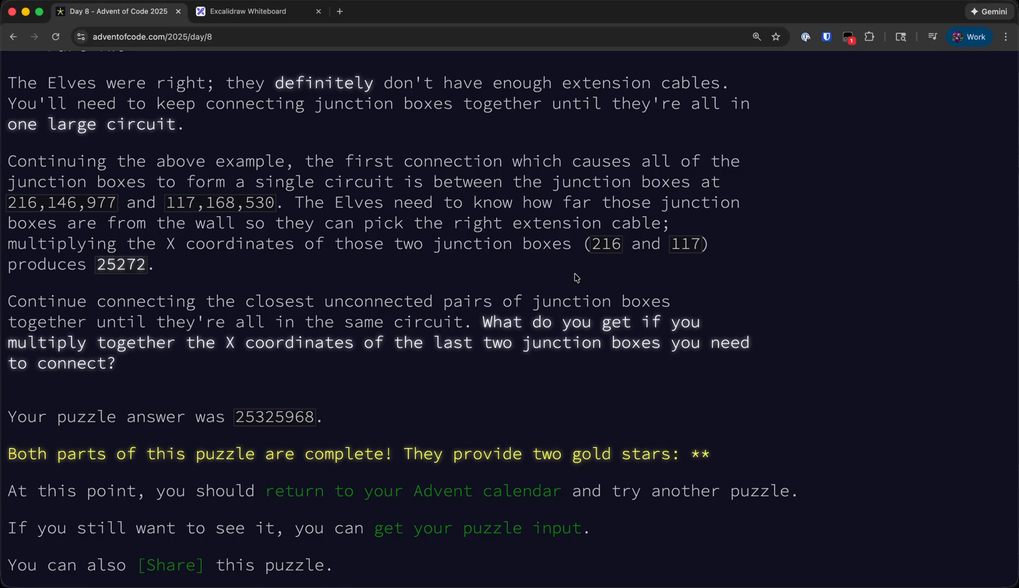
mouse_move(434, 370)
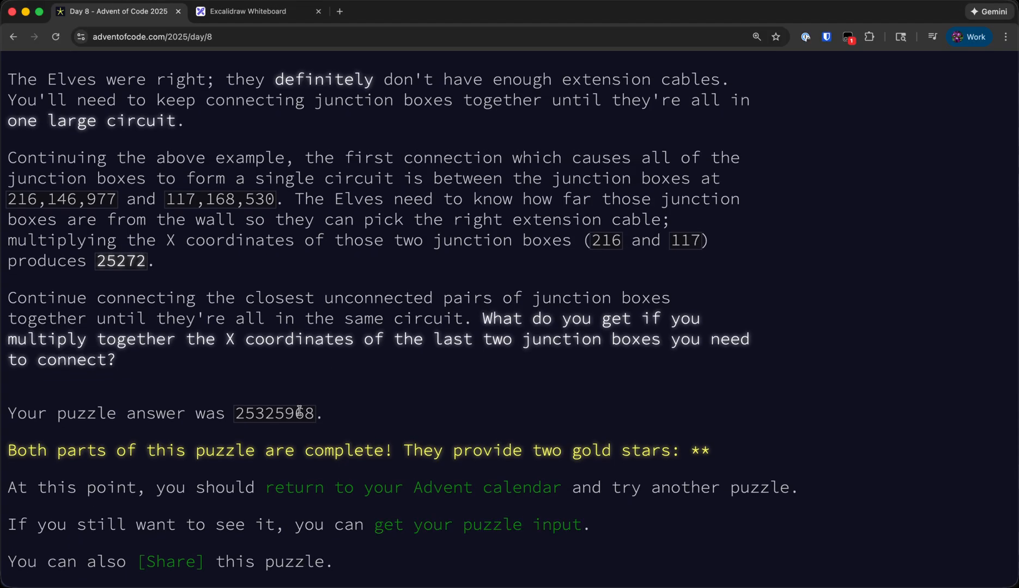
mouse_move(830, 299)
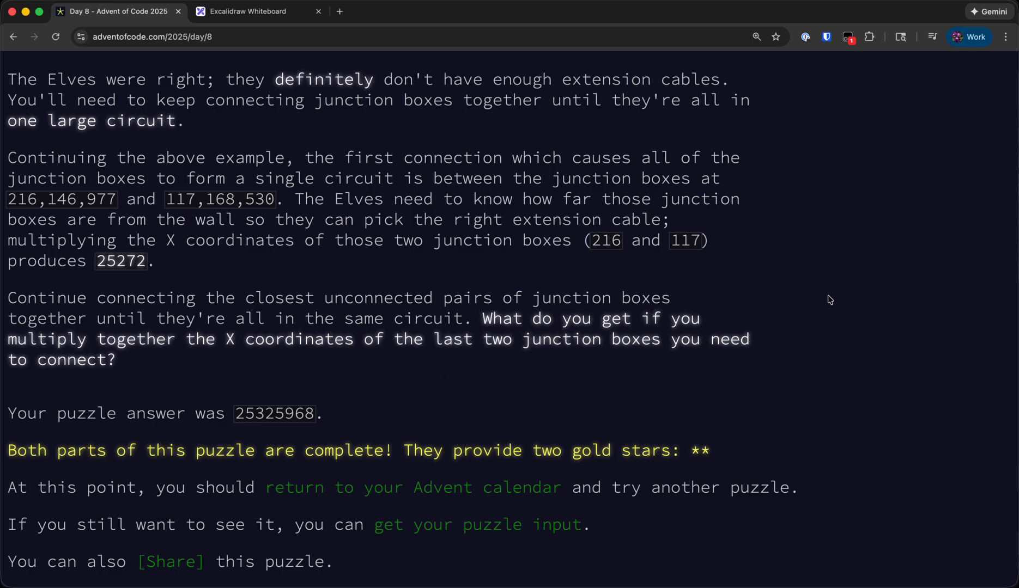